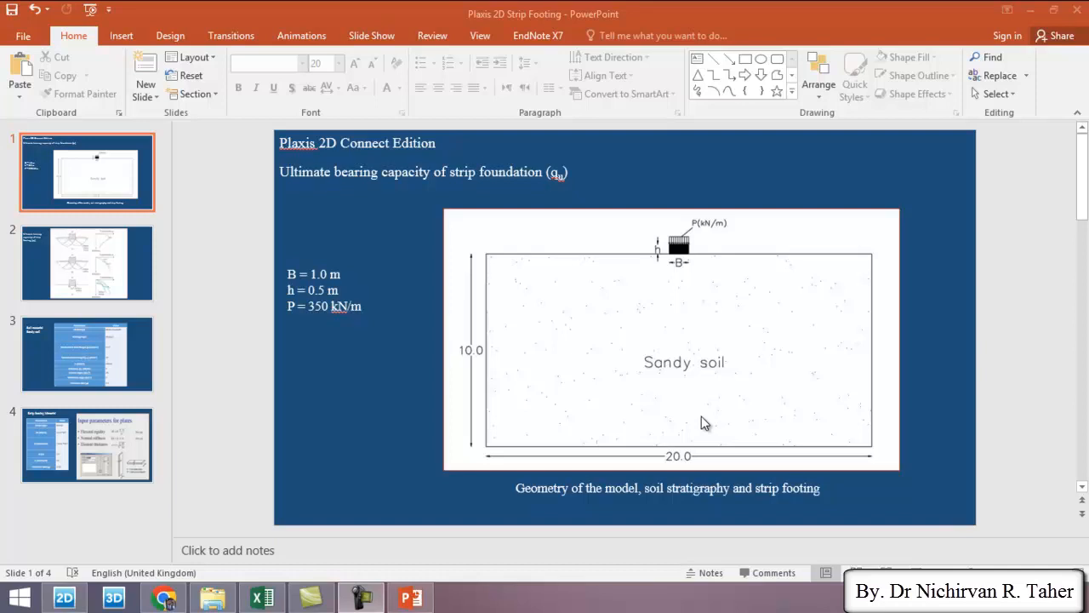
pyautogui.moveTo(700, 313)
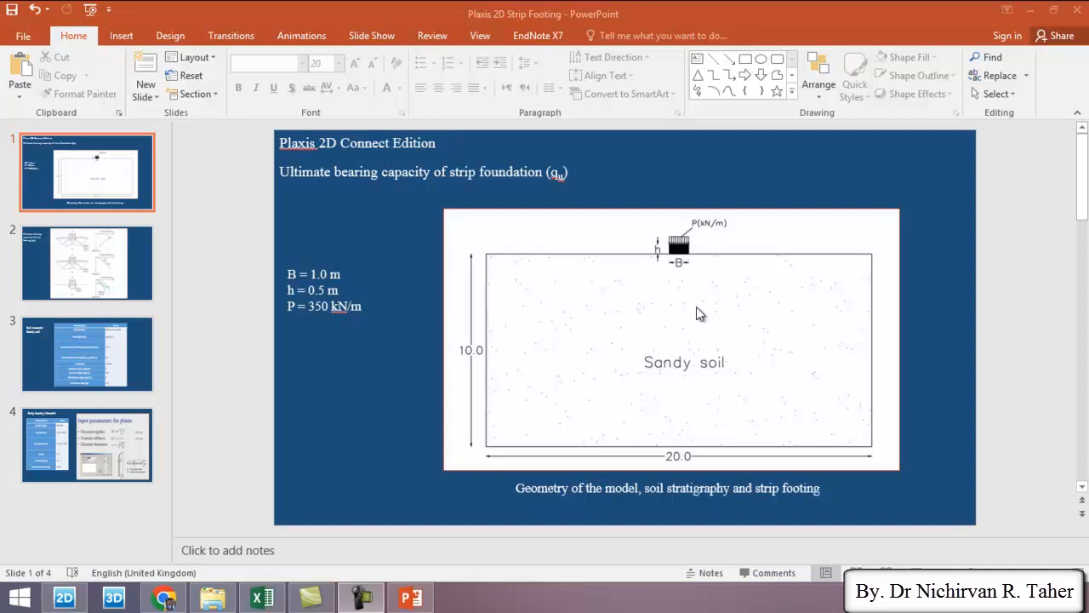
pyautogui.moveTo(698, 286)
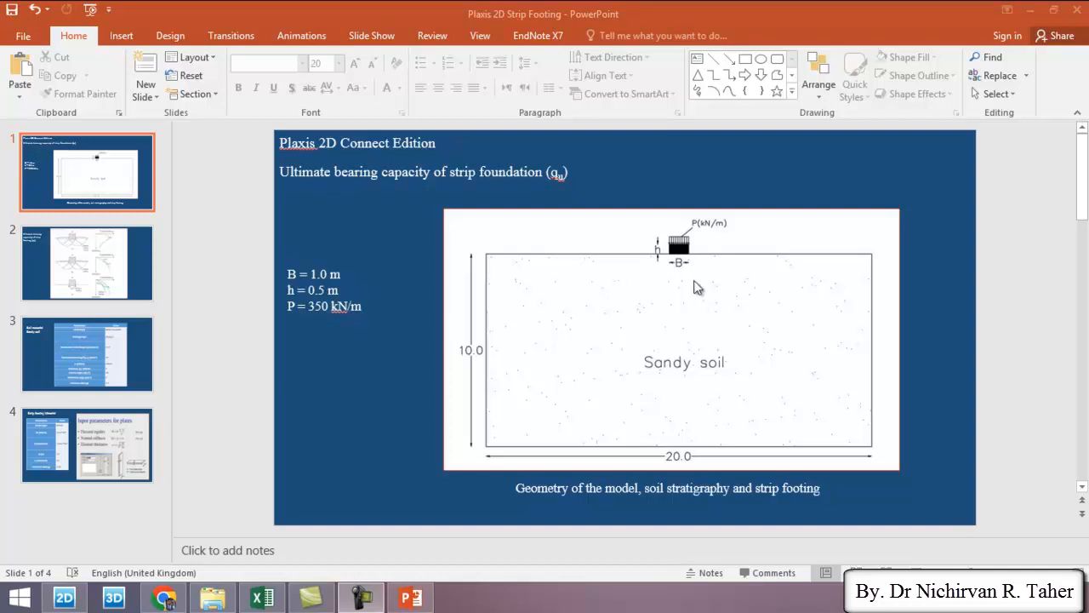
pyautogui.moveTo(725, 283)
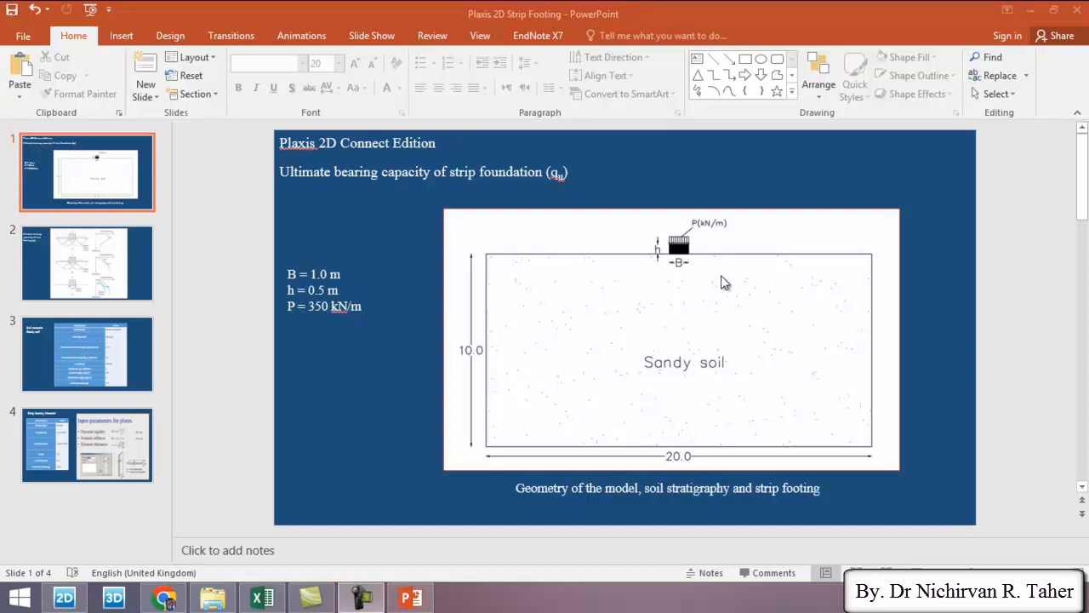
pyautogui.moveTo(538, 313)
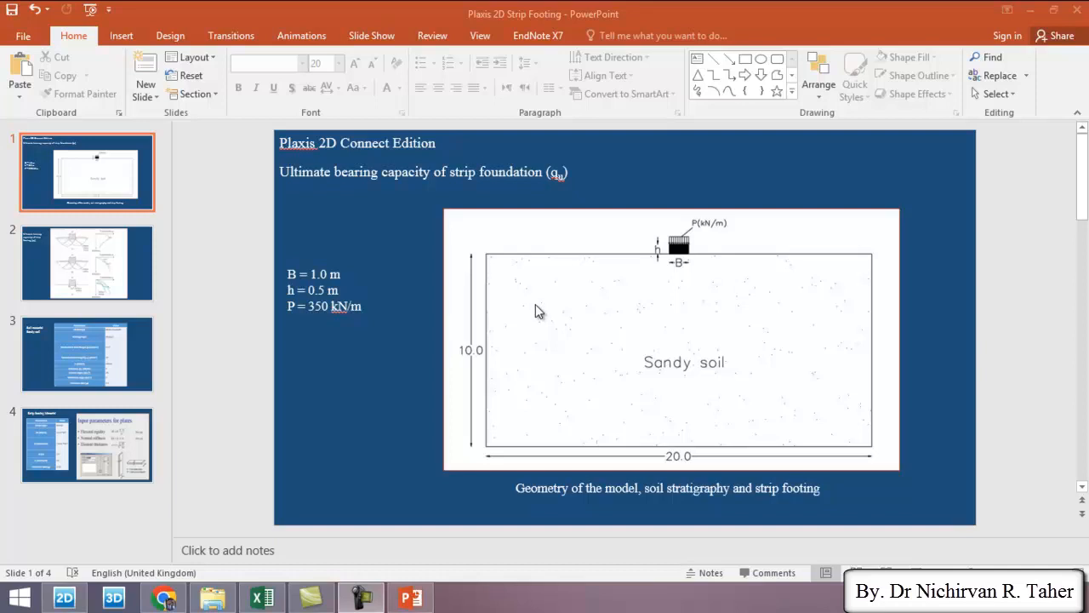
pyautogui.moveTo(545, 318)
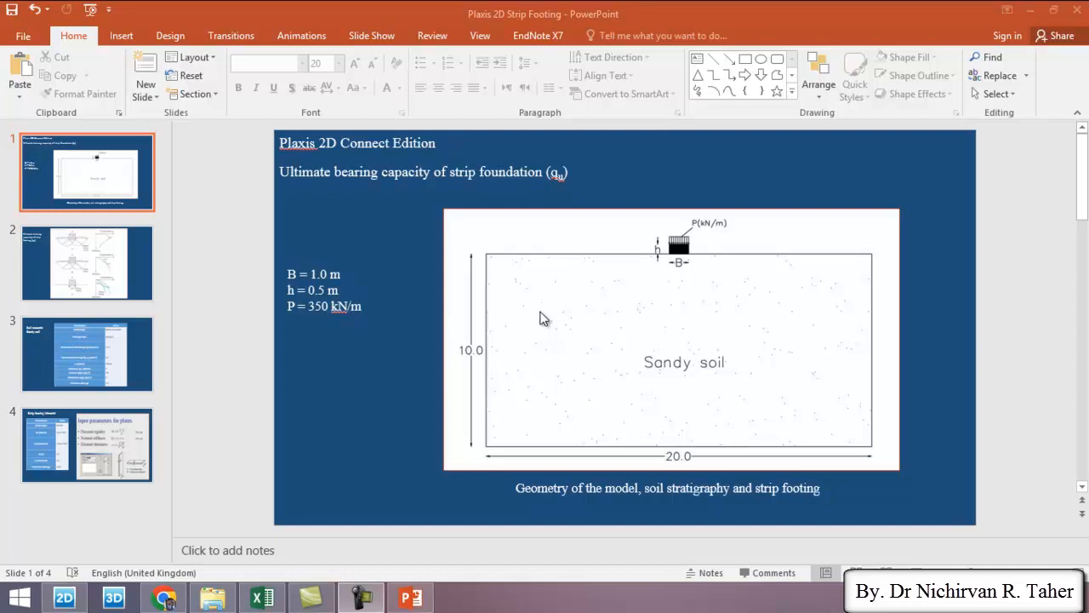
pyautogui.moveTo(616, 215)
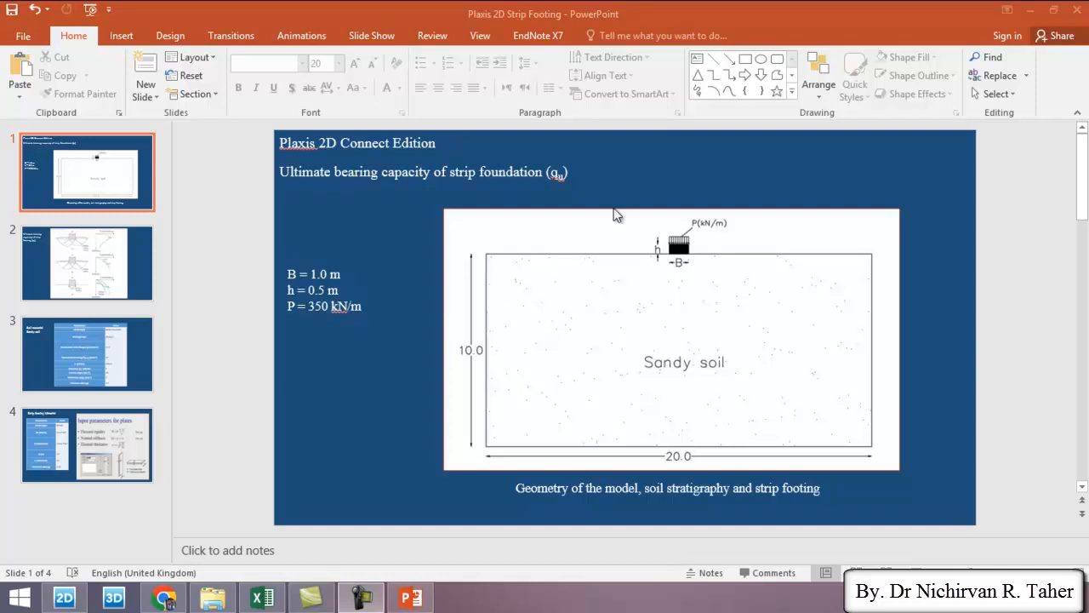
pyautogui.moveTo(633, 186)
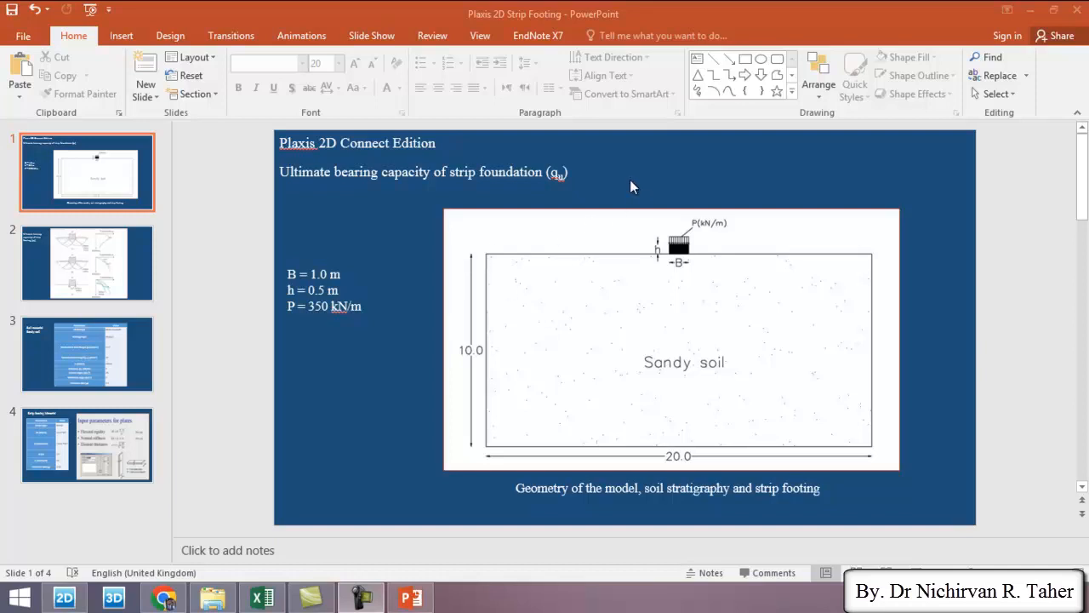
pyautogui.moveTo(666, 184)
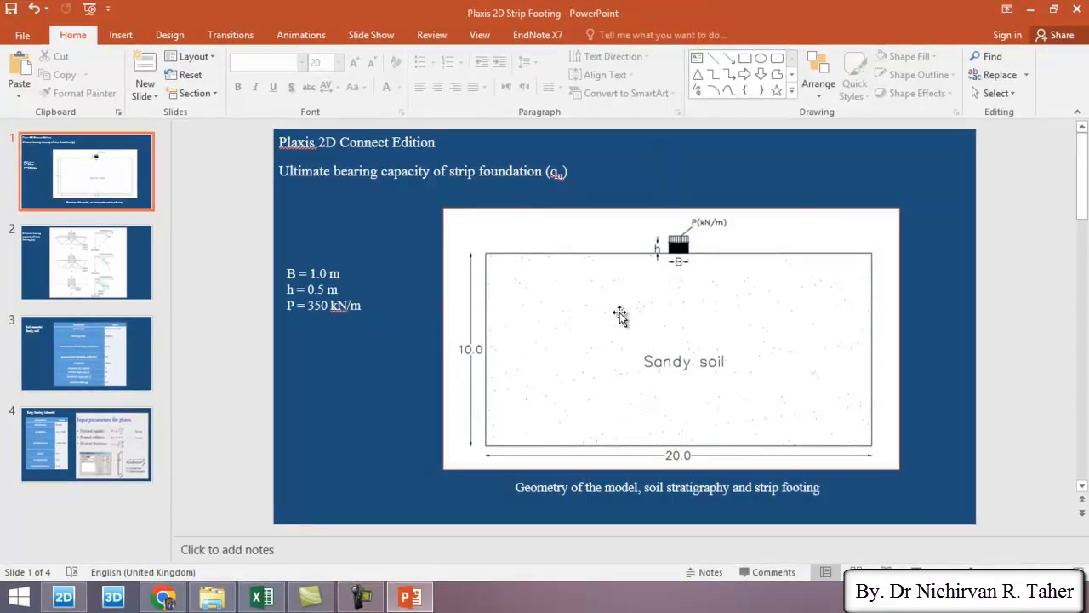
pyautogui.moveTo(684, 273)
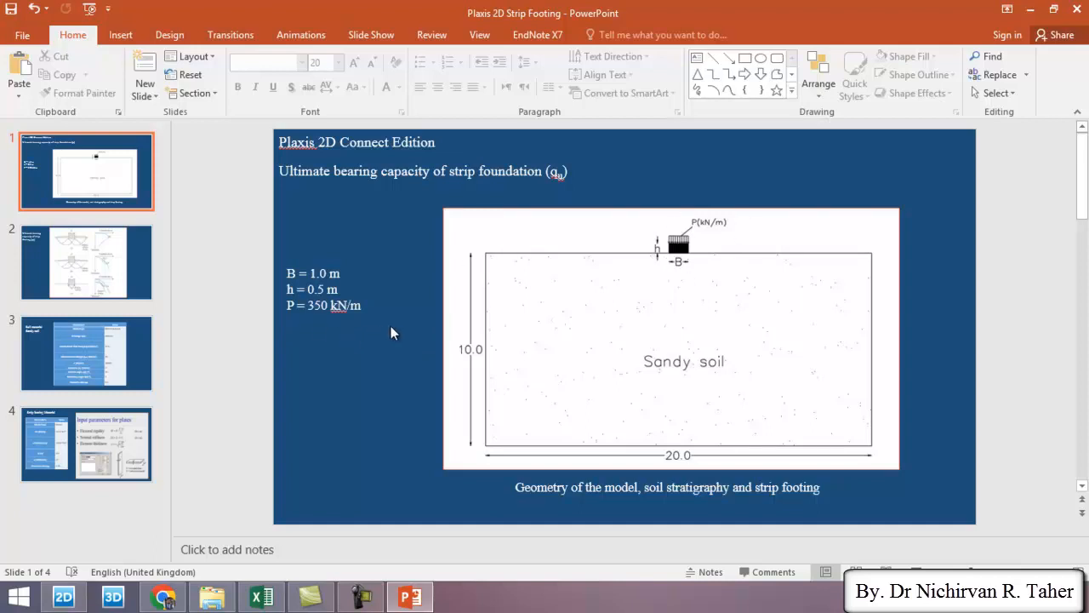
pyautogui.moveTo(419, 262)
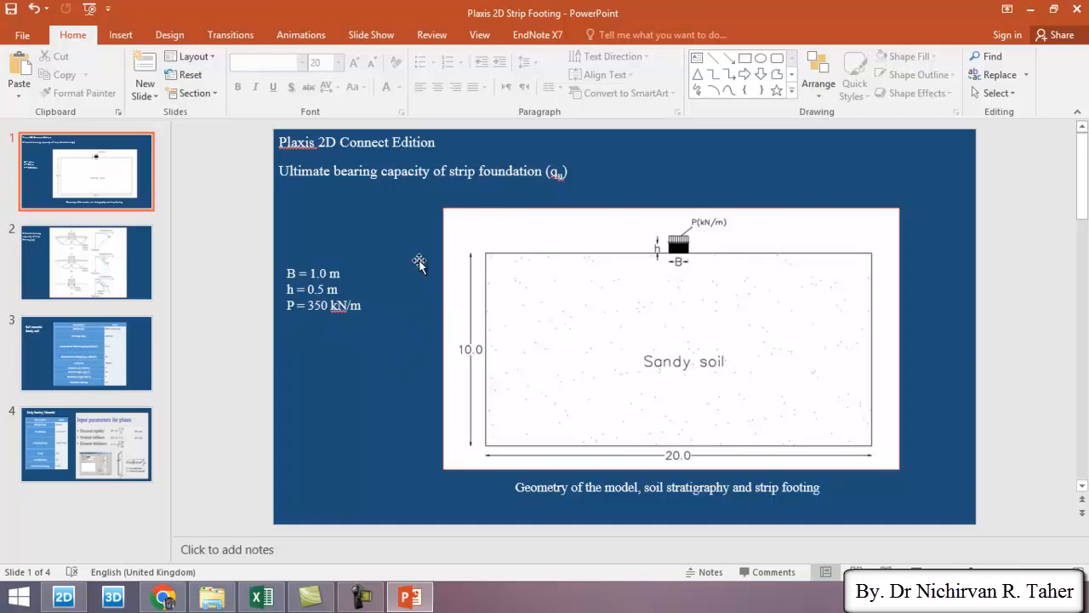
# Show slide 2 with strip footing failure surfaces and load-settlement curves.
pyautogui.click(86, 262)
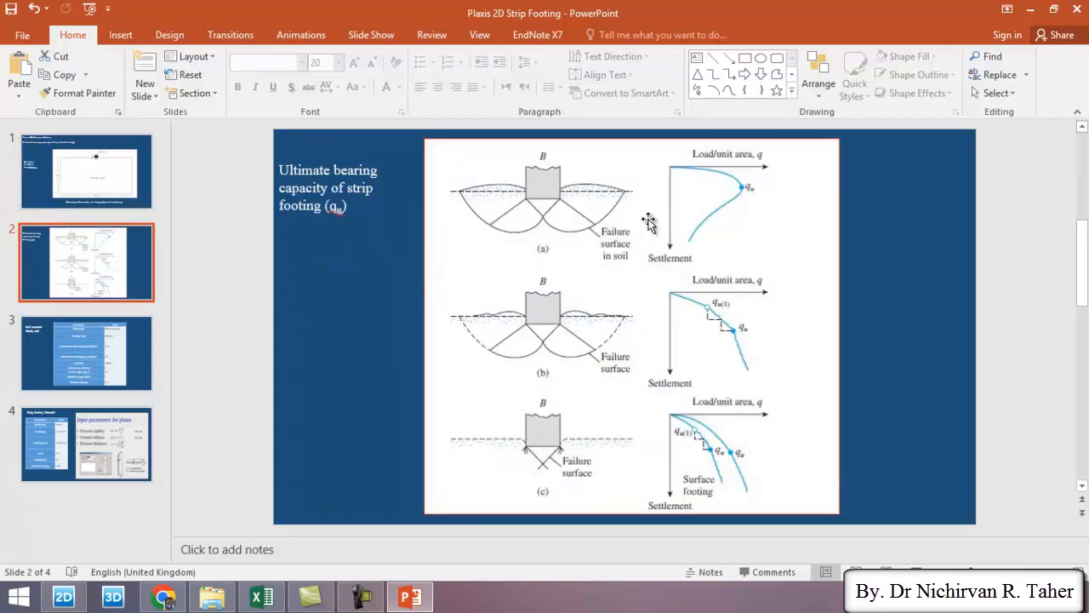
pyautogui.moveTo(628, 202)
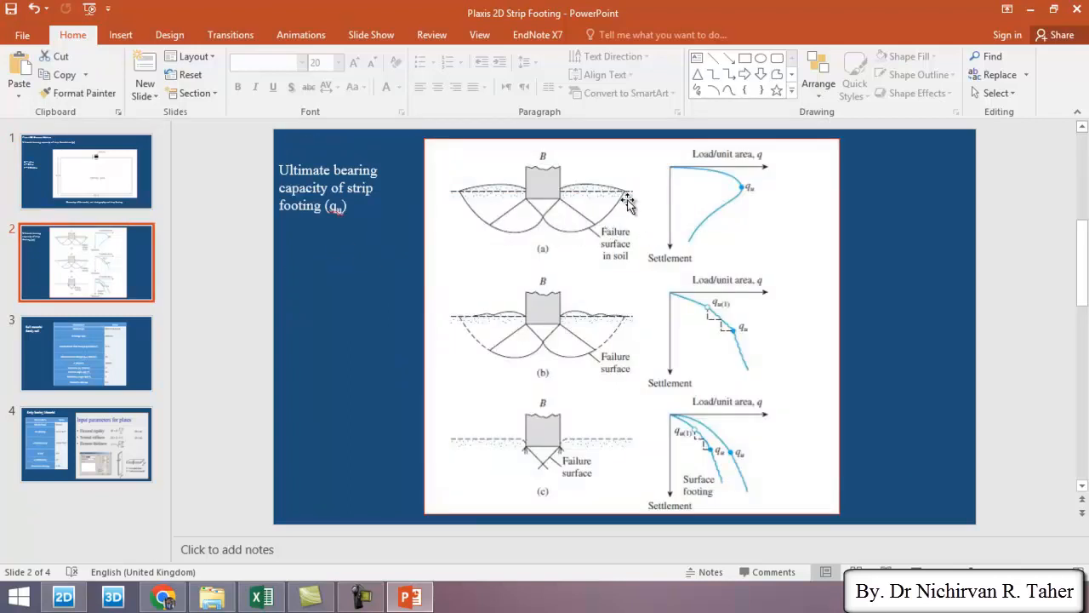
pyautogui.moveTo(587, 344)
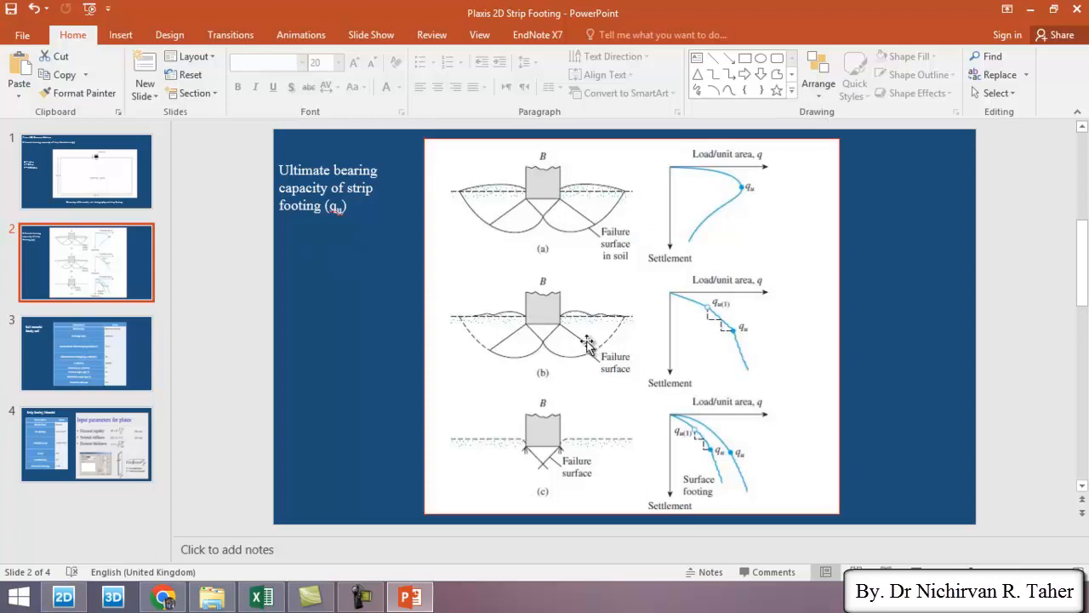
pyautogui.moveTo(526, 225)
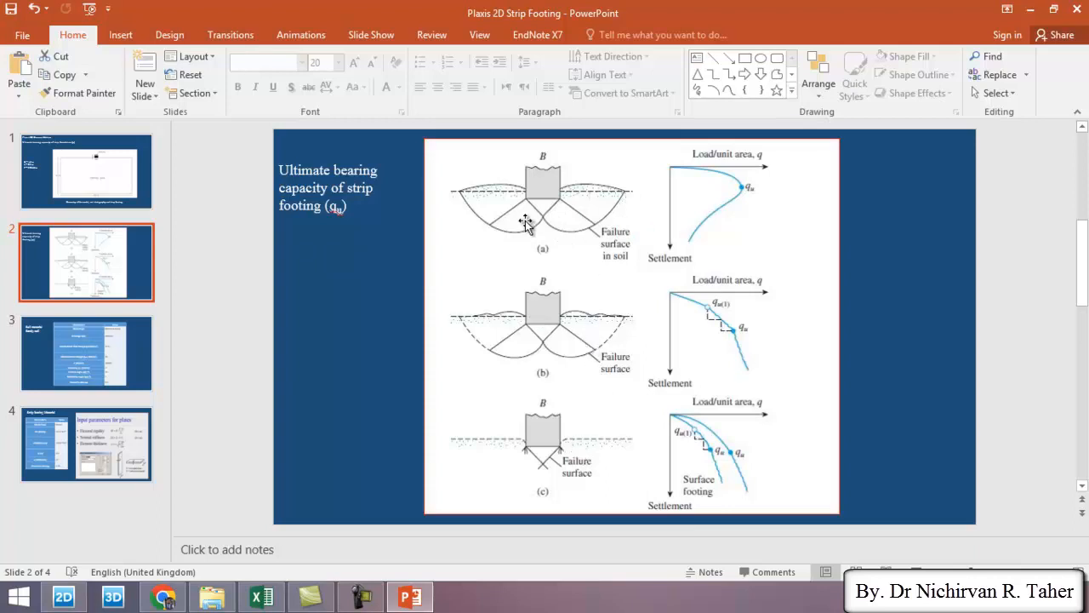
pyautogui.moveTo(524, 361)
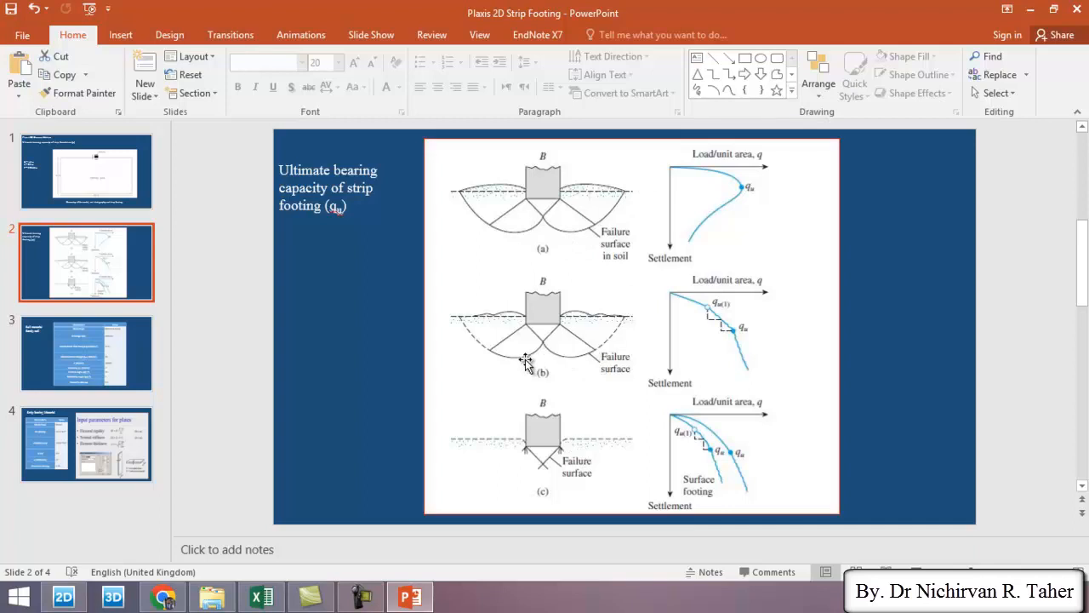
pyautogui.moveTo(564, 463)
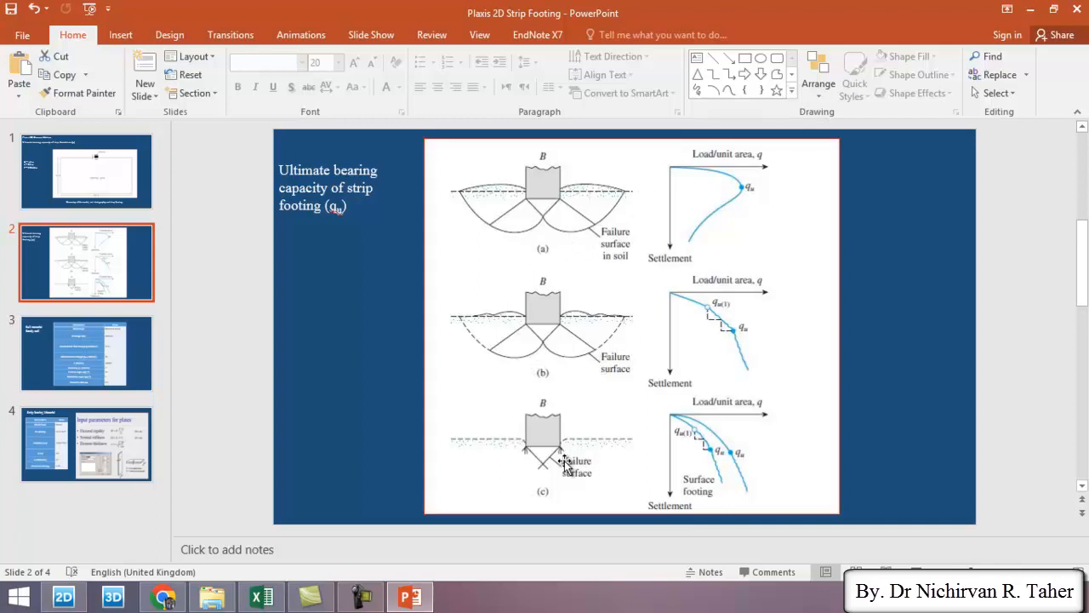
pyautogui.moveTo(98, 344)
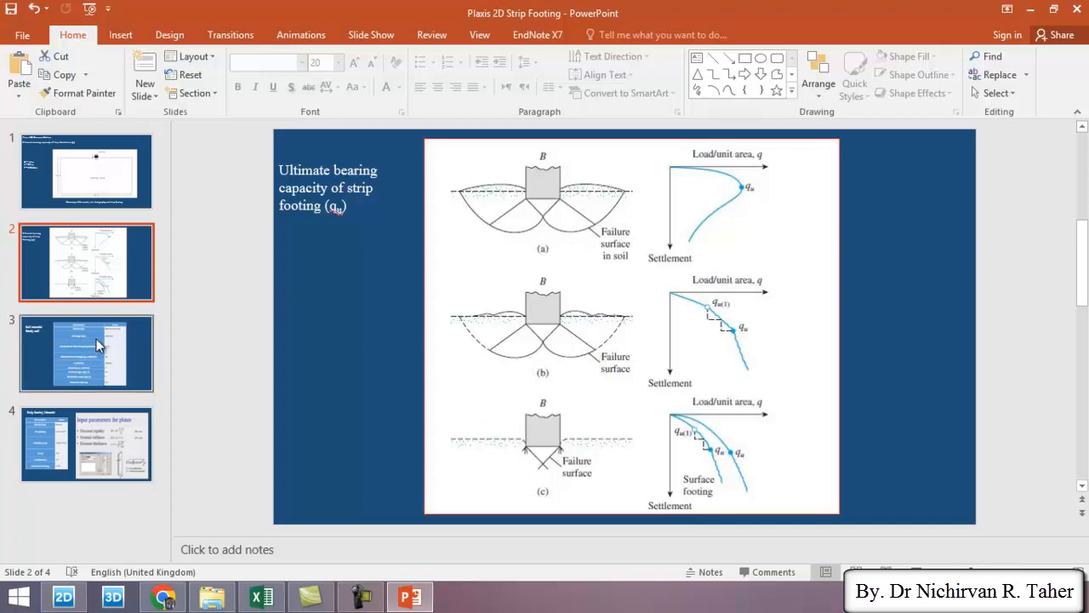
# Show slide 3 listing the Mohr-Coulomb drained sandy soil parameters.
pyautogui.click(85, 352)
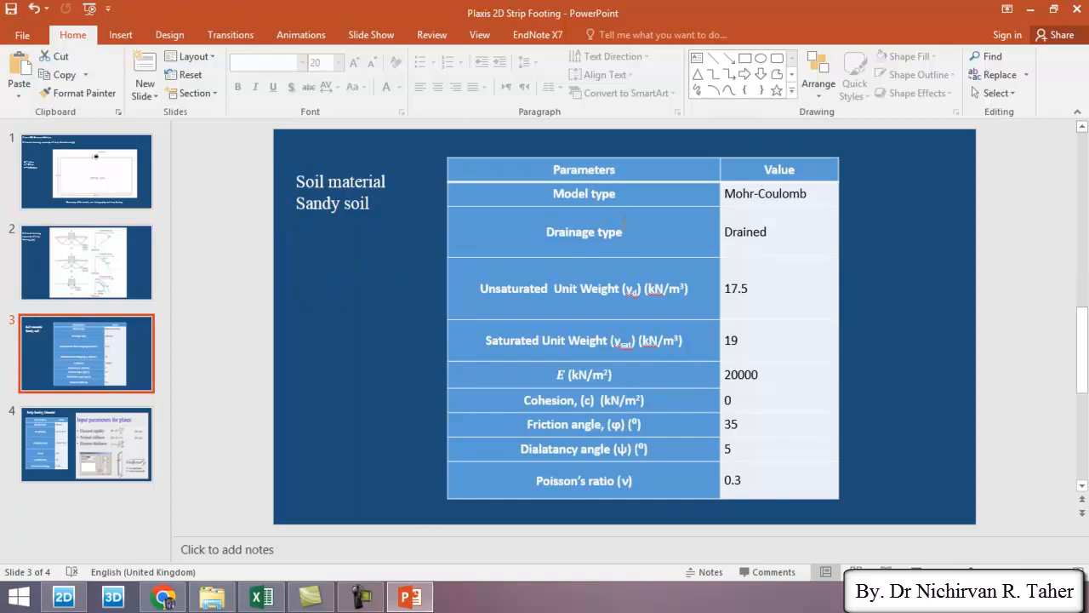
pyautogui.moveTo(627, 252)
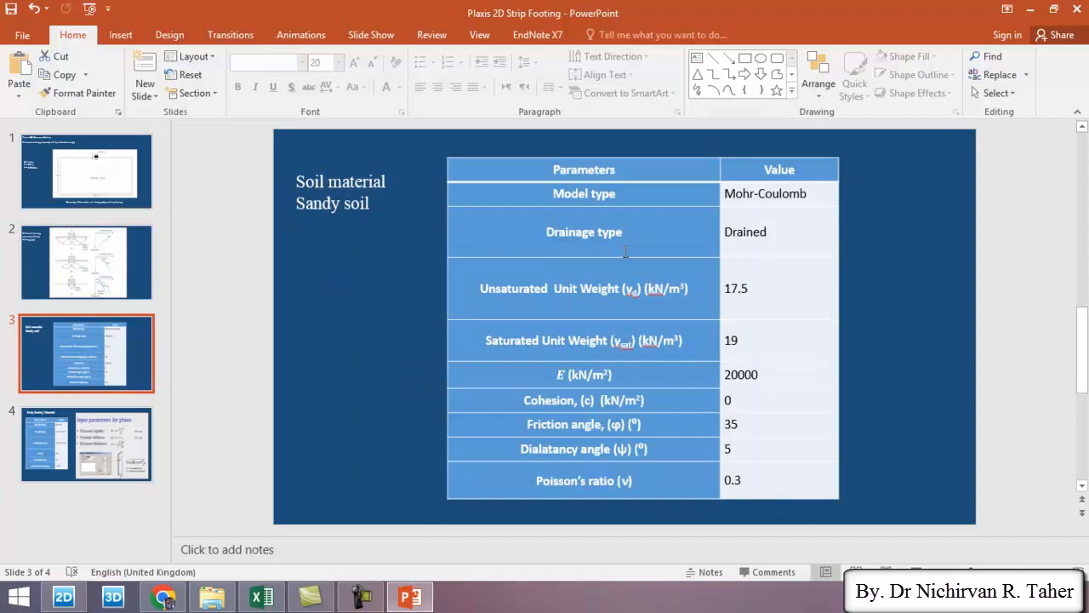
pyautogui.moveTo(446, 290)
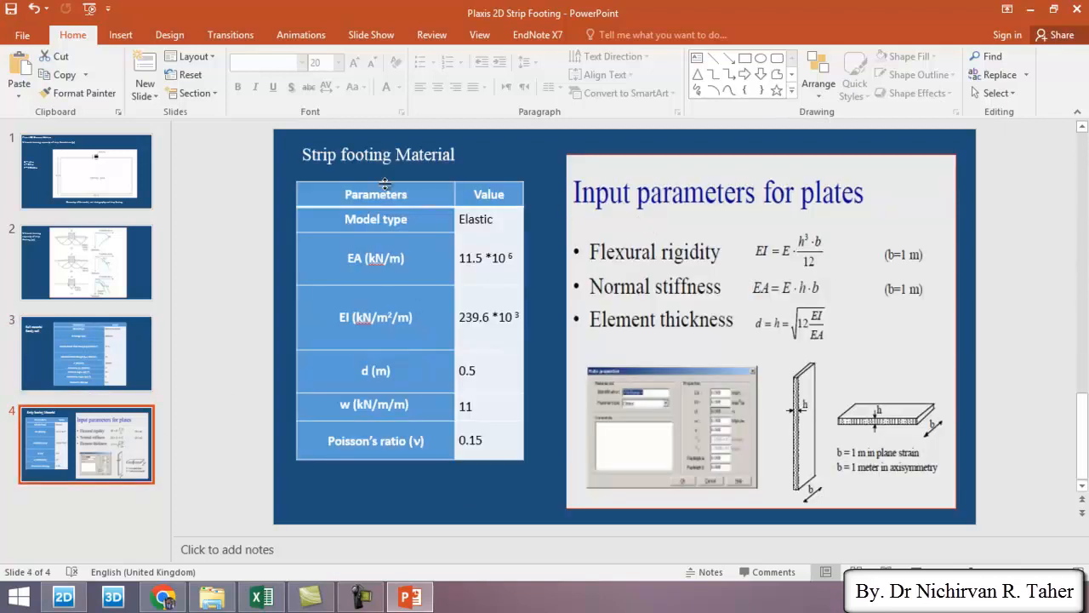
pyautogui.moveTo(450, 170)
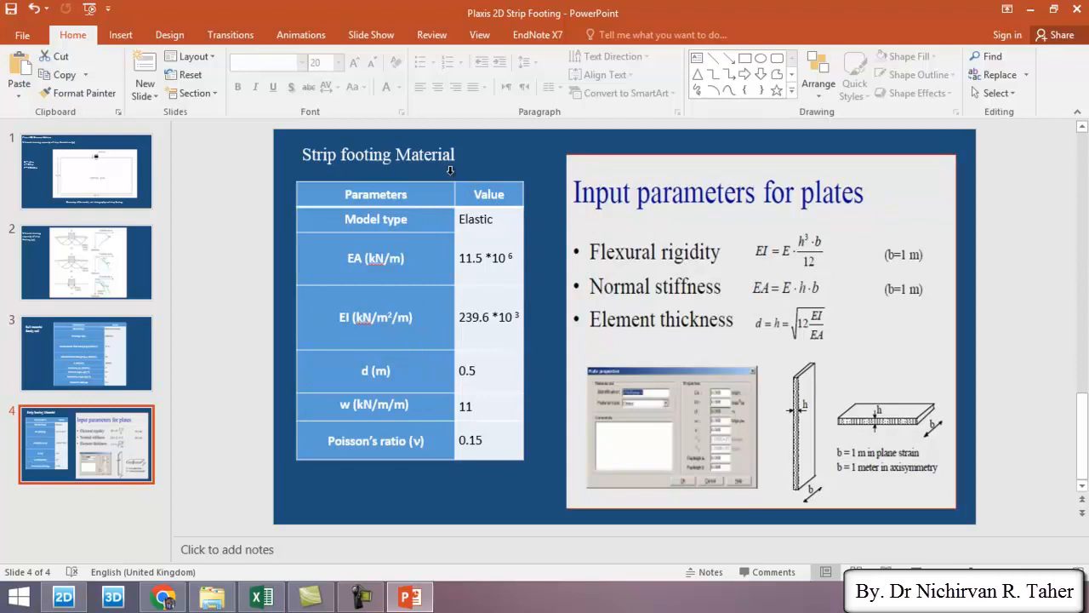
pyautogui.moveTo(508, 177)
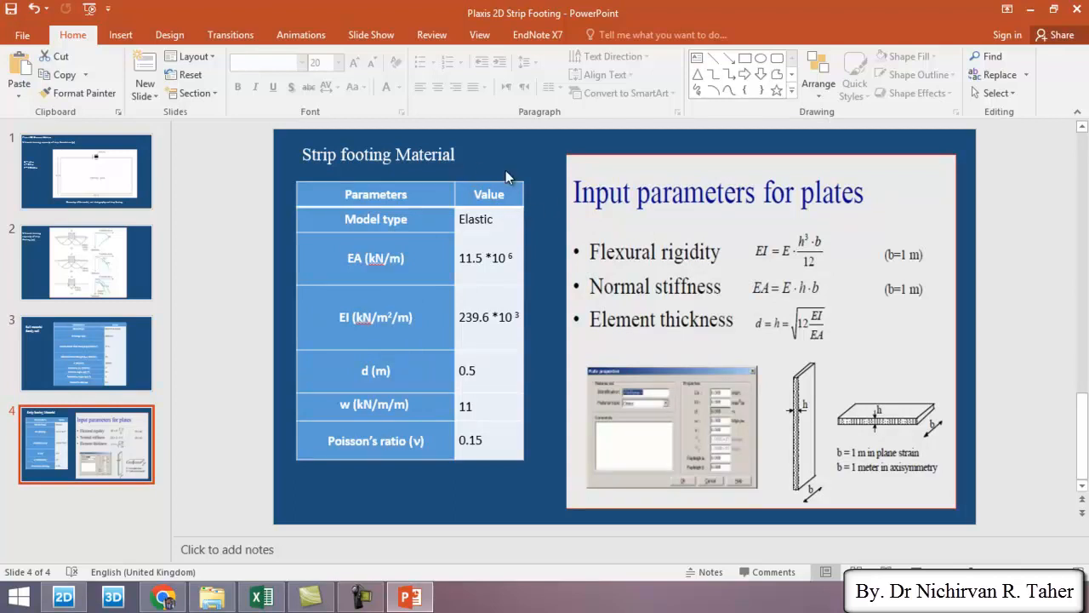
pyautogui.moveTo(550, 221)
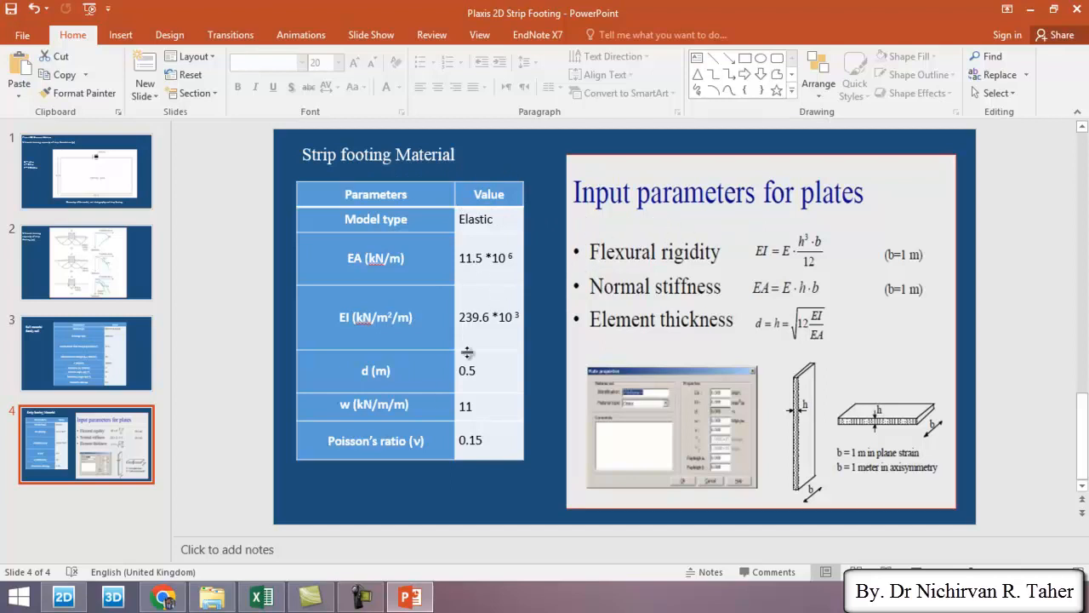
pyautogui.moveTo(475, 178)
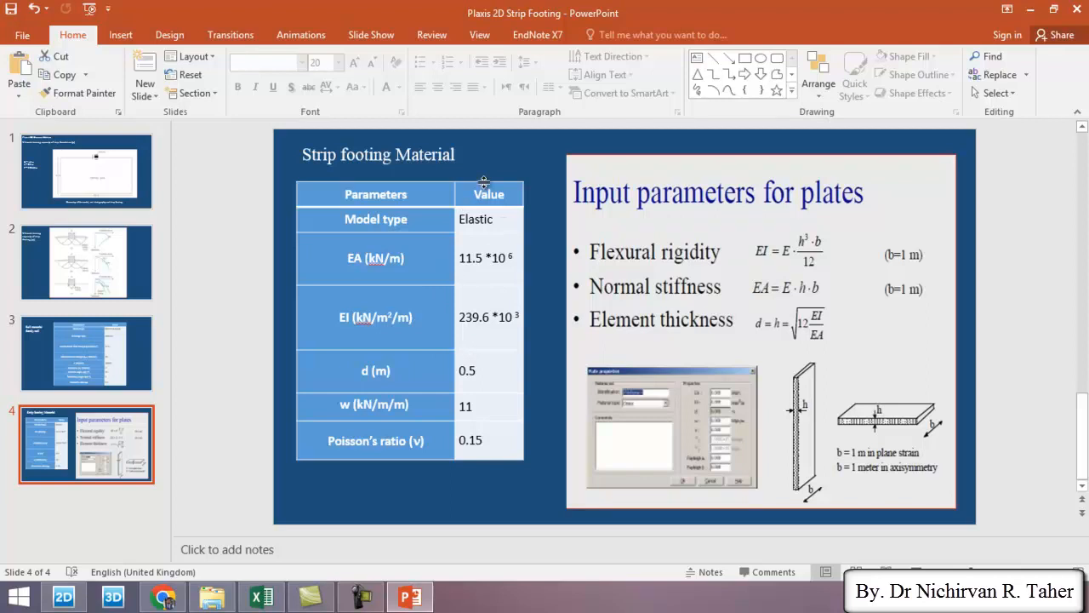
pyautogui.moveTo(521, 185)
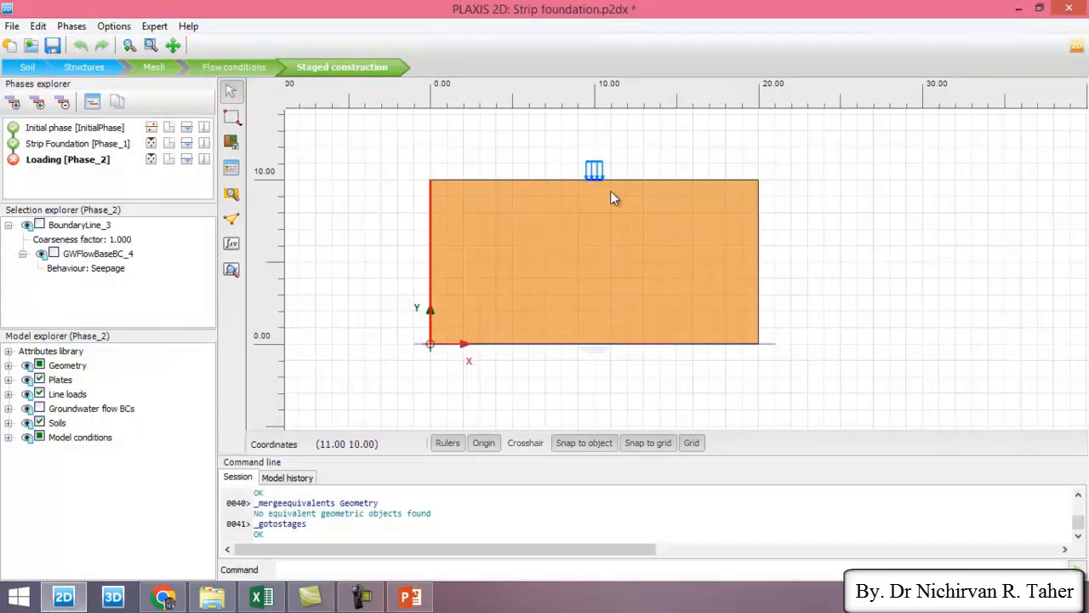
pyautogui.moveTo(596, 228)
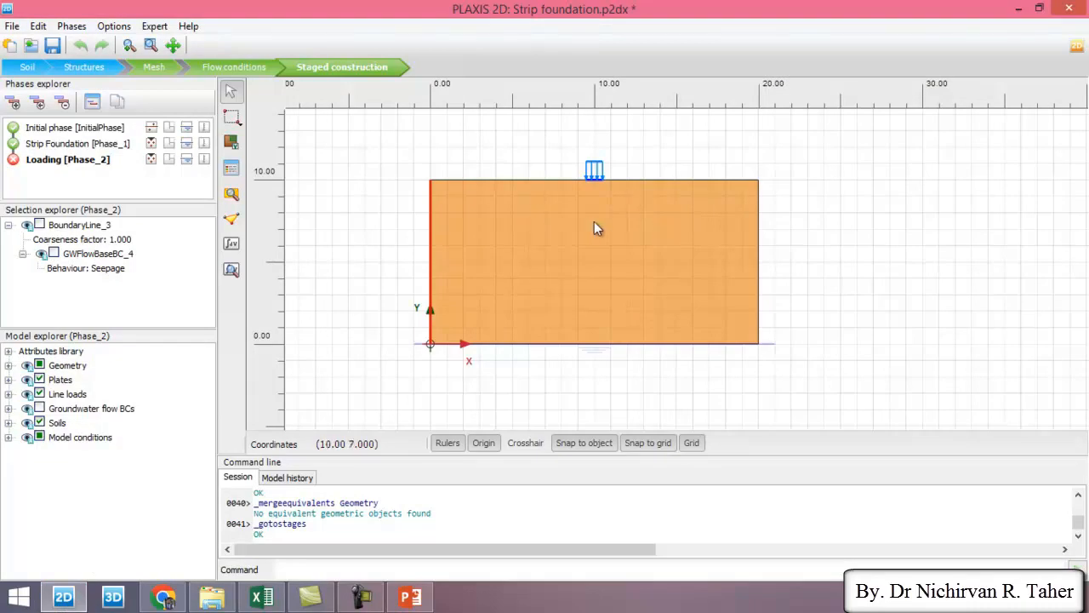
pyautogui.moveTo(25, 68)
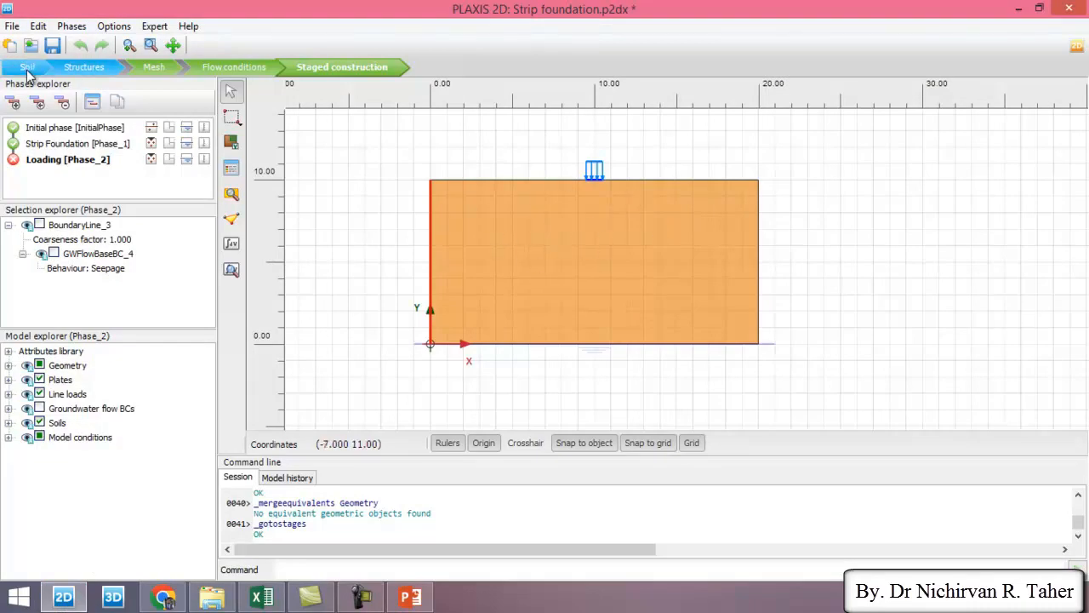
# Return to the Soil stage and review Borehole_1's single dense sand layer from 10 to 0.
pyautogui.click(27, 68)
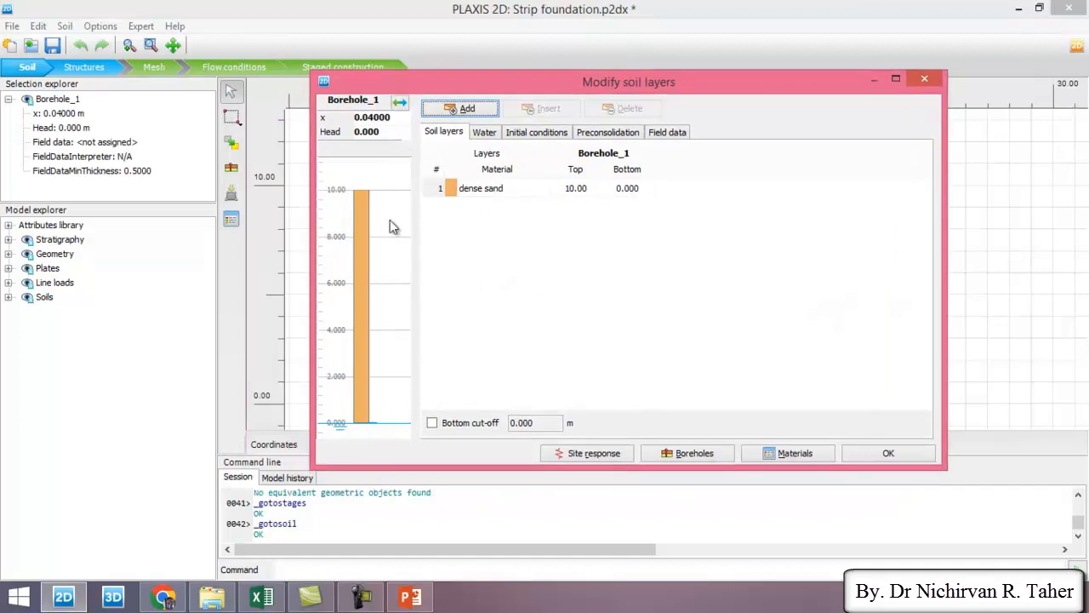
pyautogui.moveTo(381, 269)
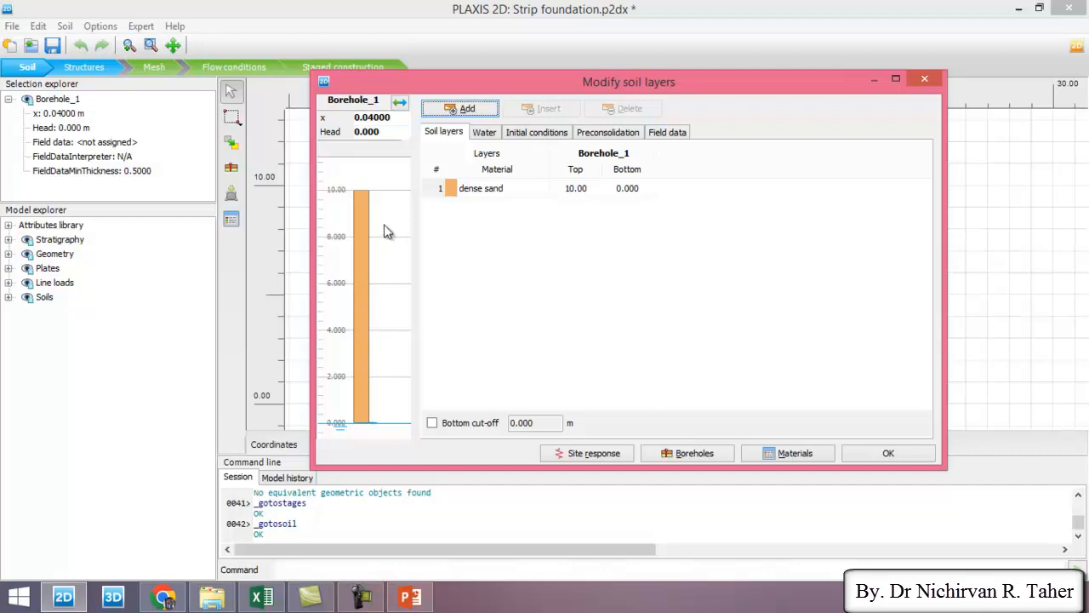
pyautogui.moveTo(394, 152)
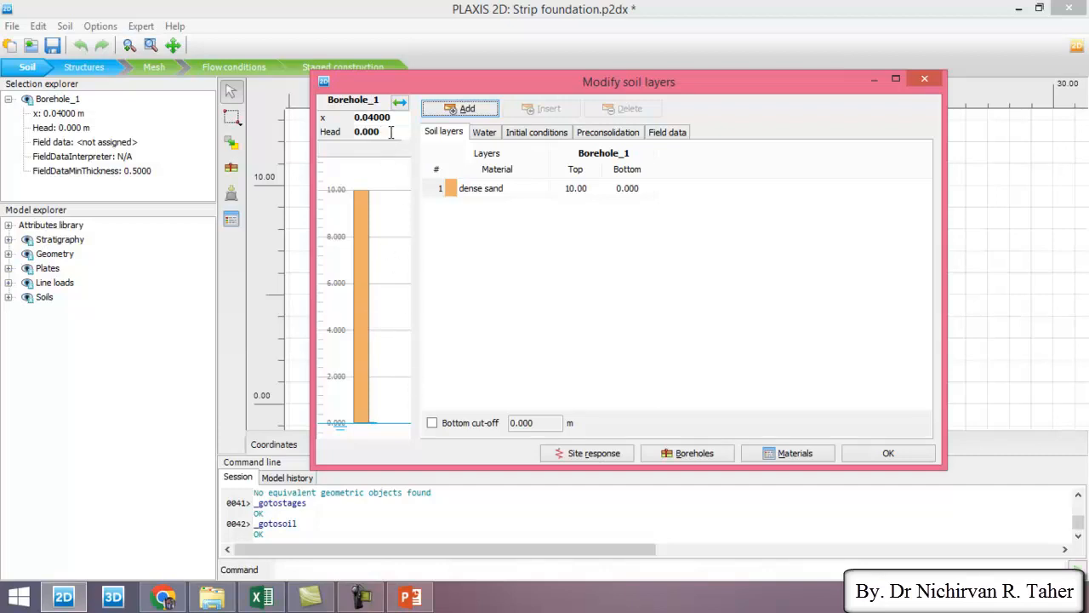
pyautogui.click(888, 452)
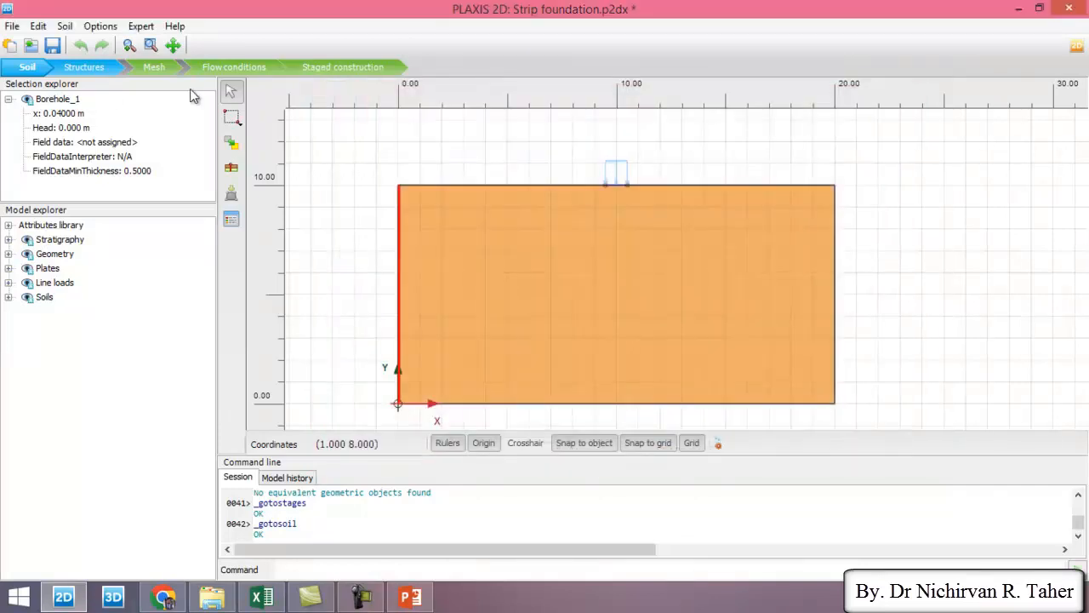
# Save the project as 'Strip foundation +effect of water table' on the Desktop.
pyautogui.click(12, 26)
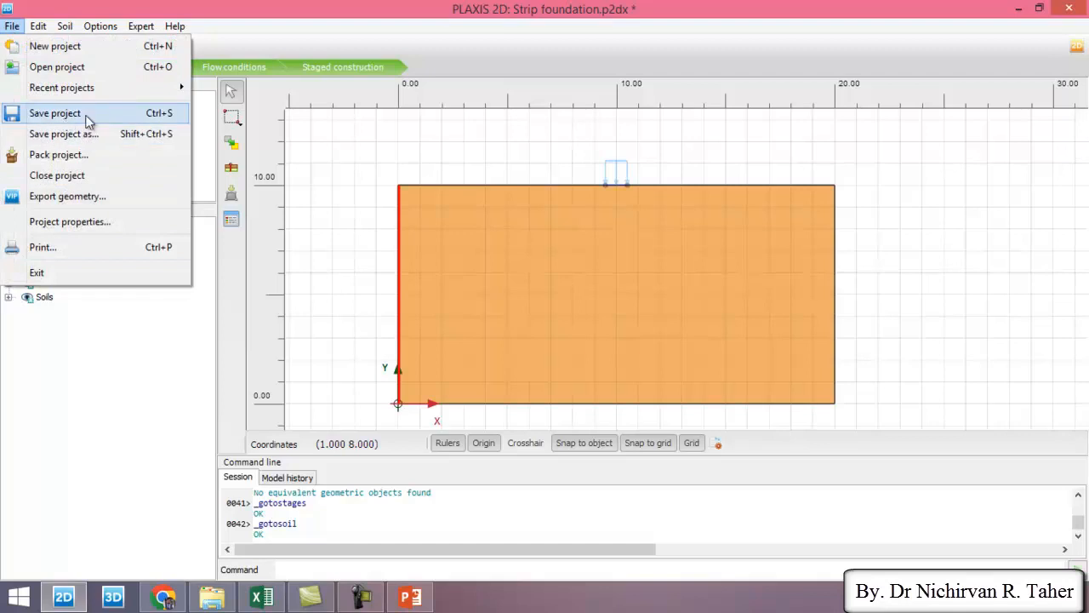
pyautogui.moveTo(102, 139)
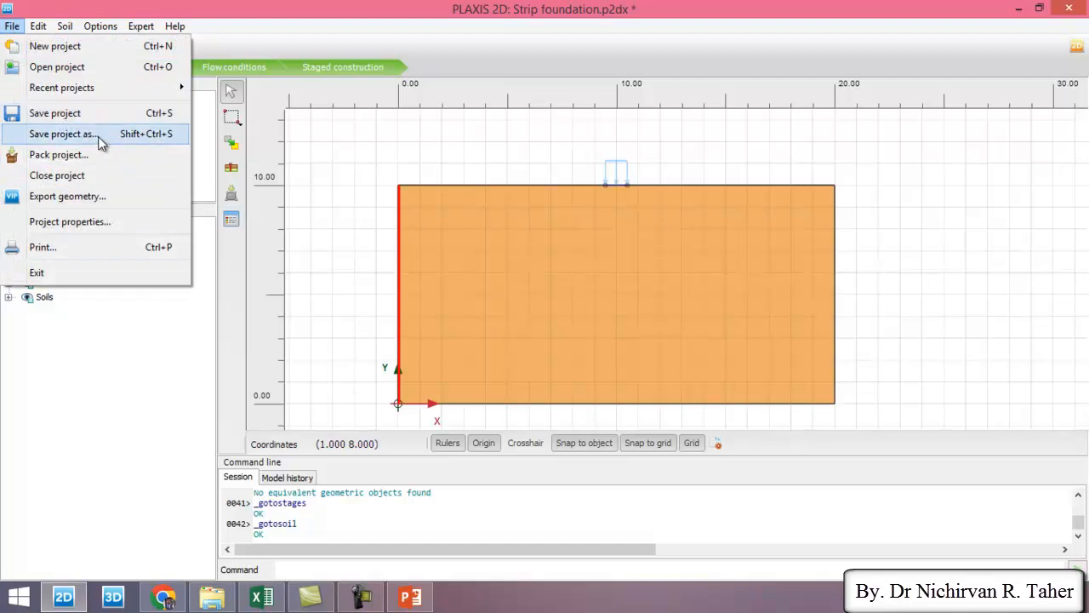
pyautogui.moveTo(60, 143)
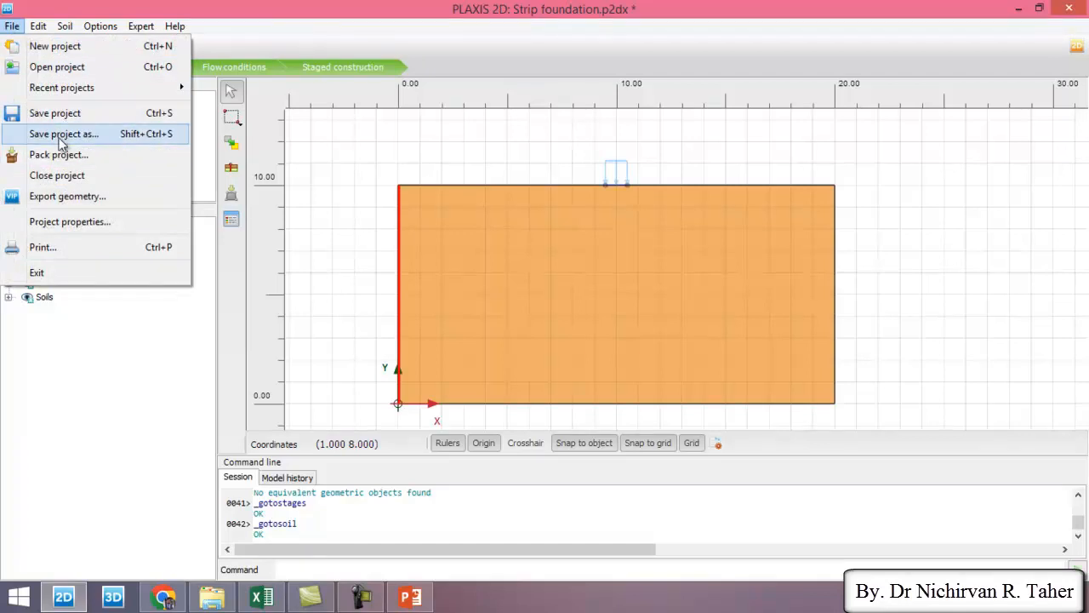
pyautogui.click(63, 133)
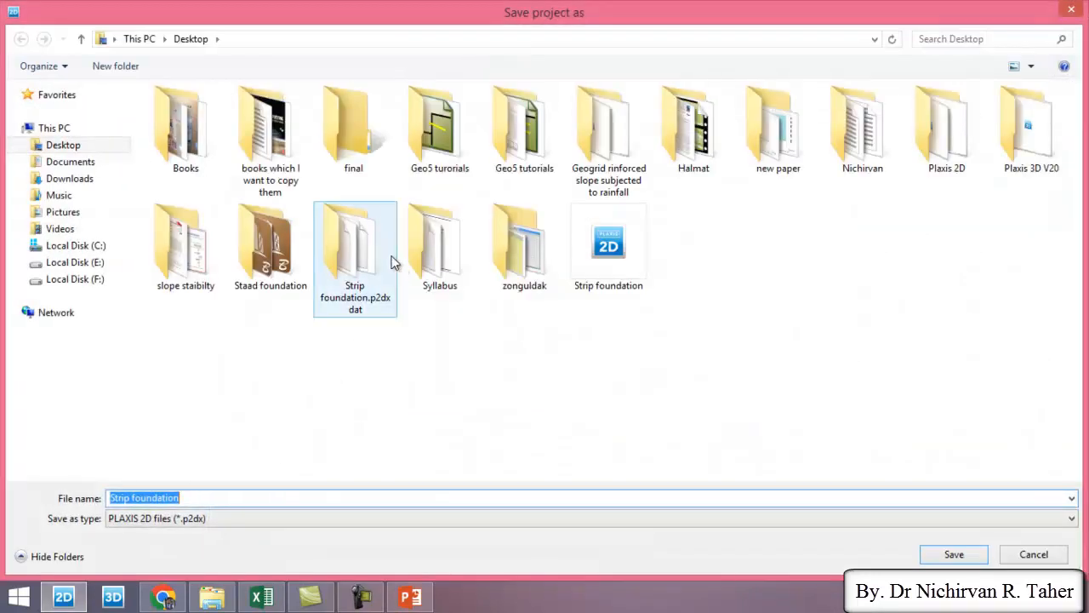
pyautogui.click(63, 143)
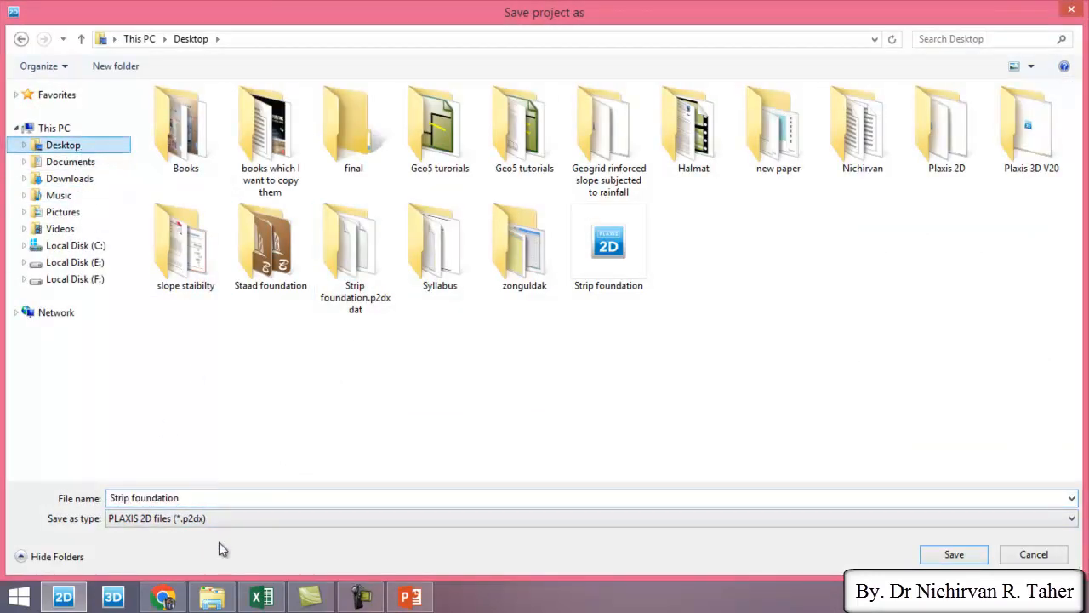
pyautogui.click(232, 497)
pyautogui.write(' +effect of')
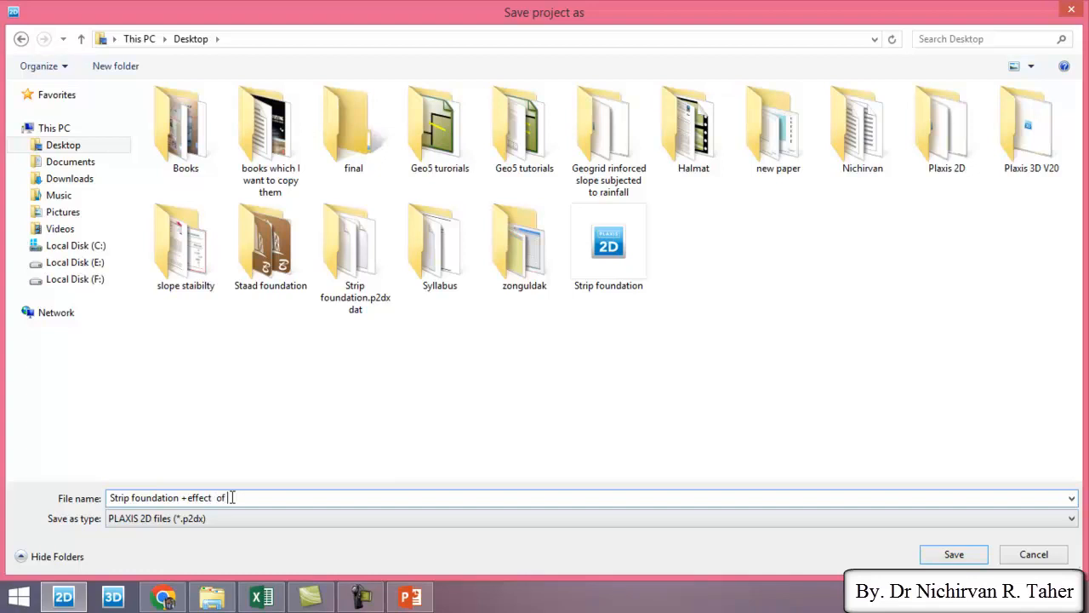
pyautogui.write('water table')
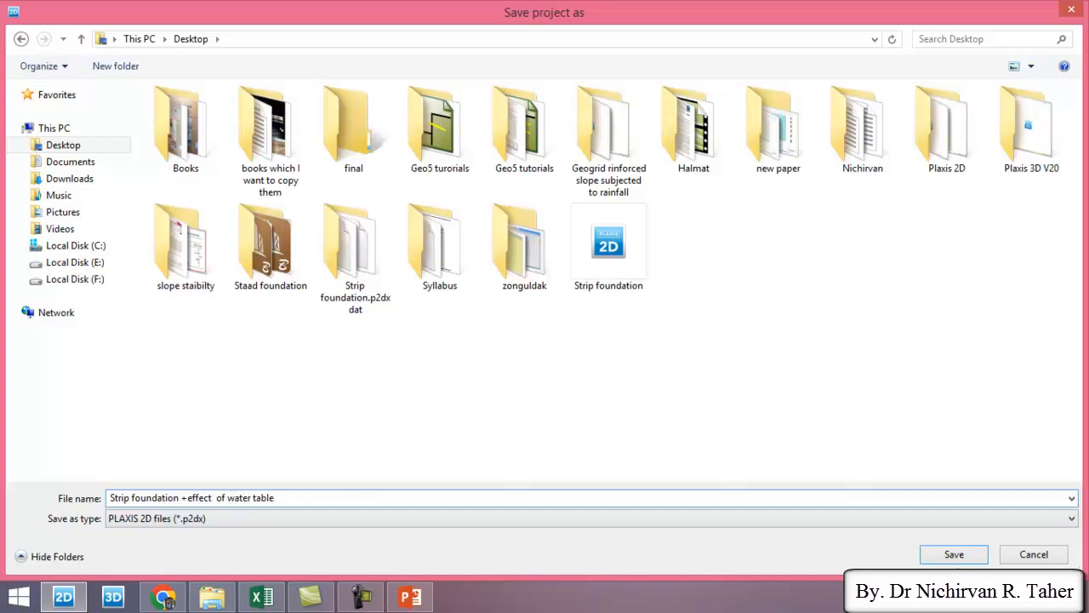
pyautogui.click(953, 555)
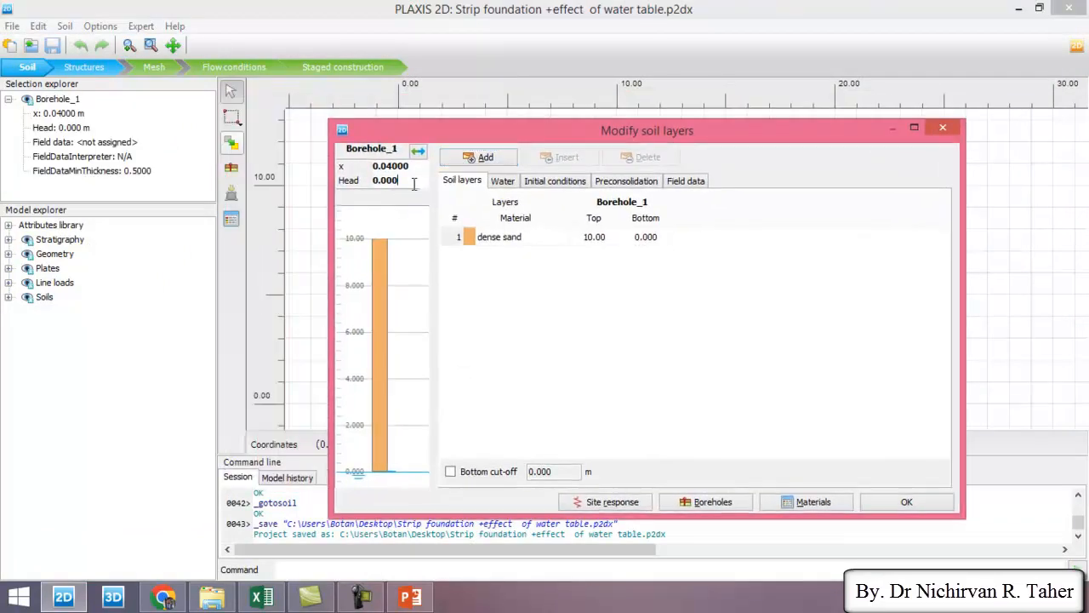
# Set the head of Borehole_1 to 9.5 m and apply it.
pyautogui.write('9')
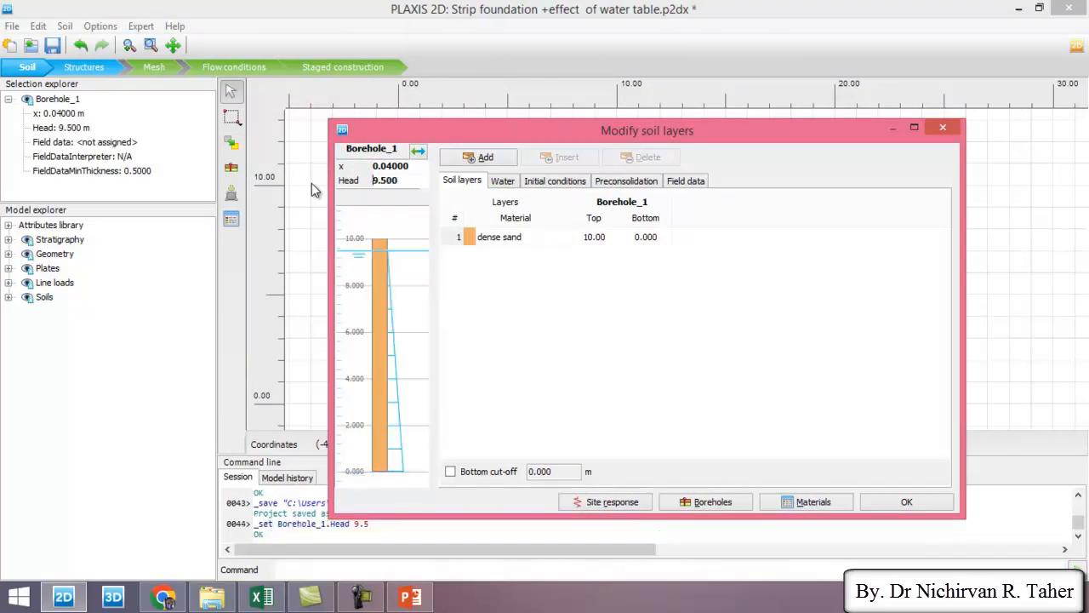
pyautogui.moveTo(426, 248)
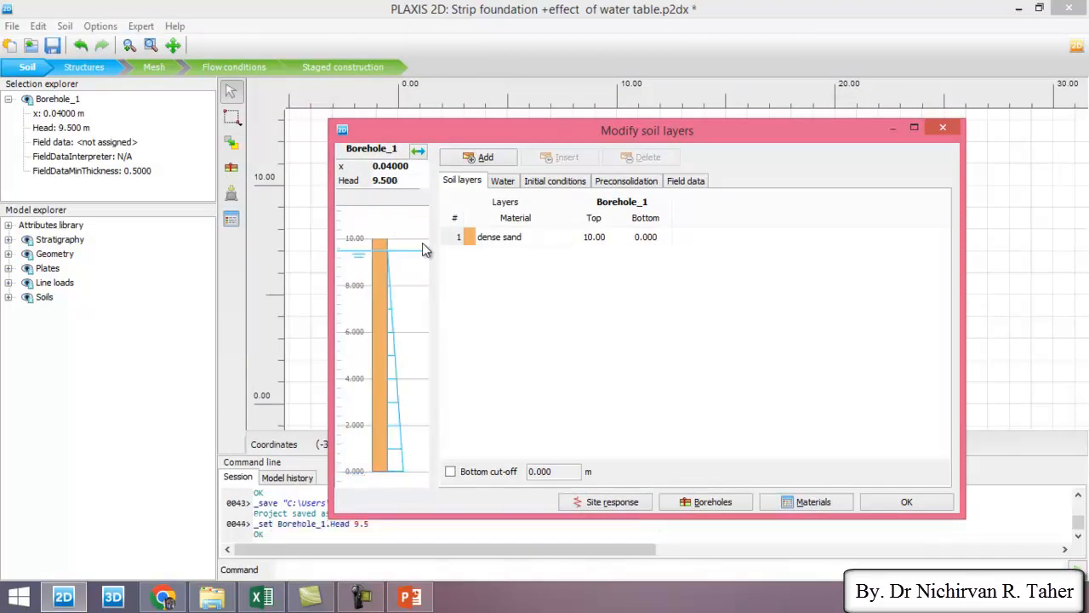
pyautogui.moveTo(433, 259)
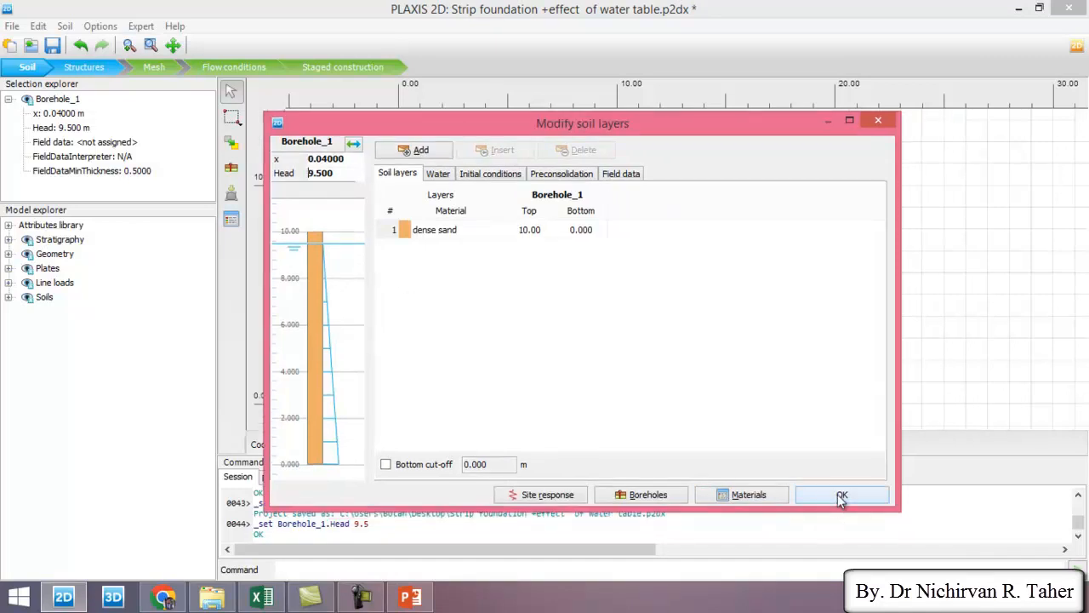
pyautogui.click(841, 494)
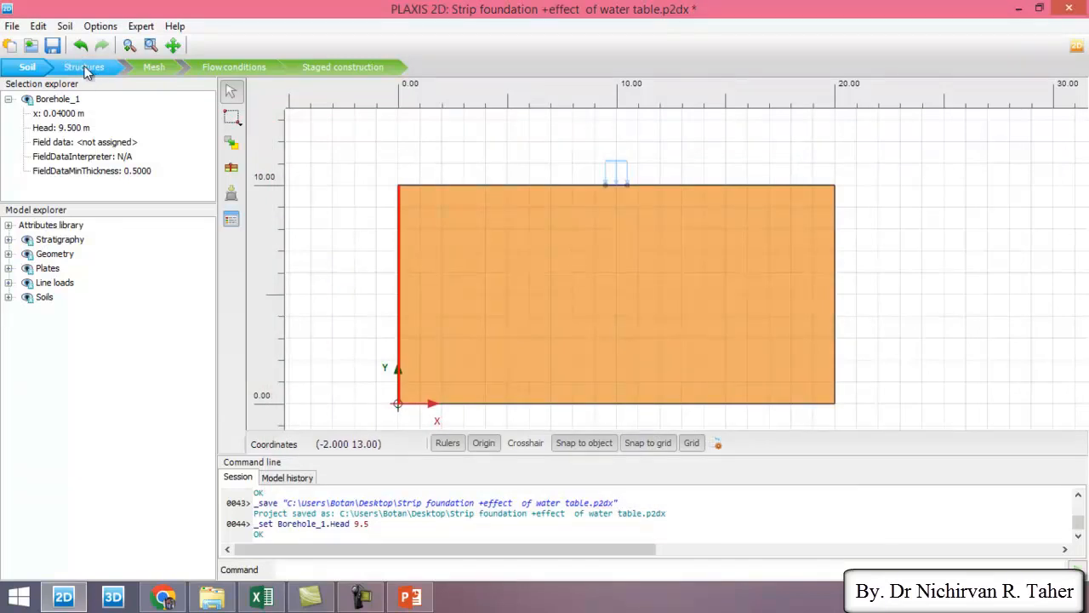
# Move through Structures and Mesh to the Staged construction stage.
pyautogui.click(83, 68)
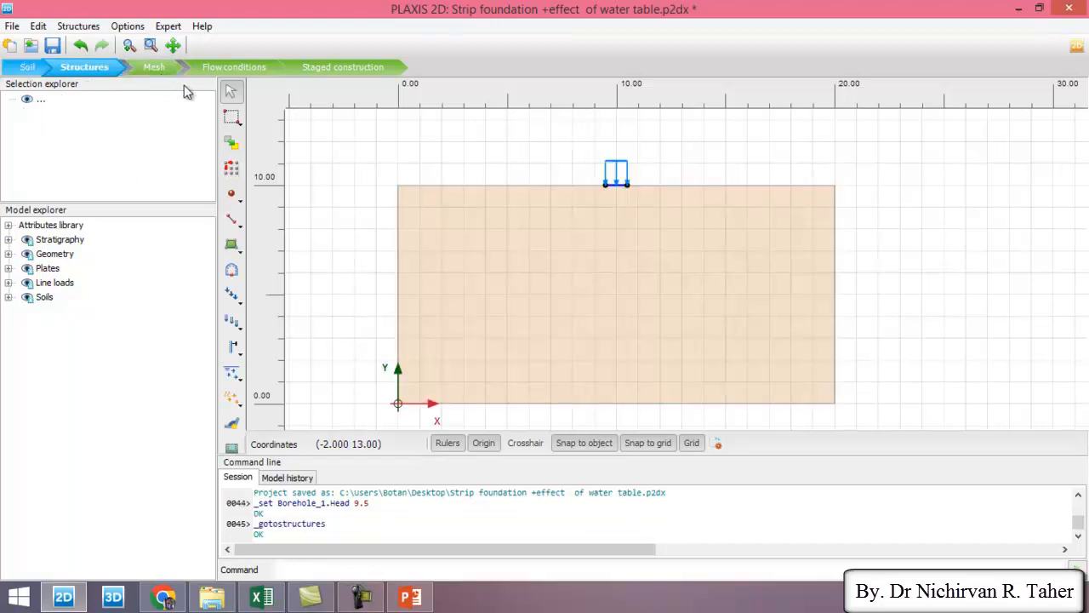
pyautogui.click(153, 68)
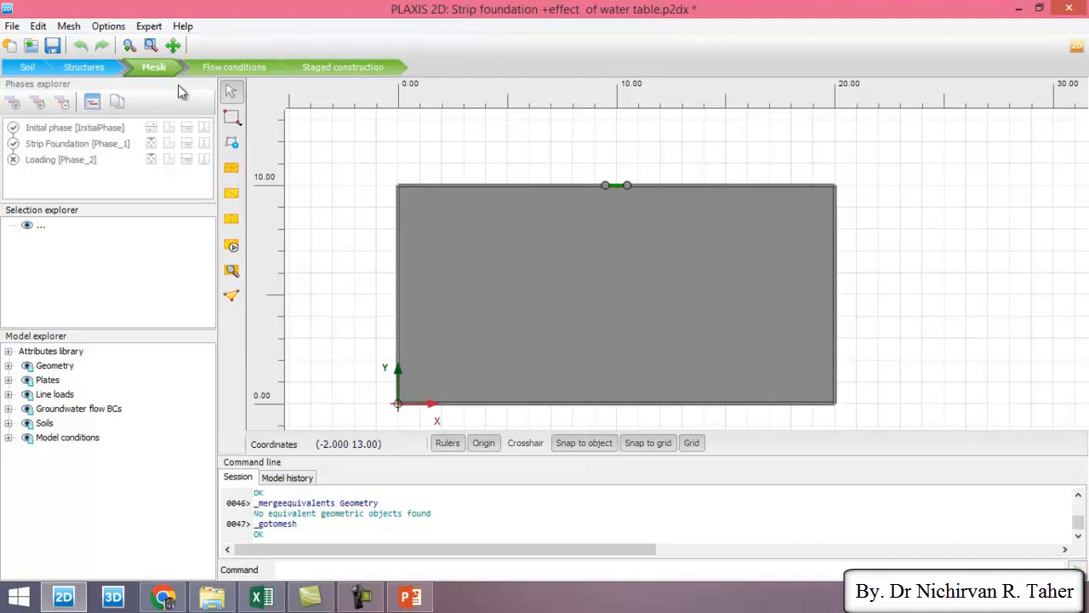
pyautogui.moveTo(349, 75)
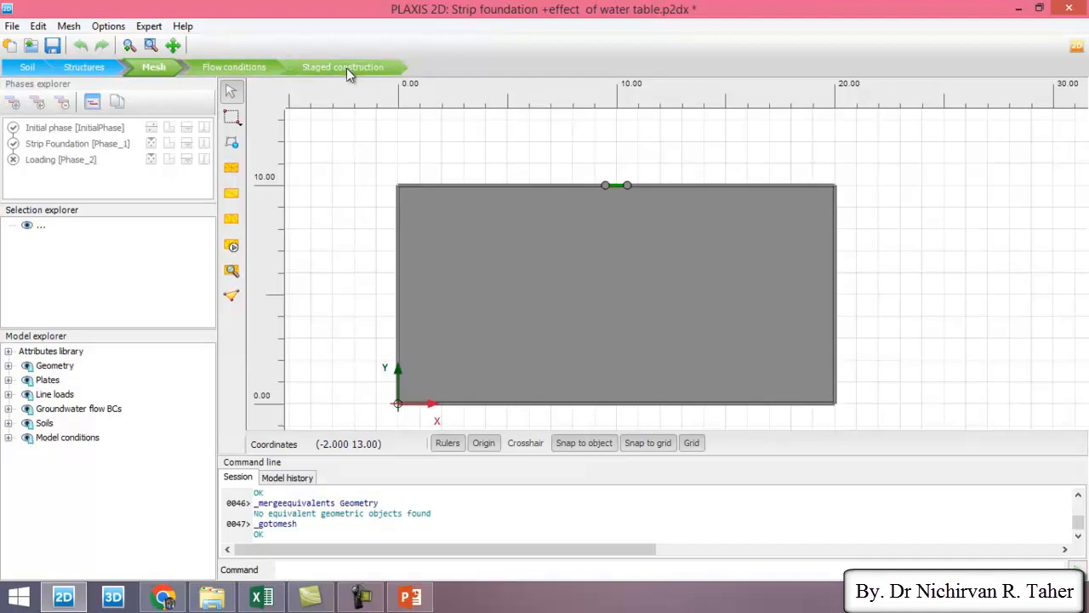
pyautogui.click(343, 67)
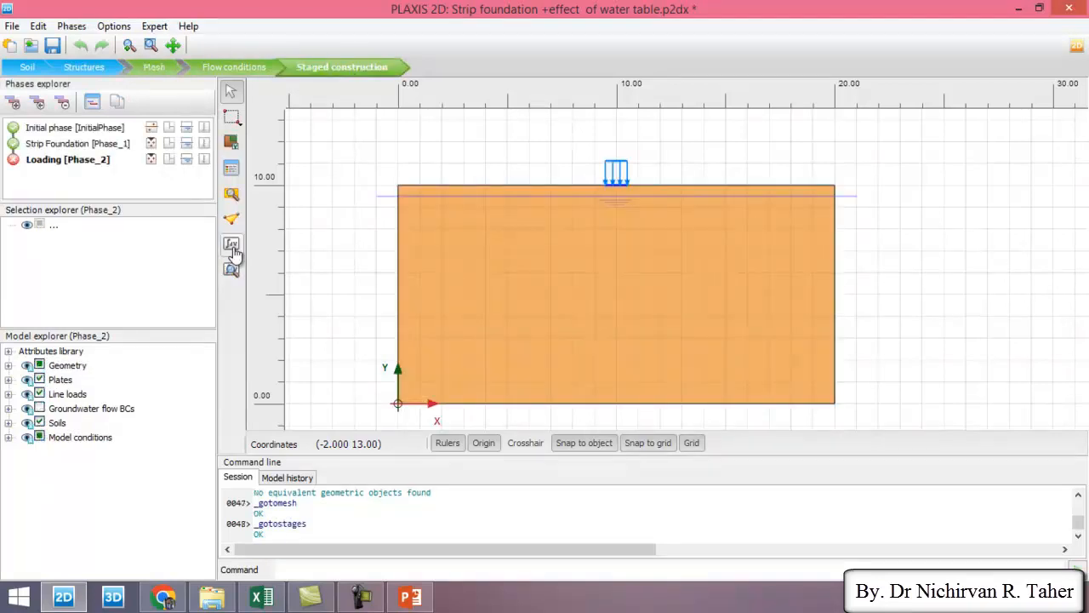
pyautogui.moveTo(232, 245)
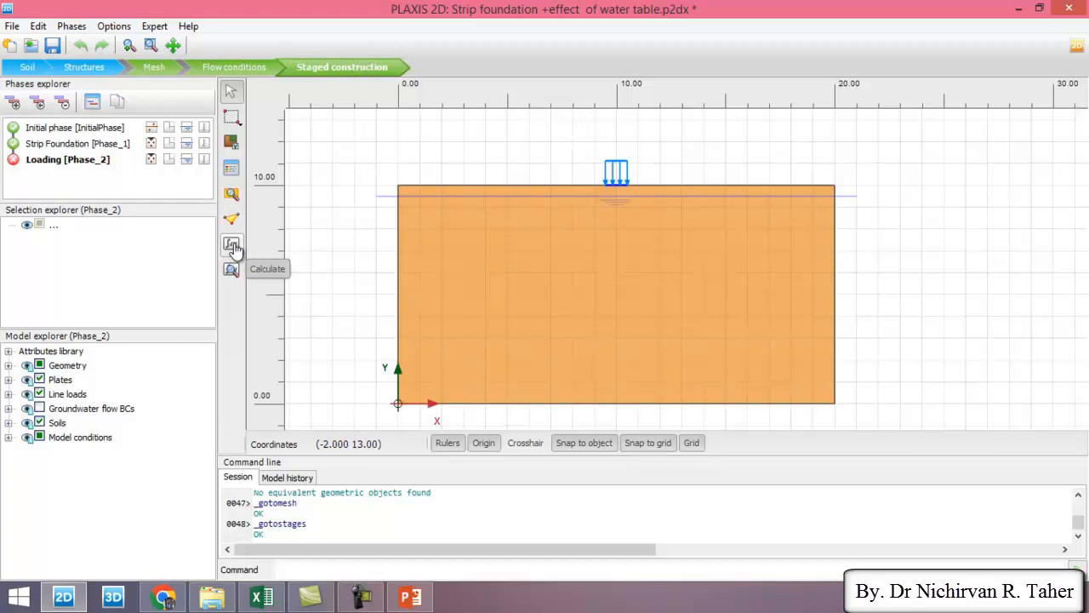
# Calculate all phases of the water-table model; Phase_2 (Loading) is reported as failed.
pyautogui.click(232, 246)
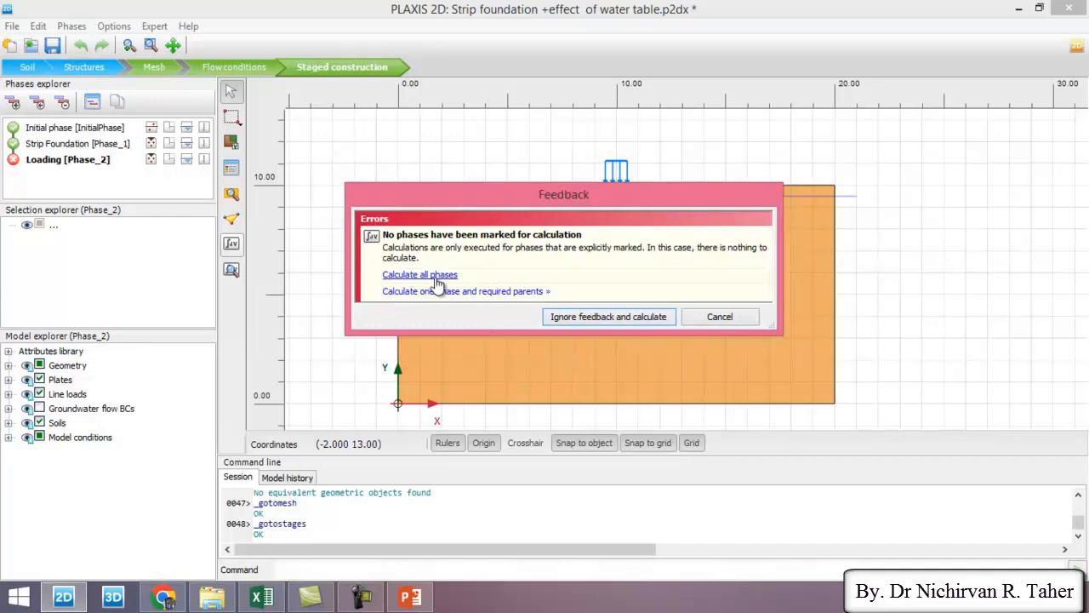
pyautogui.click(418, 274)
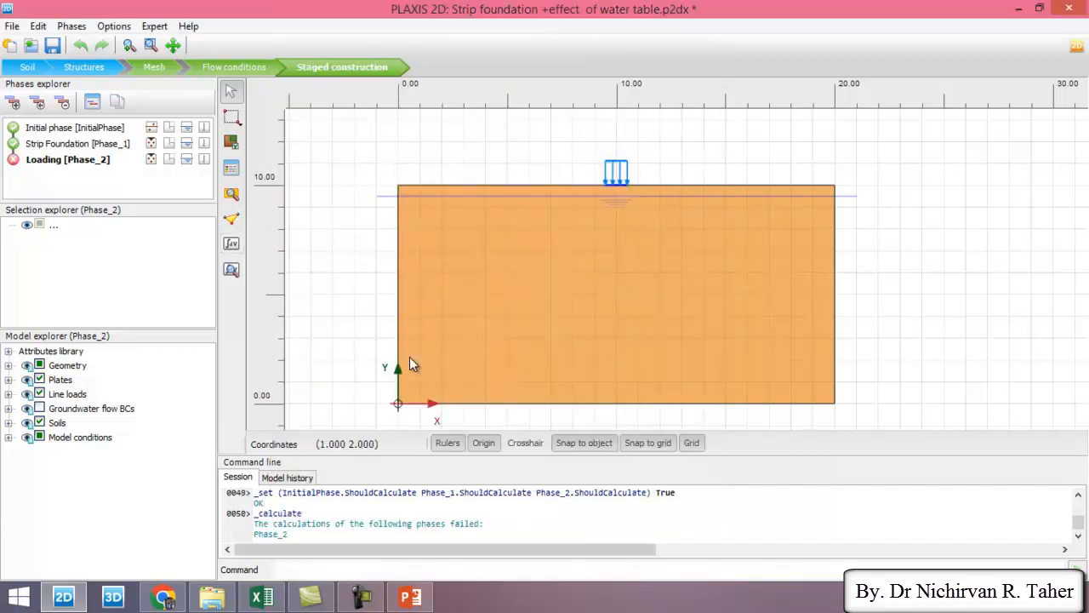
pyautogui.moveTo(406, 286)
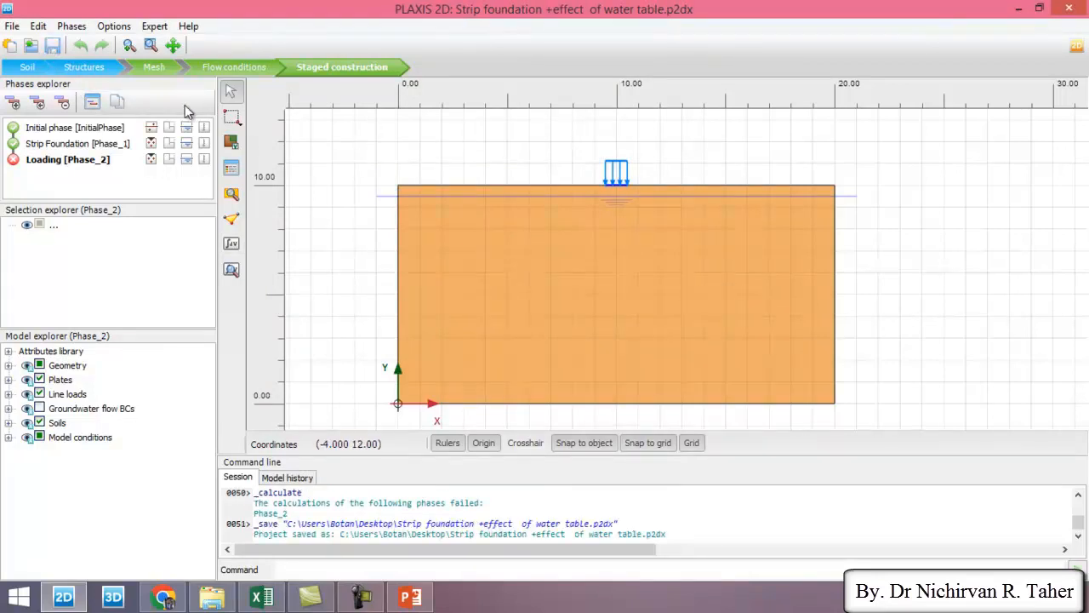
pyautogui.moveTo(232, 269)
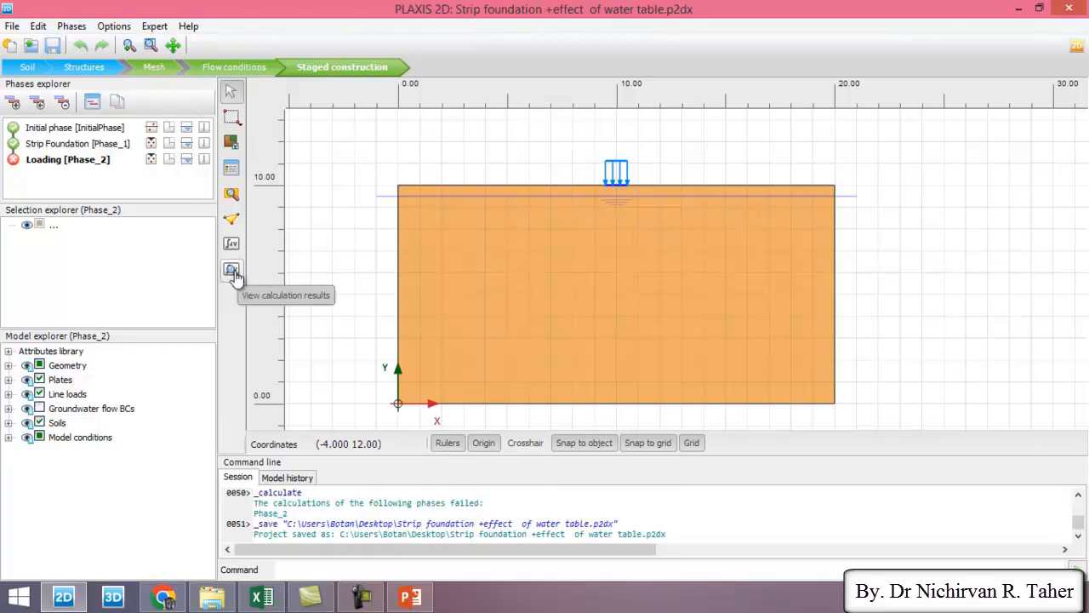
pyautogui.moveTo(272, 282)
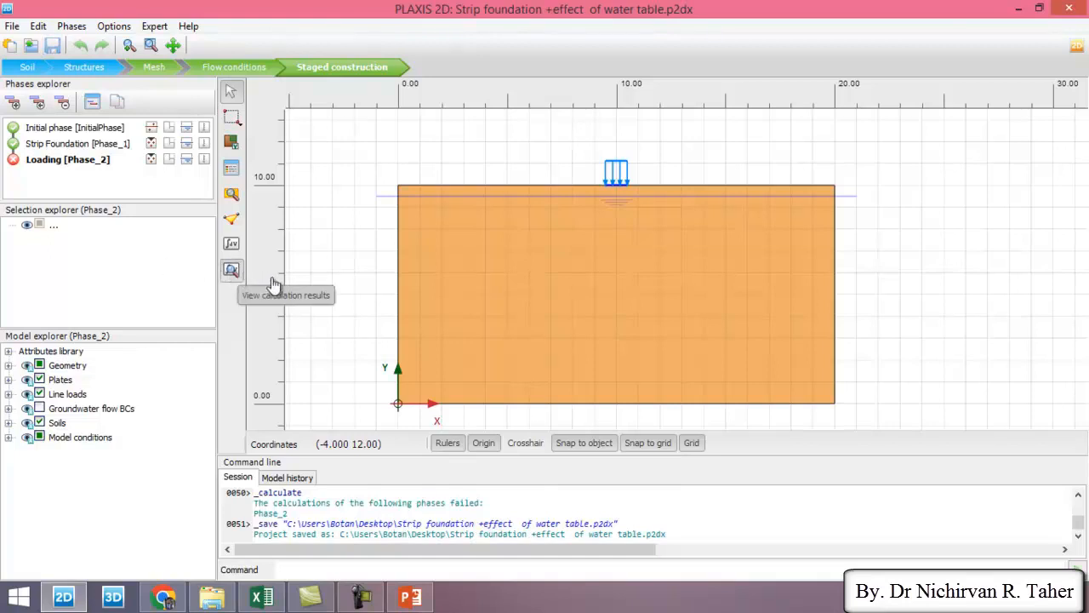
# View results in Output and show vertical total displacements u_y for the Loading phase.
pyautogui.click(232, 268)
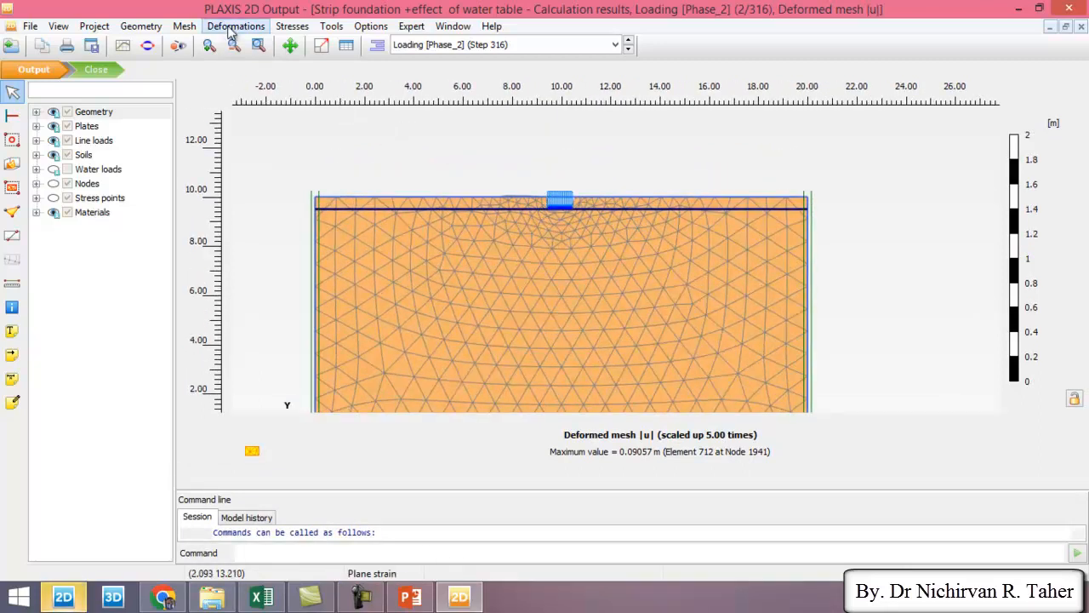
pyautogui.click(235, 25)
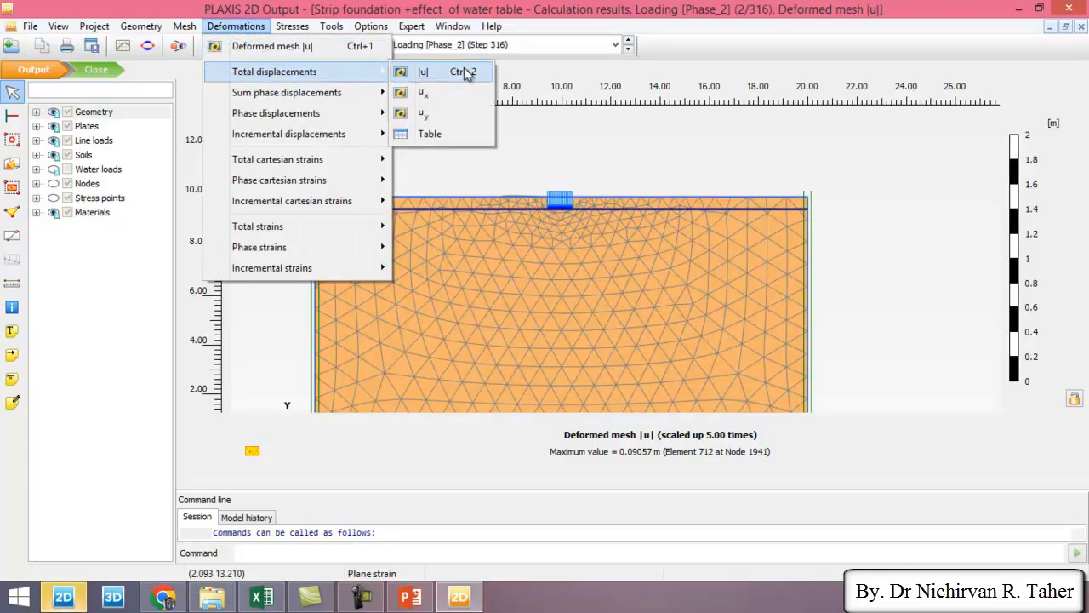
pyautogui.moveTo(446, 126)
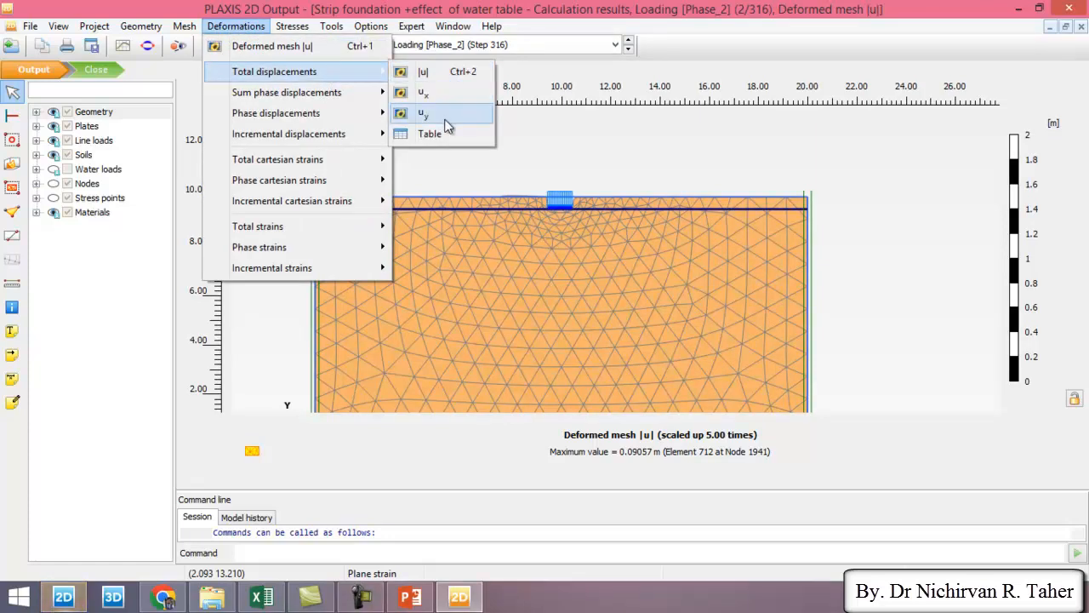
pyautogui.click(425, 112)
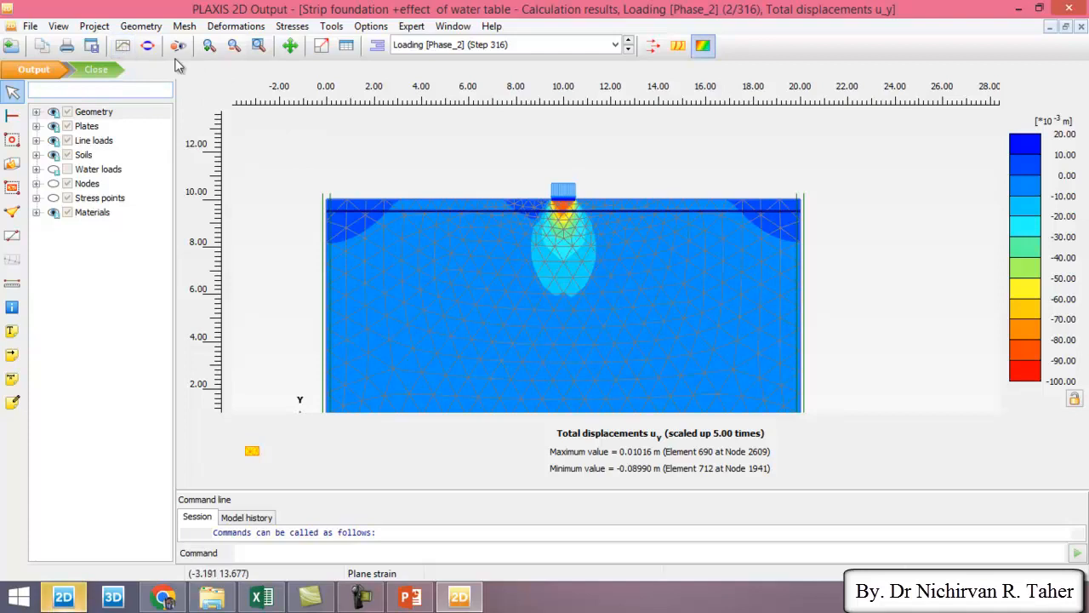
pyautogui.moveTo(123, 49)
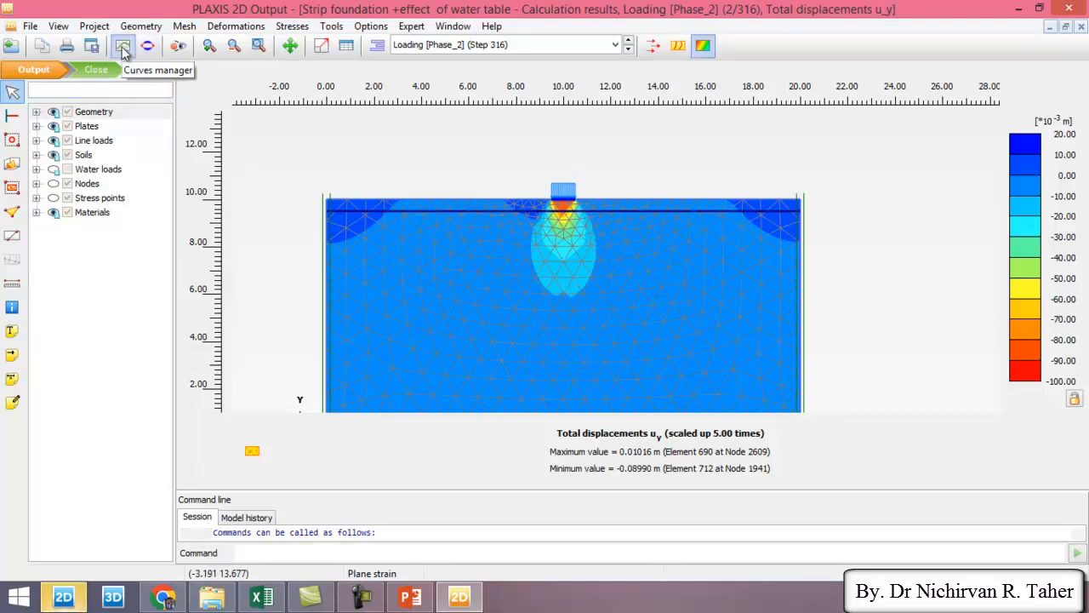
# Create a new curve: ΣMstage on the x-axis, u_y of Node 1607 on the y-axis.
pyautogui.click(118, 48)
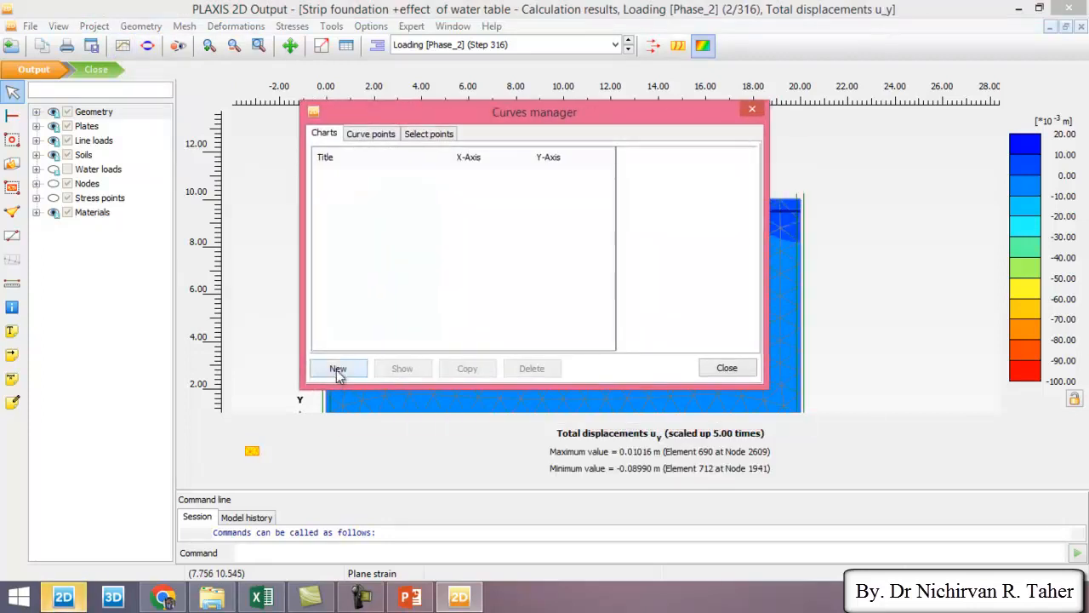
pyautogui.click(337, 367)
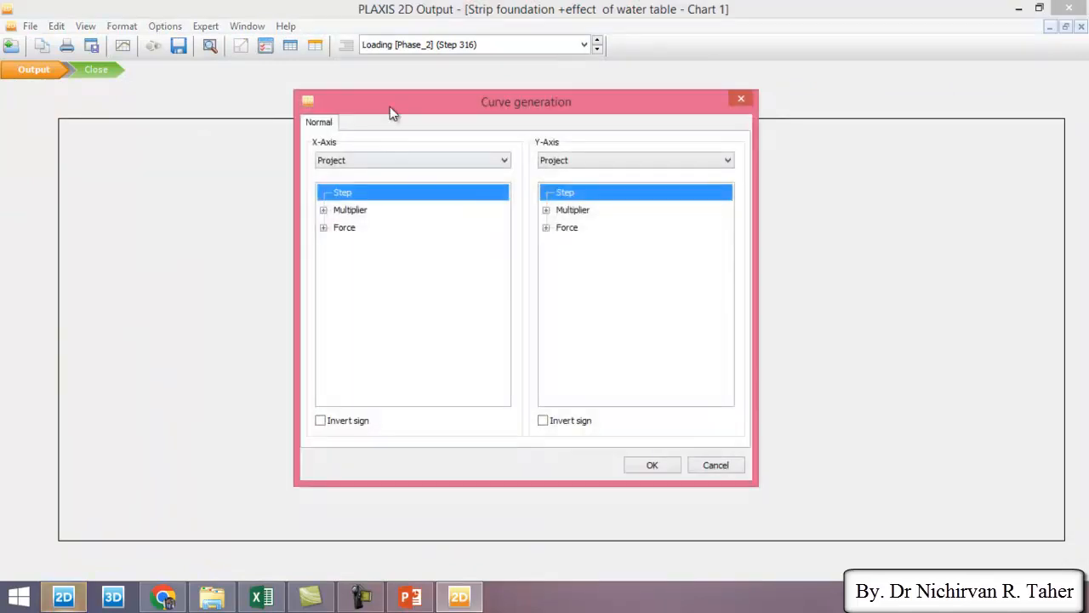
pyautogui.click(322, 191)
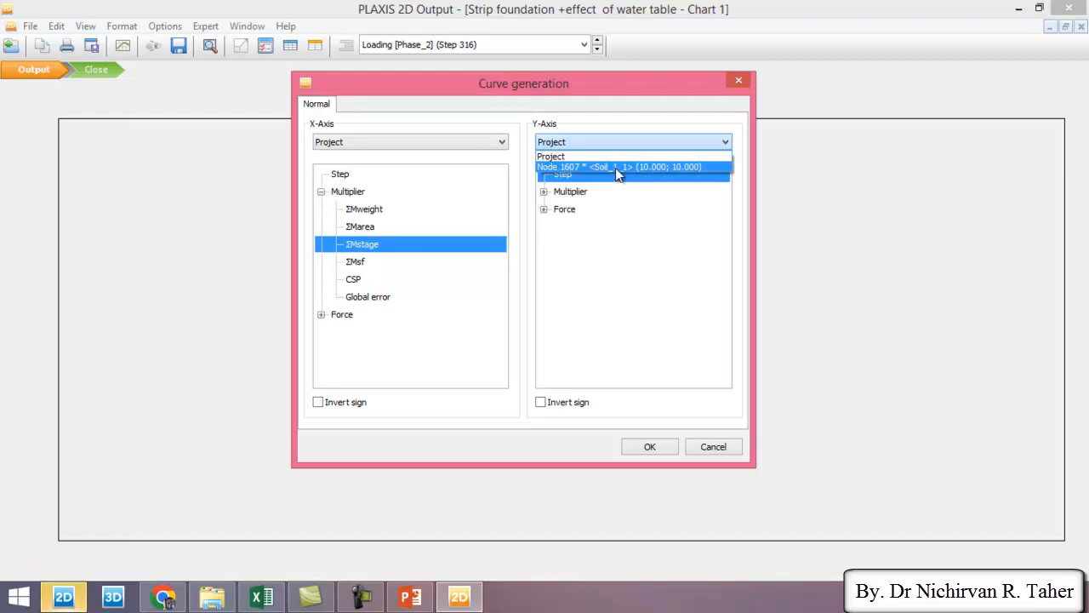
pyautogui.click(621, 167)
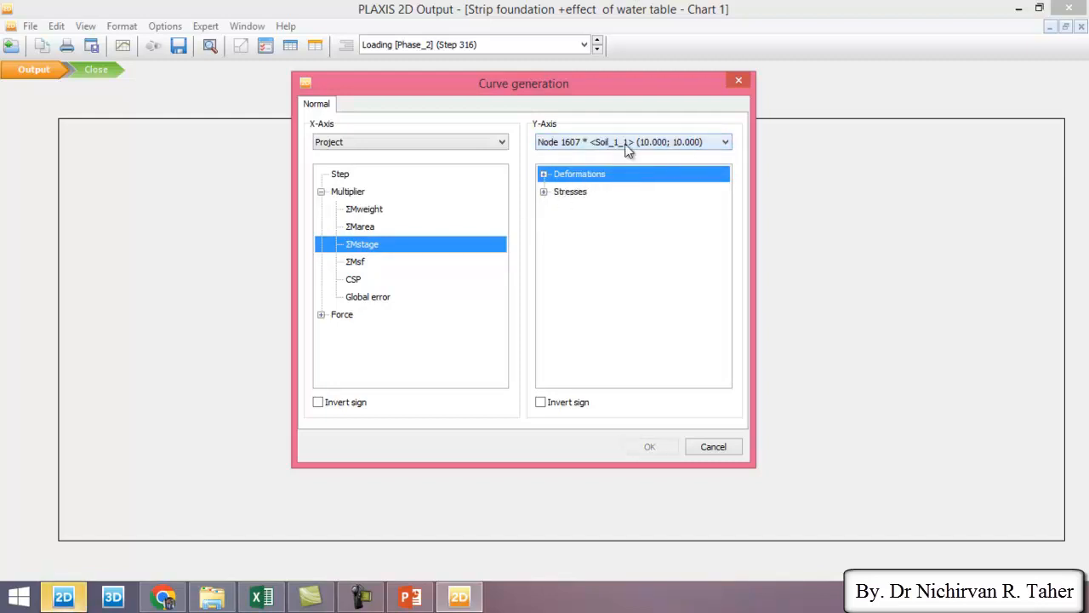
pyautogui.click(543, 173)
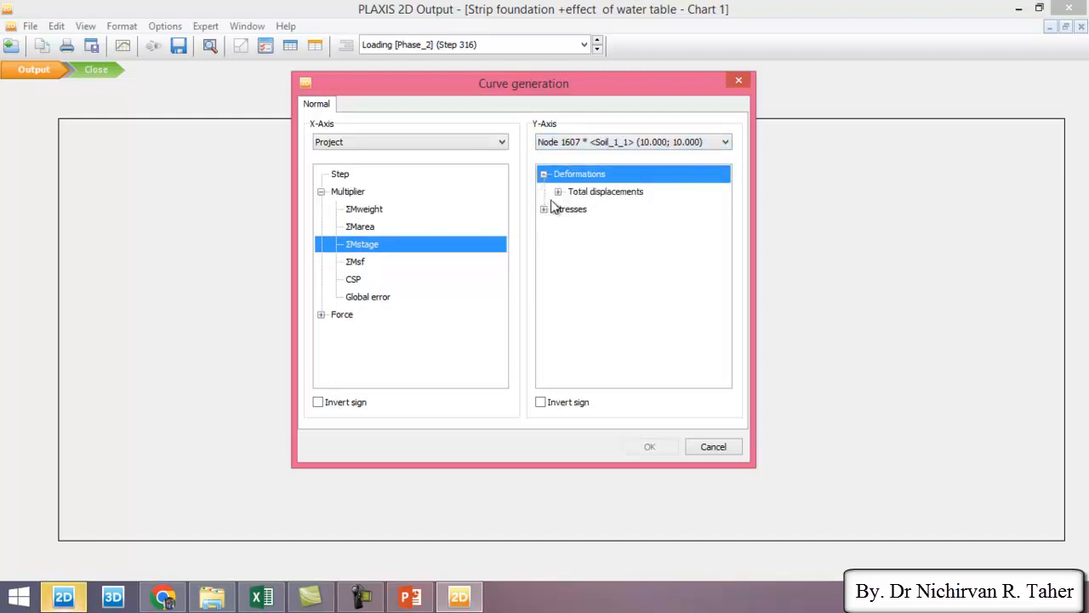
pyautogui.click(555, 190)
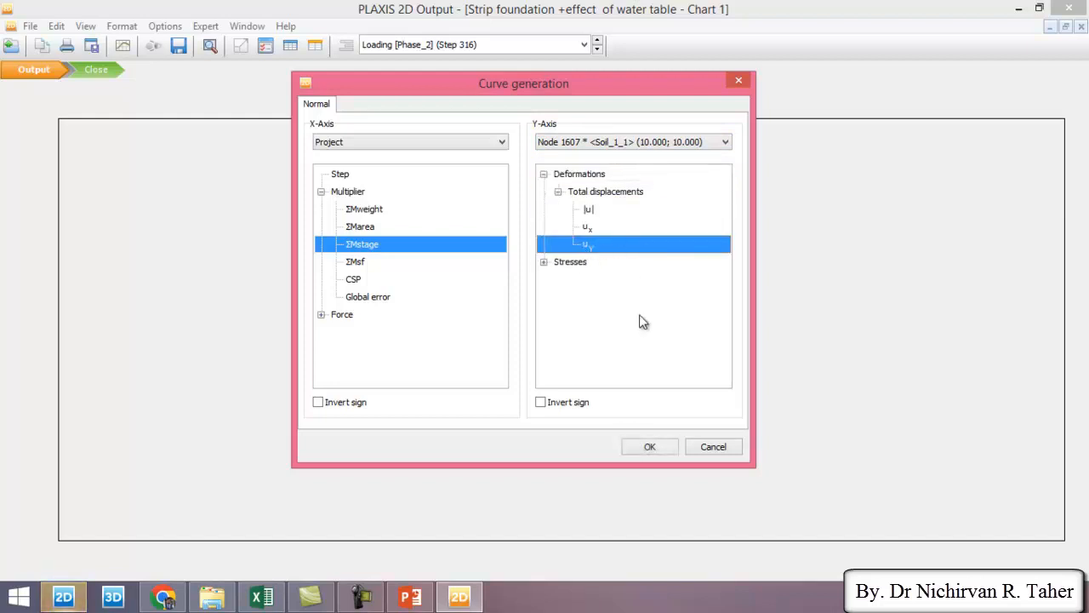
pyautogui.click(650, 445)
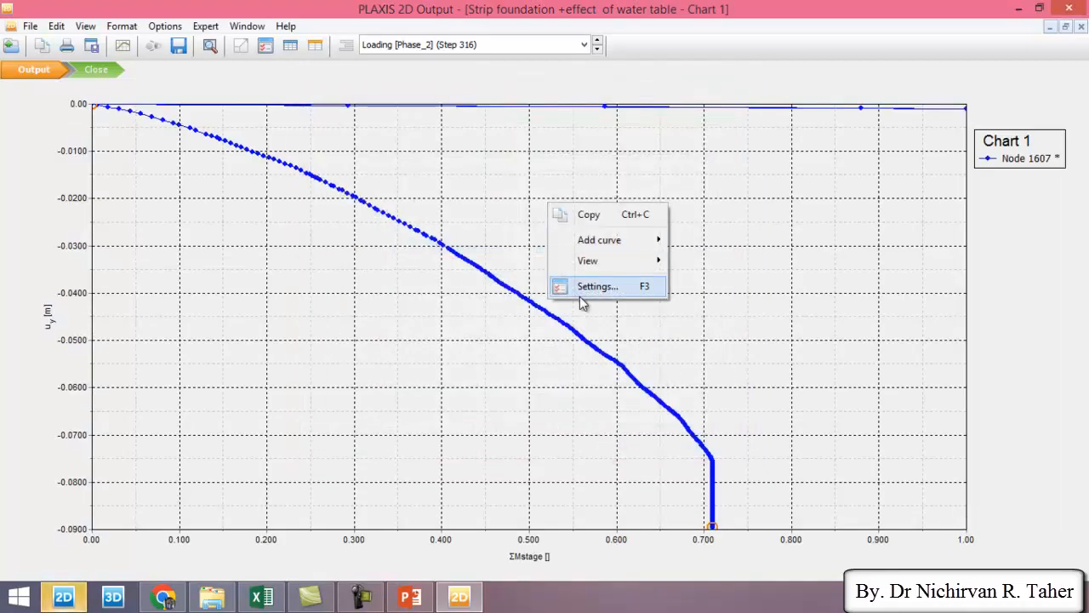
# In the curve settings, restrict the Node 1607 curve to the Loading phase only.
pyautogui.click(596, 286)
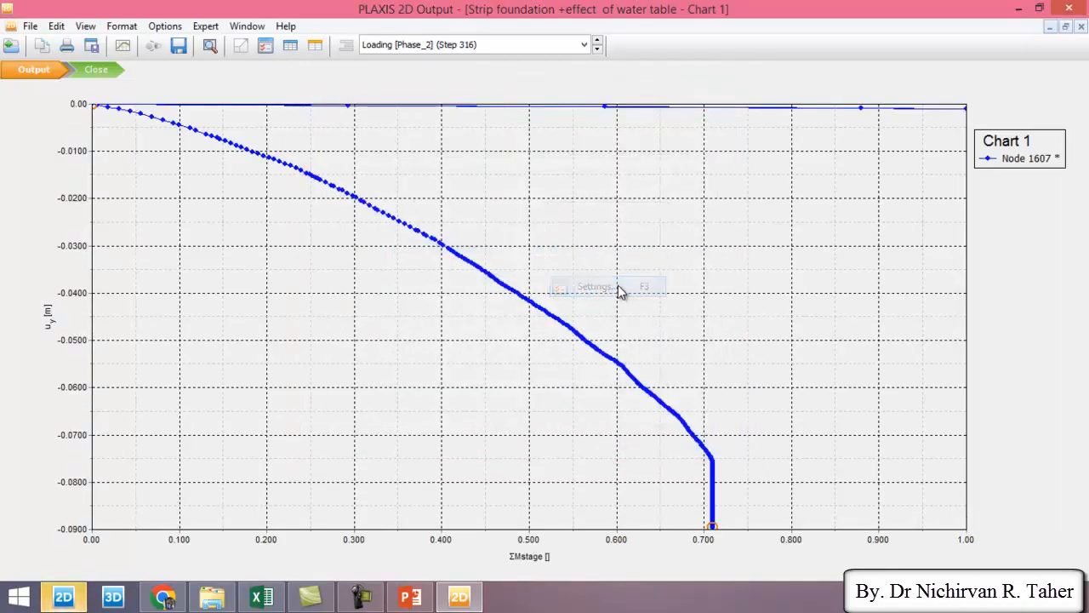
pyautogui.click(592, 286)
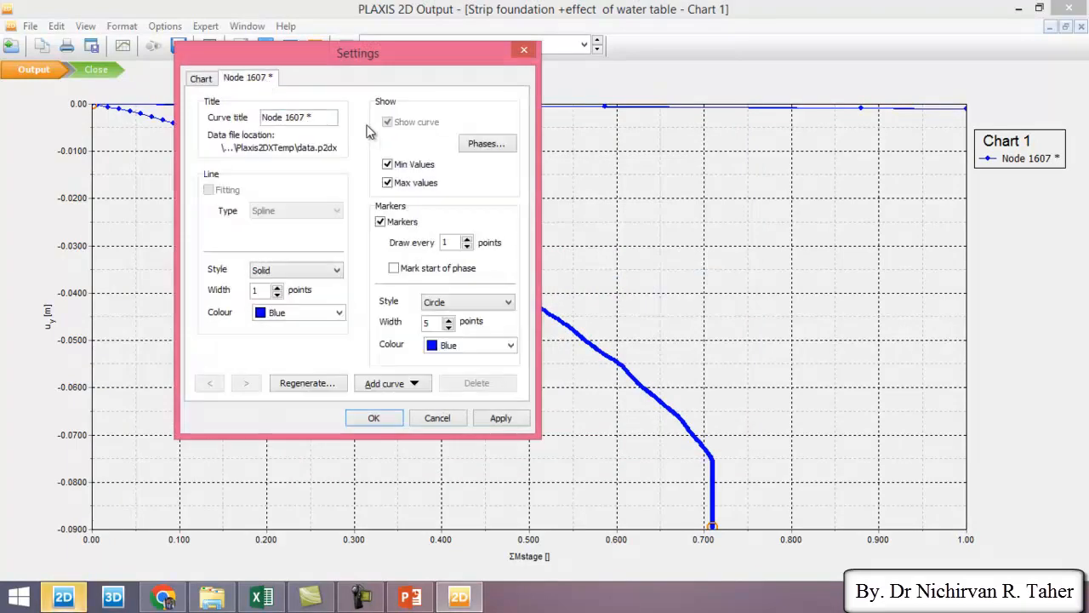
pyautogui.click(486, 143)
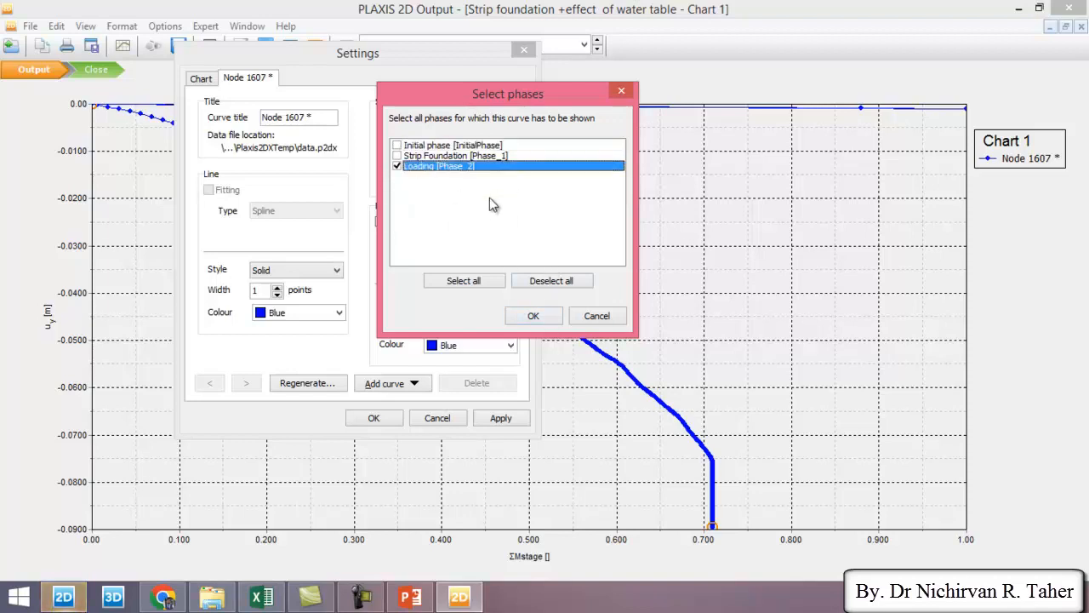
pyautogui.moveTo(432, 190)
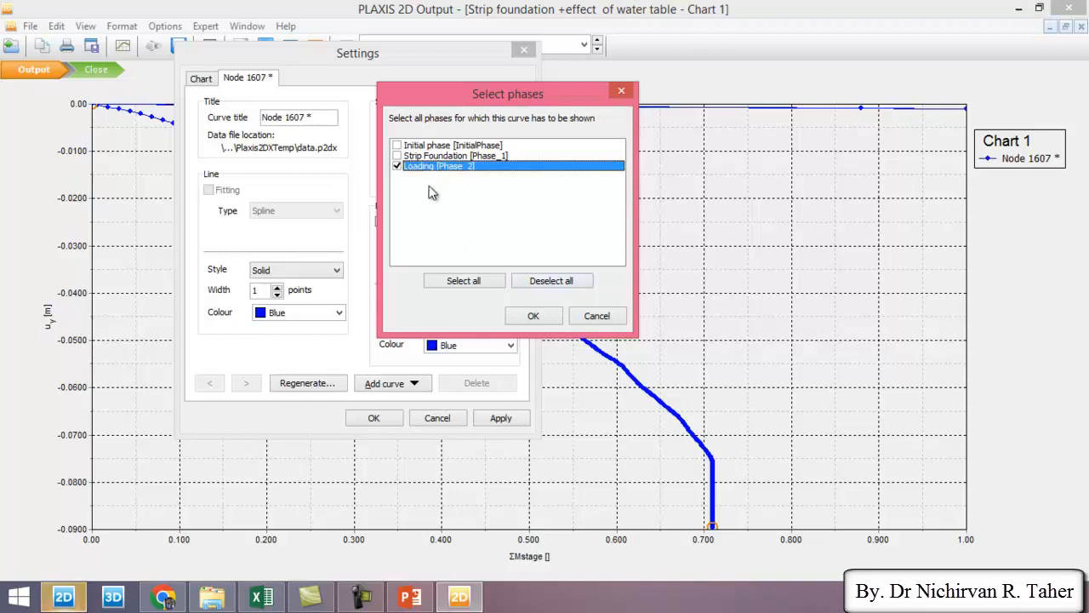
pyautogui.click(534, 315)
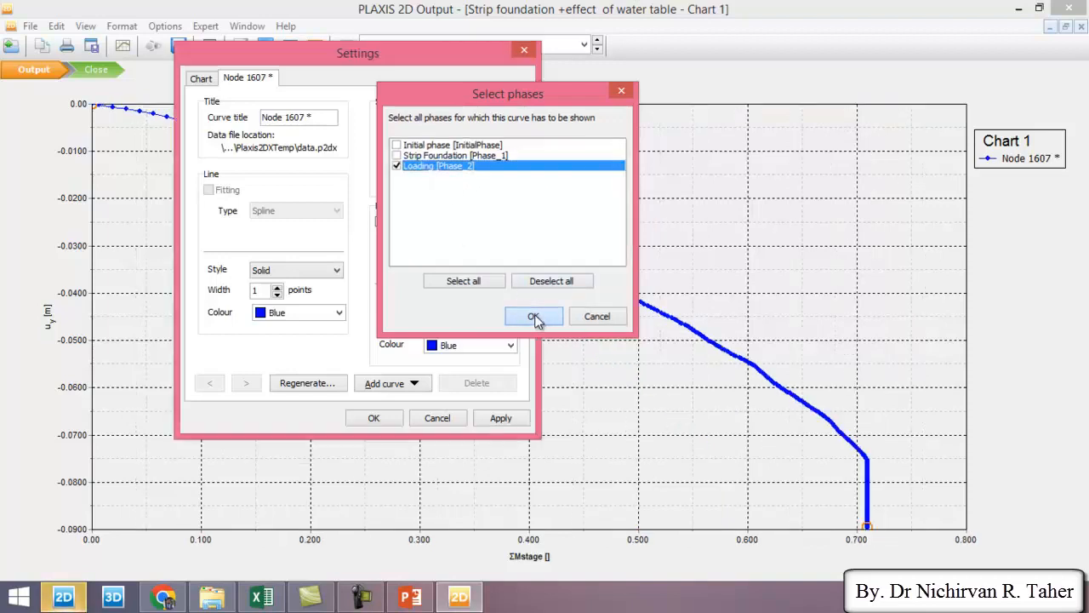
pyautogui.click(535, 316)
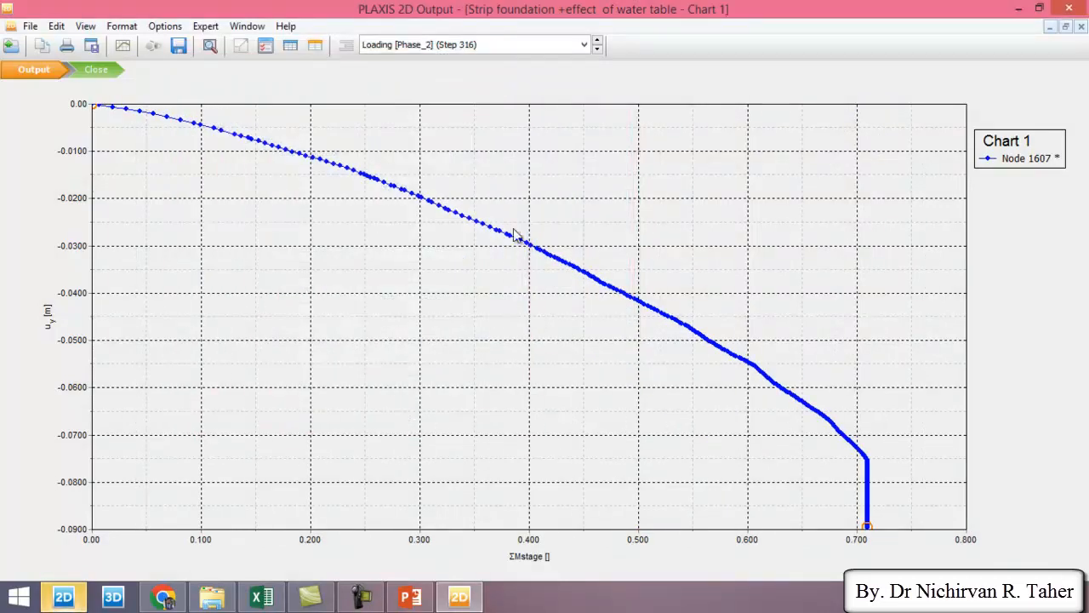
pyautogui.moveTo(122, 143)
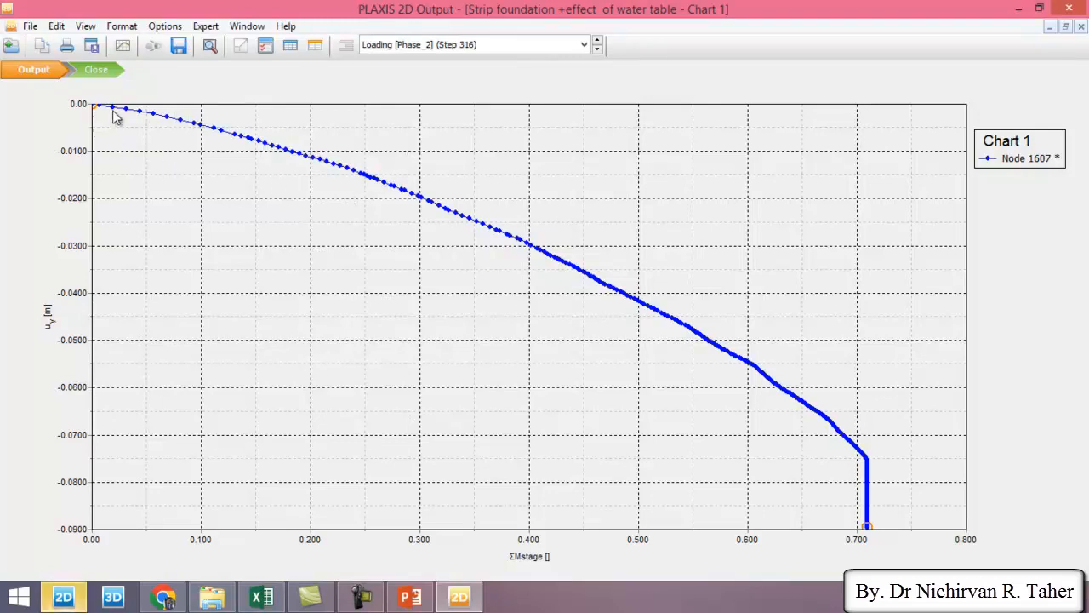
pyautogui.moveTo(600, 364)
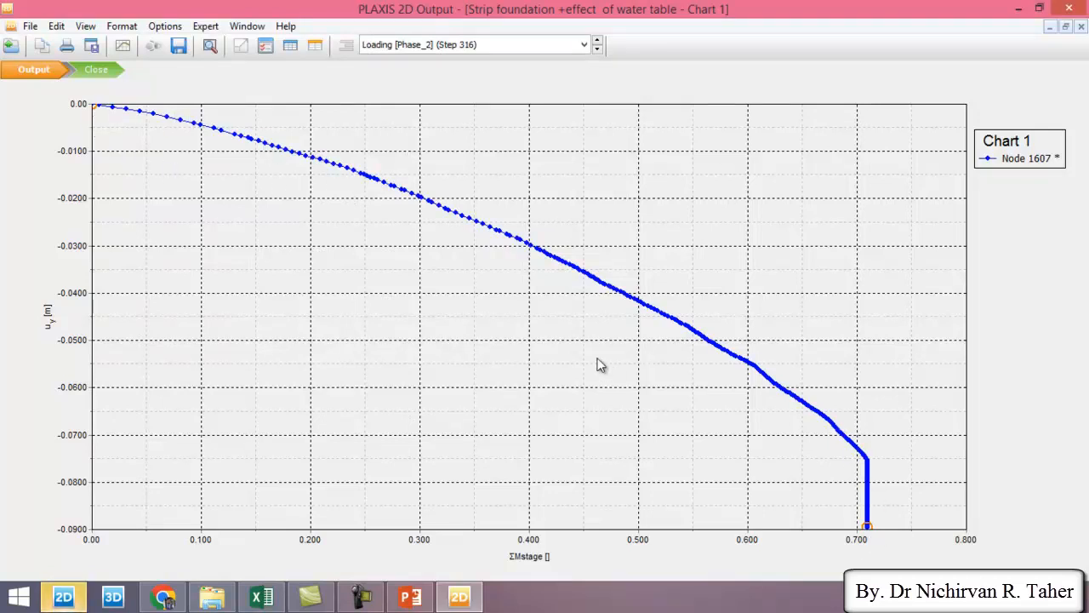
pyautogui.moveTo(548, 565)
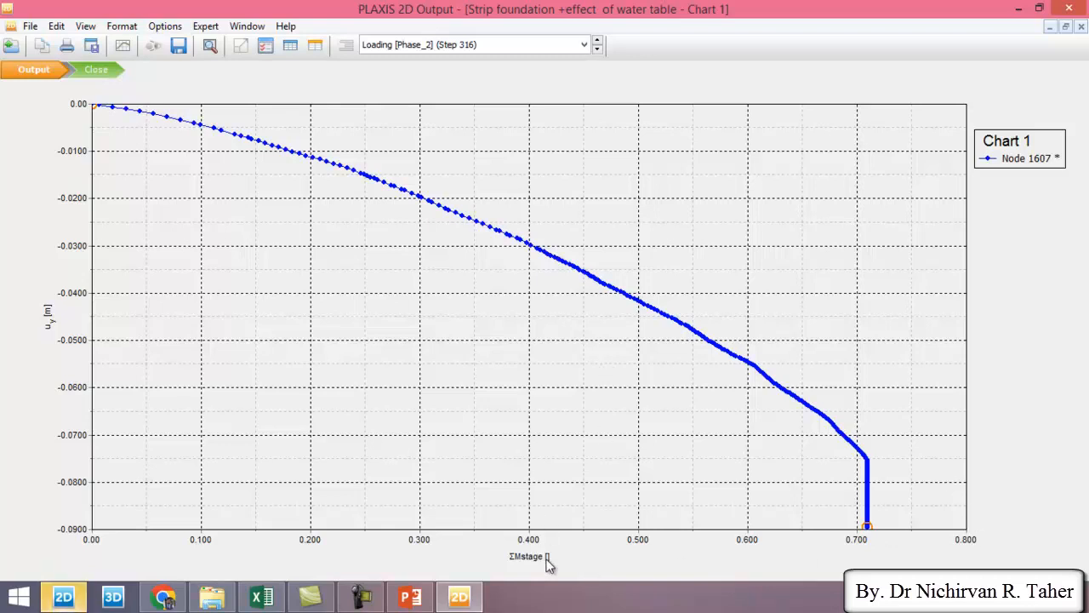
pyautogui.moveTo(943, 531)
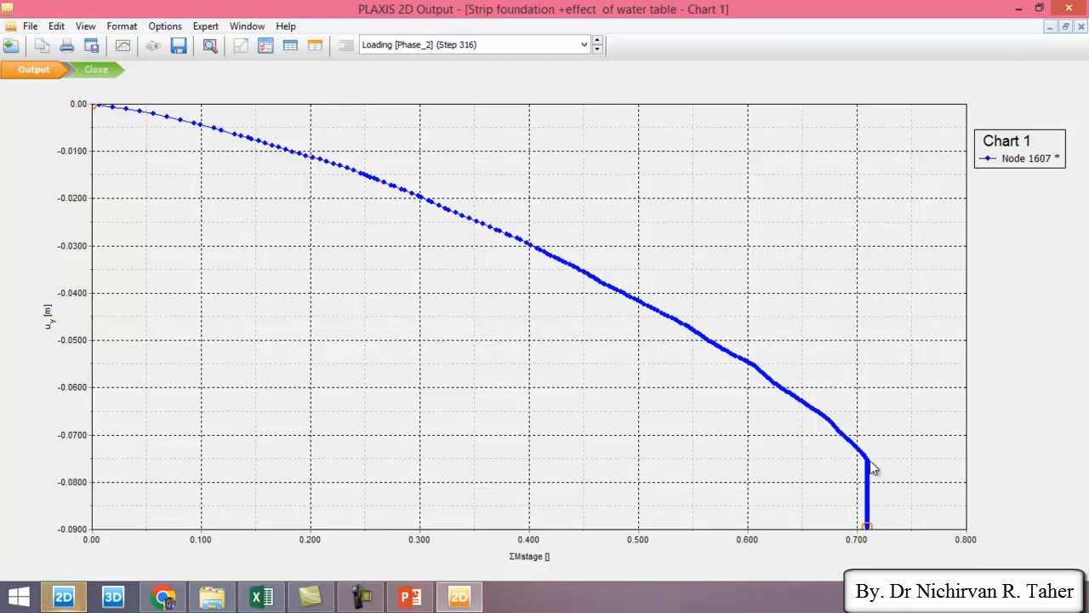
pyautogui.moveTo(95, 133)
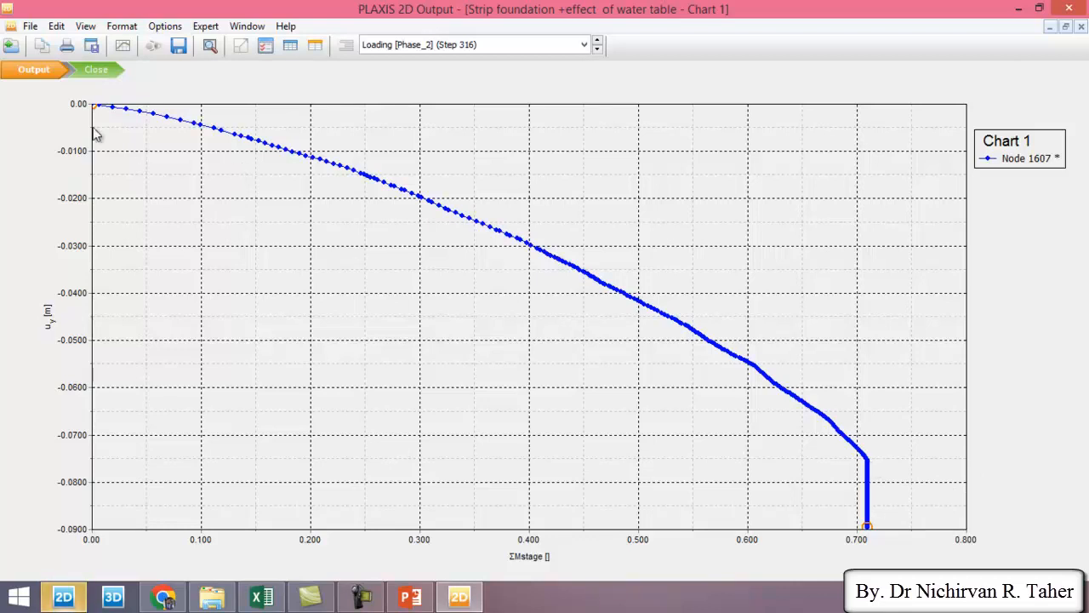
pyautogui.moveTo(855, 468)
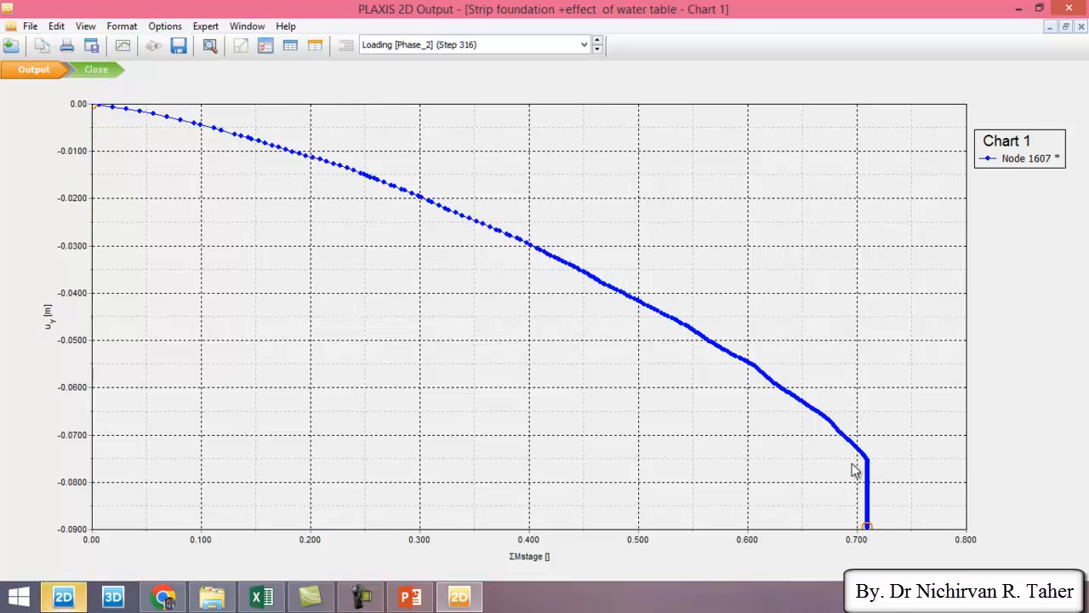
pyautogui.moveTo(446, 238)
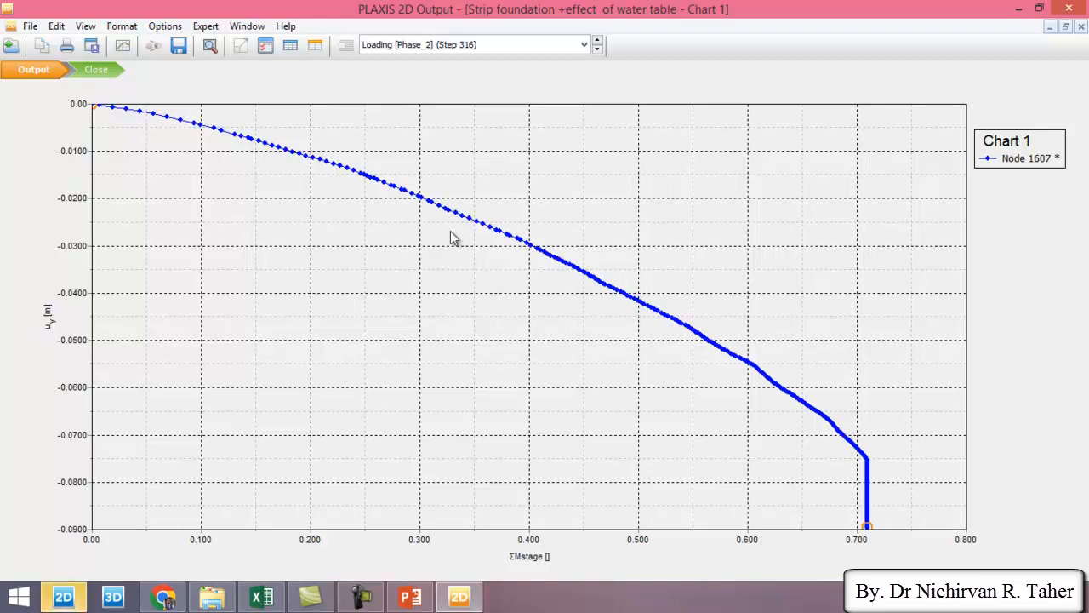
pyautogui.moveTo(349, 215)
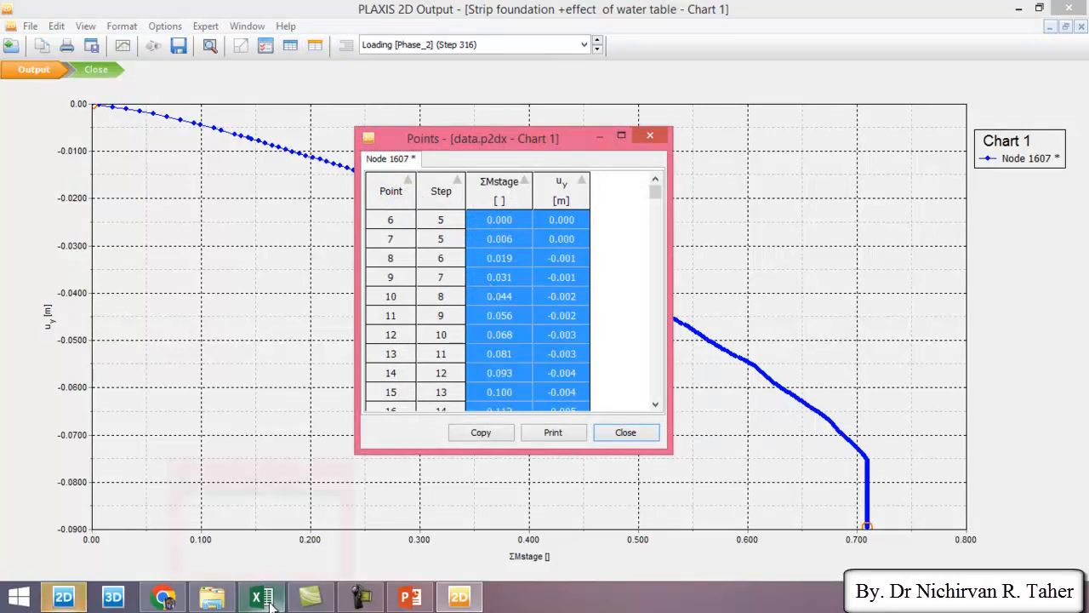
# Return to the Excel strip foundation workbook and bring the empty columns beside the chart into view.
pyautogui.click(266, 595)
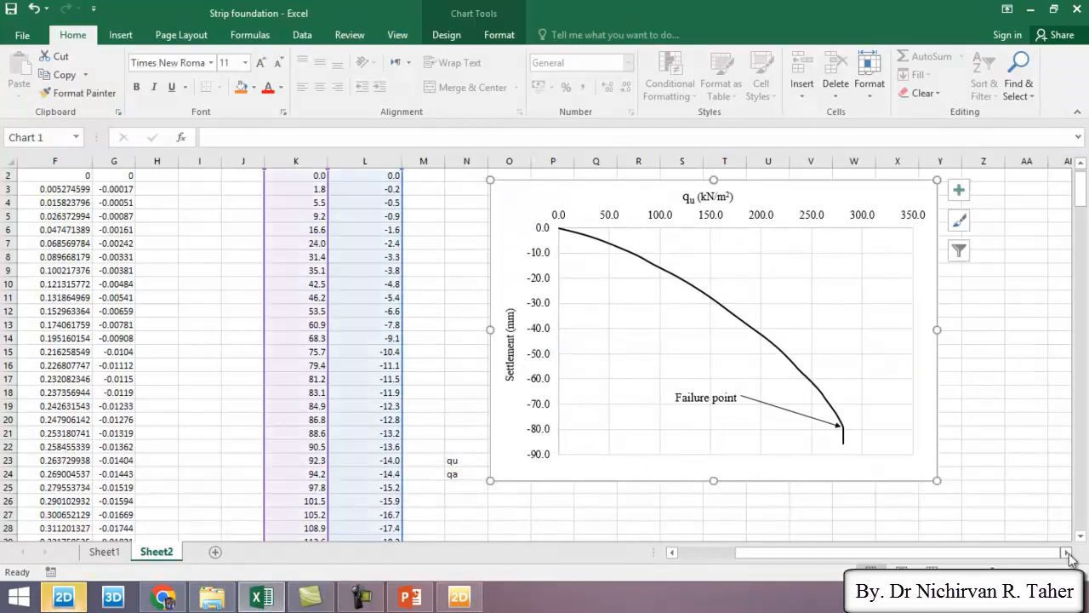
pyautogui.hscroll(3)
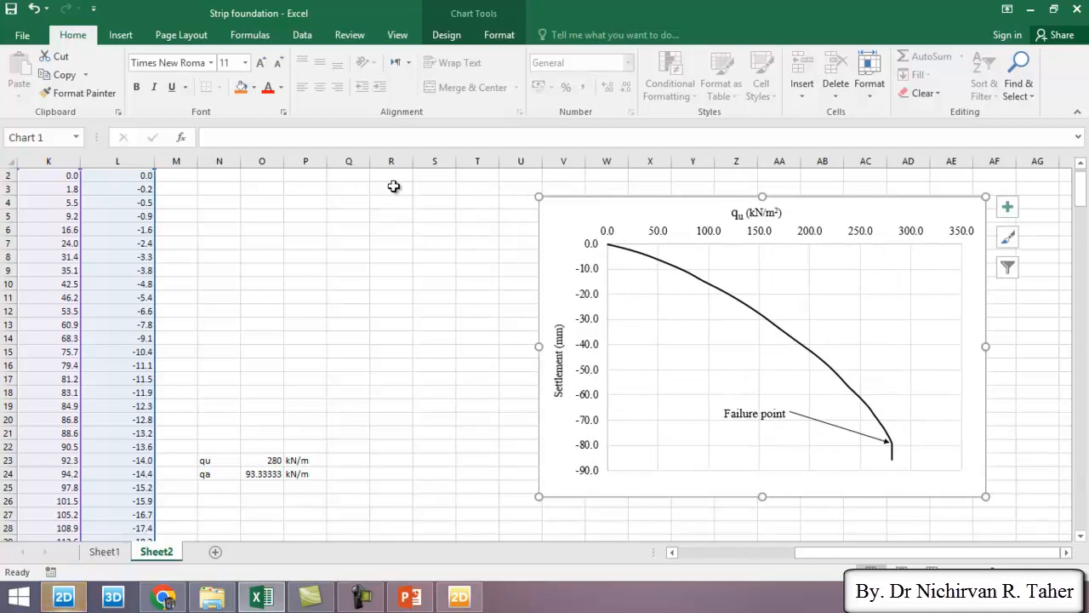
# Paste the PLAXIS points at R2 and clear the Point and Step columns, keeping ΣMstage and u_y.
pyautogui.click(391, 175)
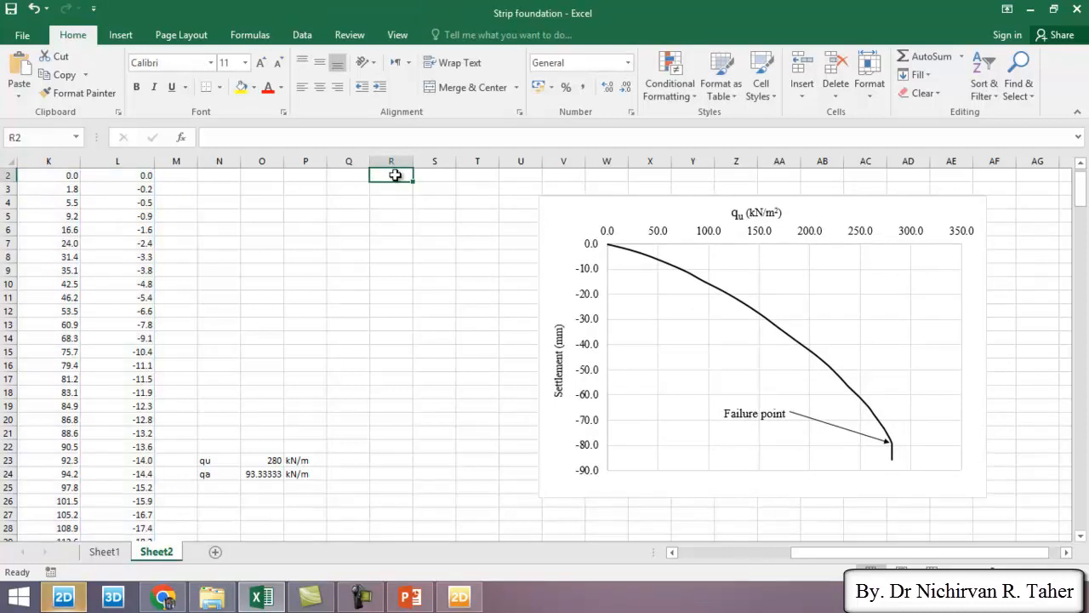
pyautogui.rightClick(392, 174)
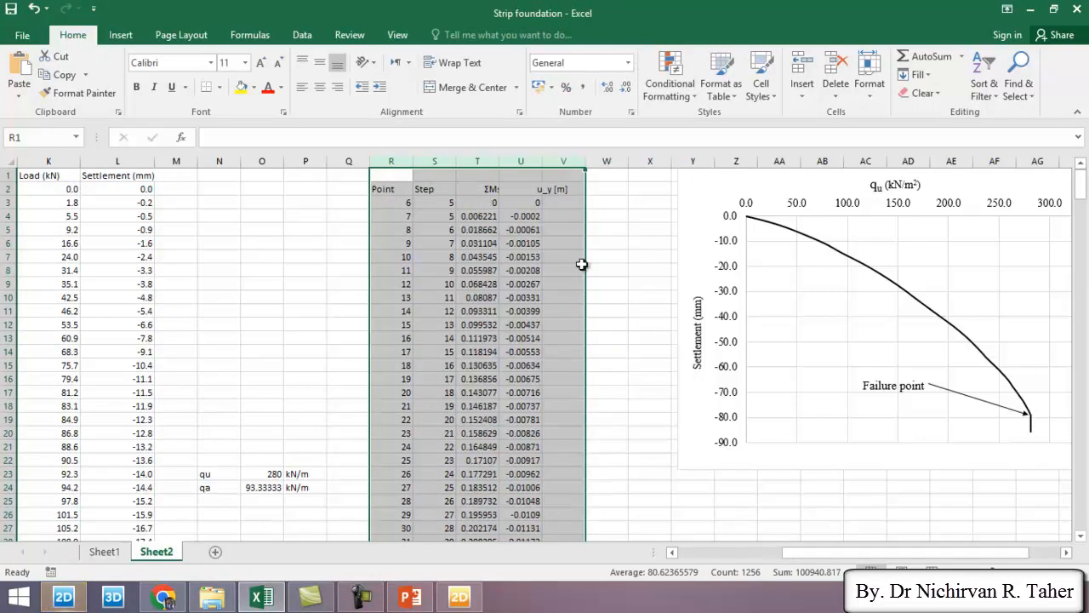
pyautogui.click(391, 160)
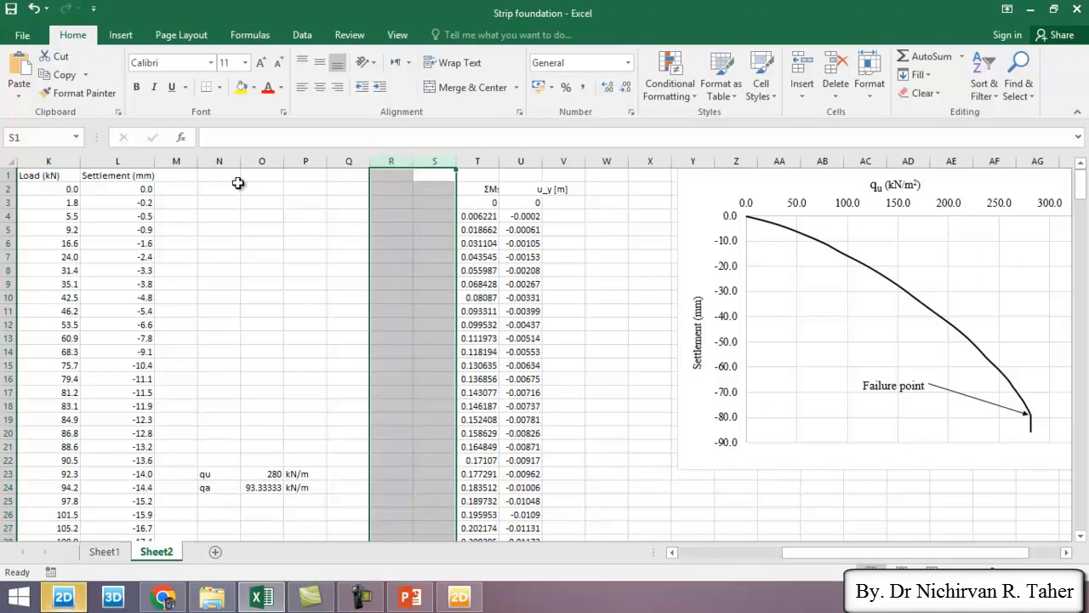
pyautogui.click(218, 187)
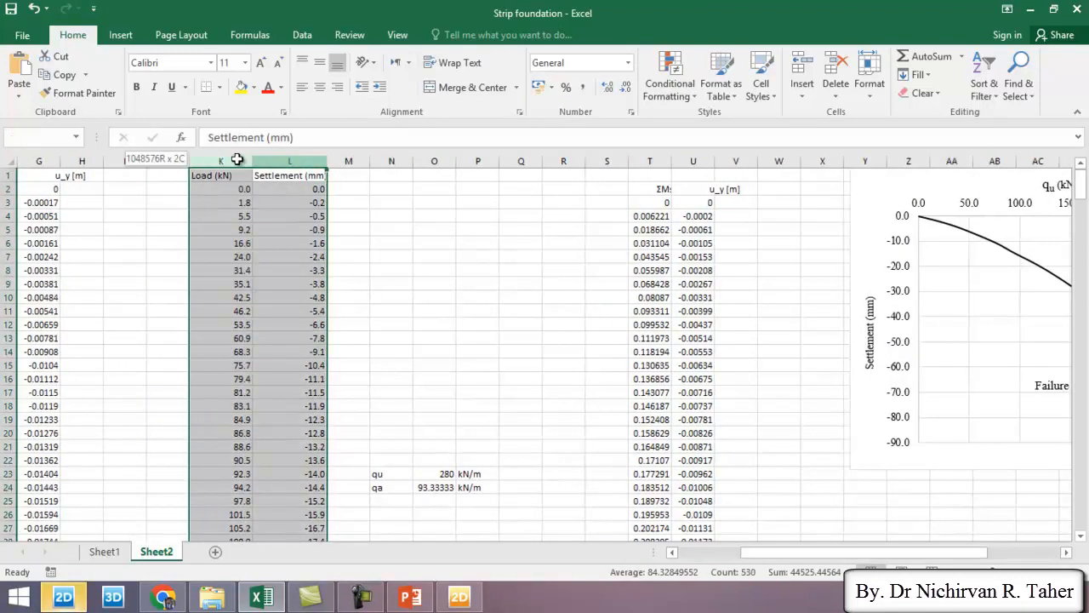
# Copy the Load (kN) and Settlement (mm) headings from K:L into W1:X1.
pyautogui.rightClick(221, 160)
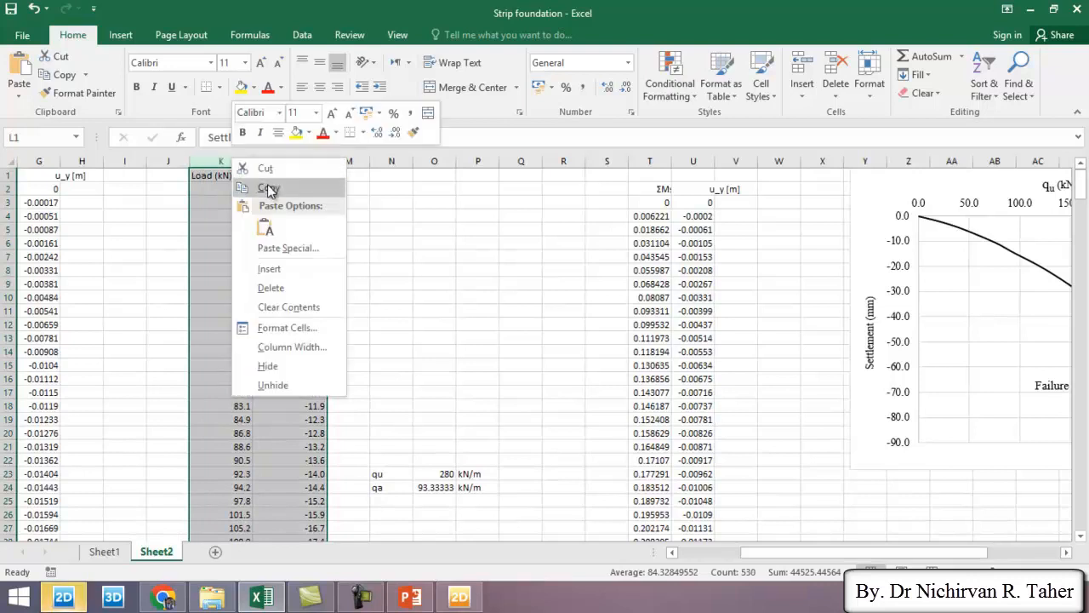
pyautogui.click(266, 187)
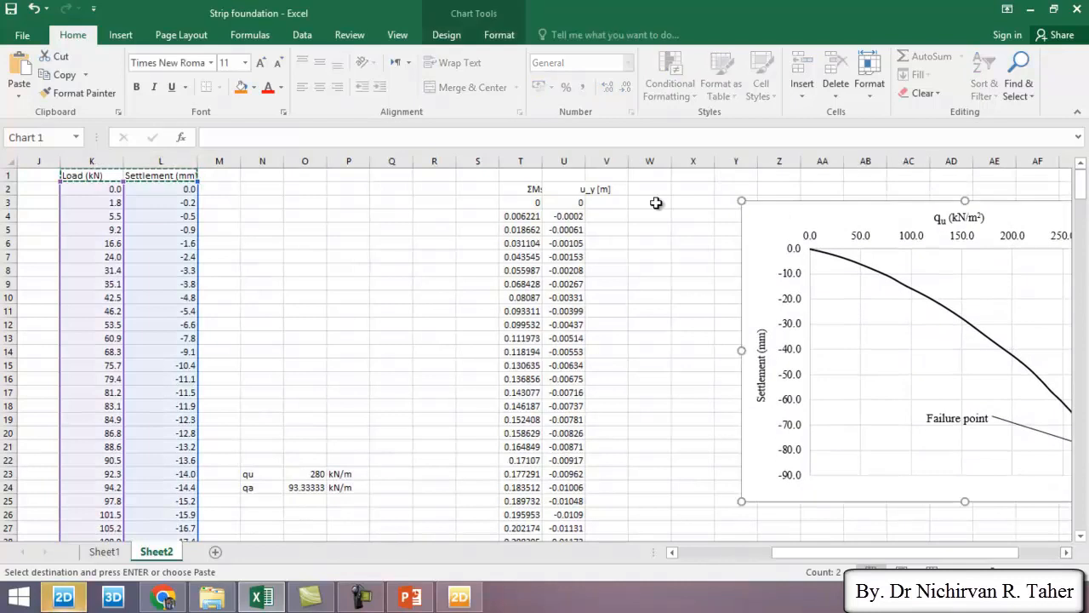
pyautogui.click(650, 188)
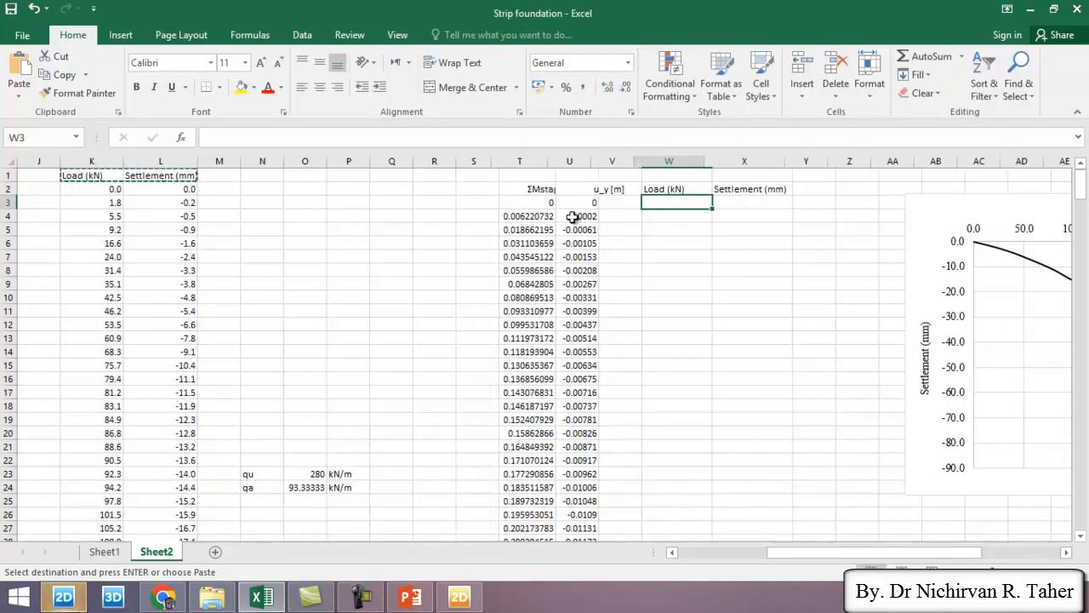
# Review the pasted ΣMstage and u_y columns now formatted with four decimal places.
pyautogui.scroll(-3)
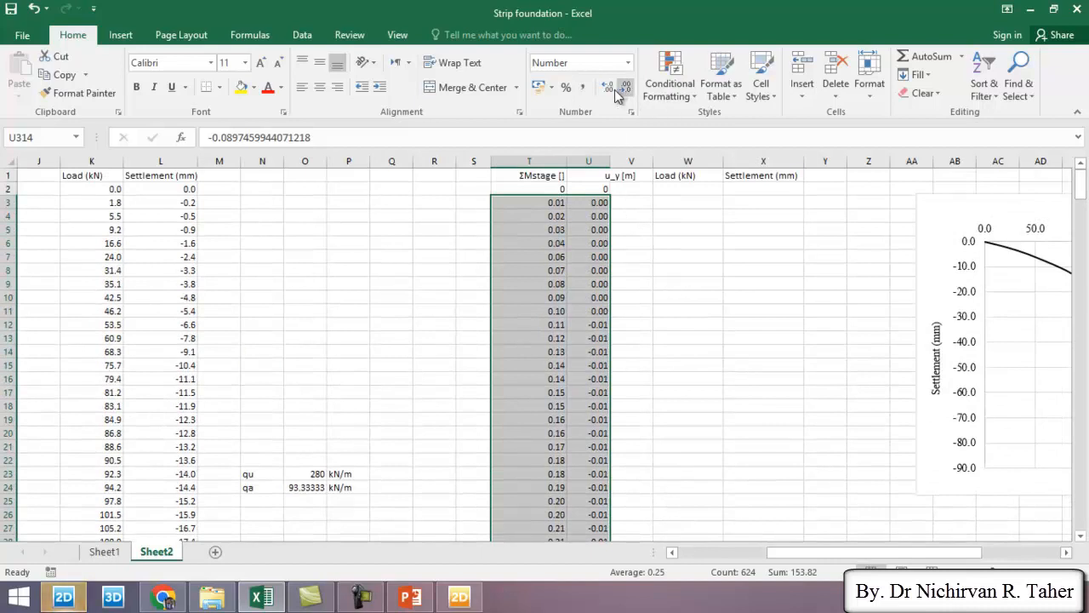
pyautogui.scroll(-3)
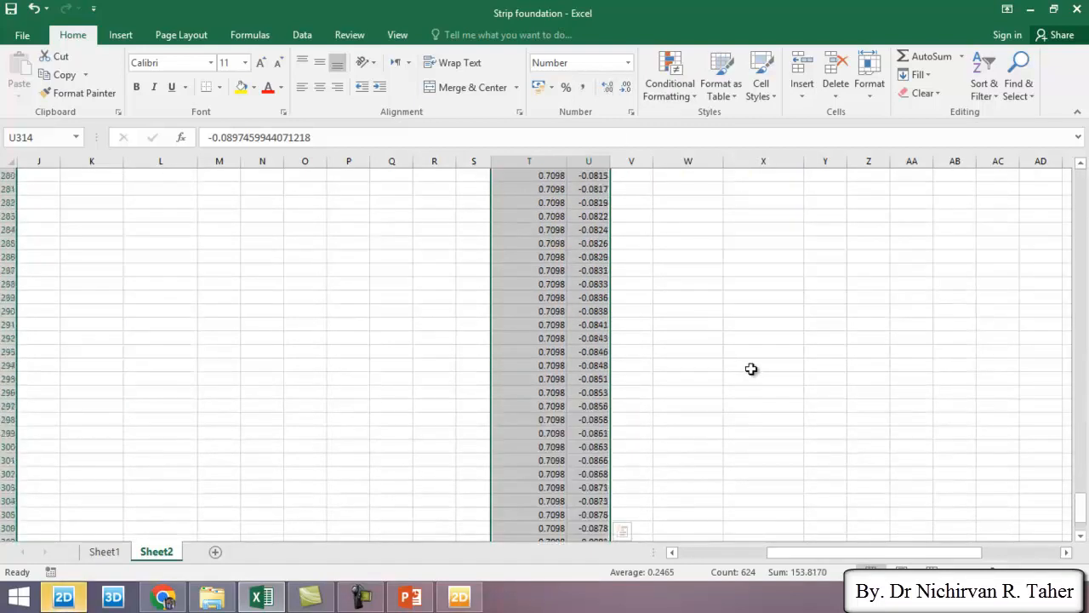
pyautogui.scroll(3)
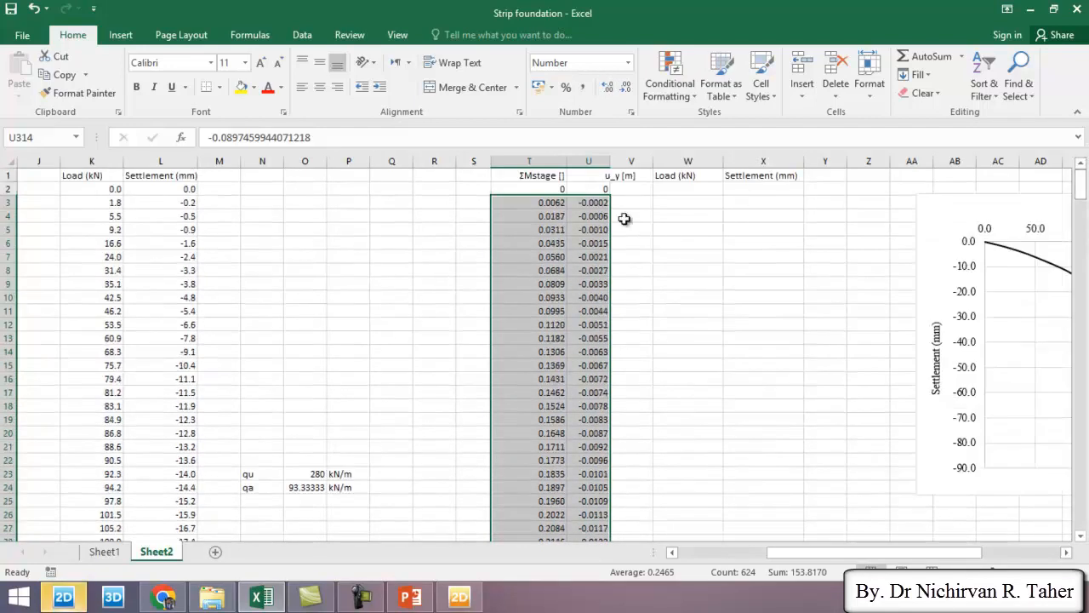
# Fill the Load (kN) column with =T2*350 down the column.
pyautogui.click(688, 189)
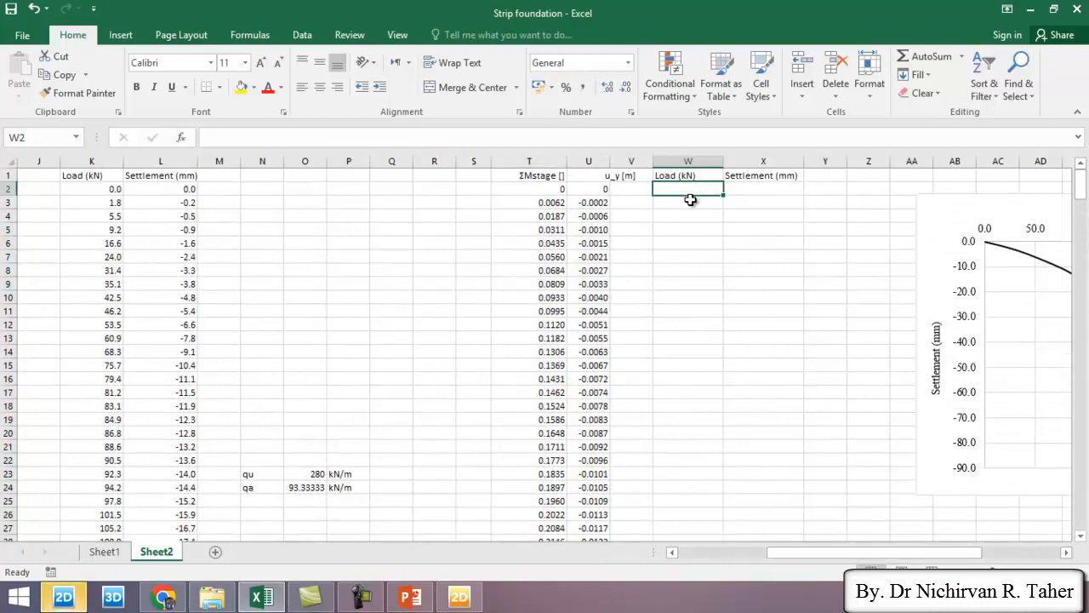
pyautogui.write('=')
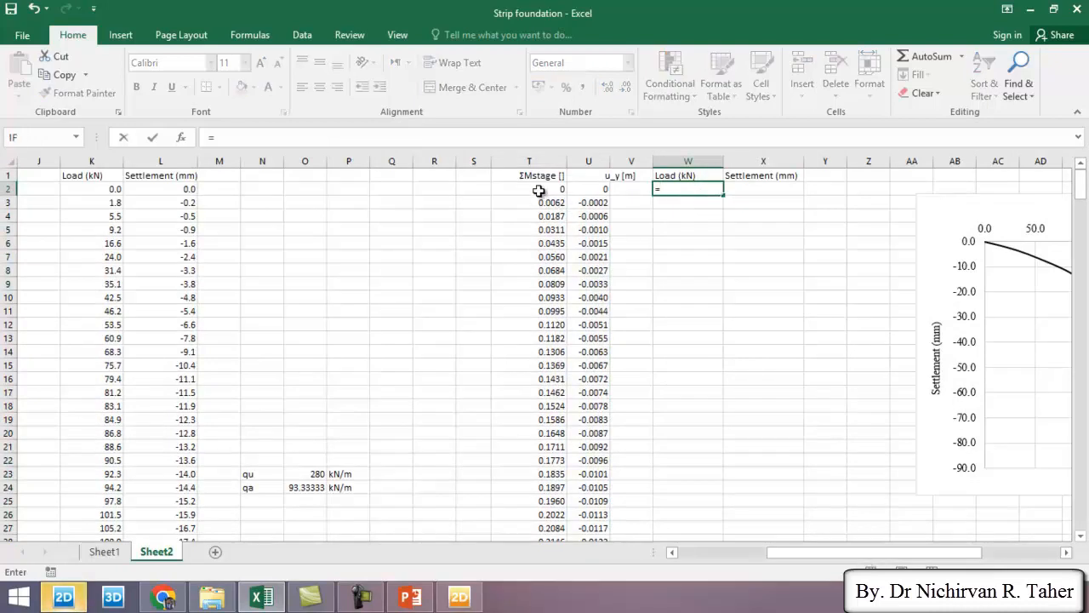
pyautogui.click(538, 189)
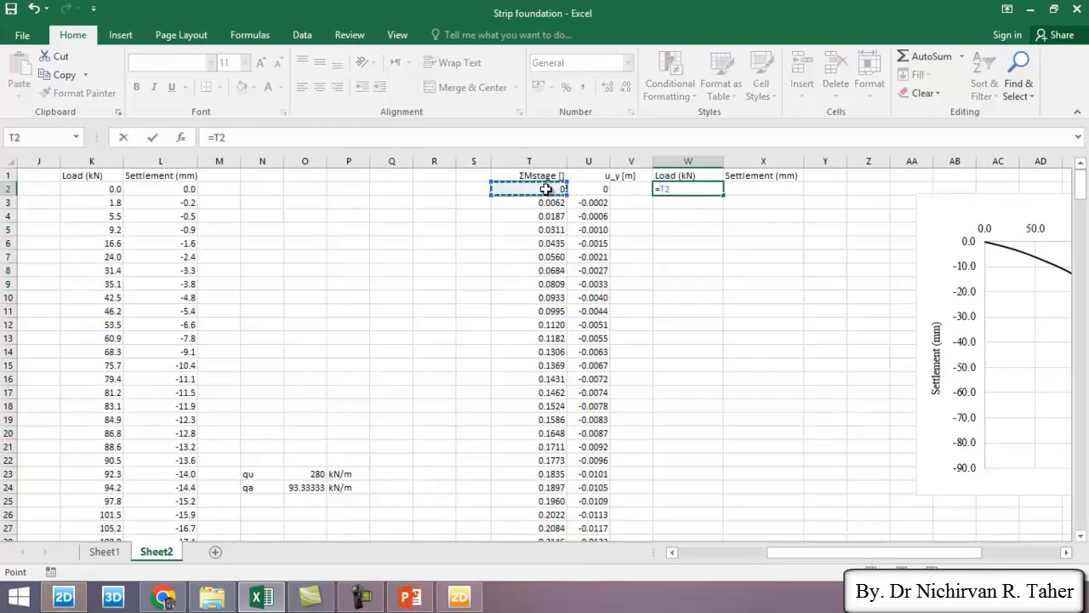
pyautogui.write('*350')
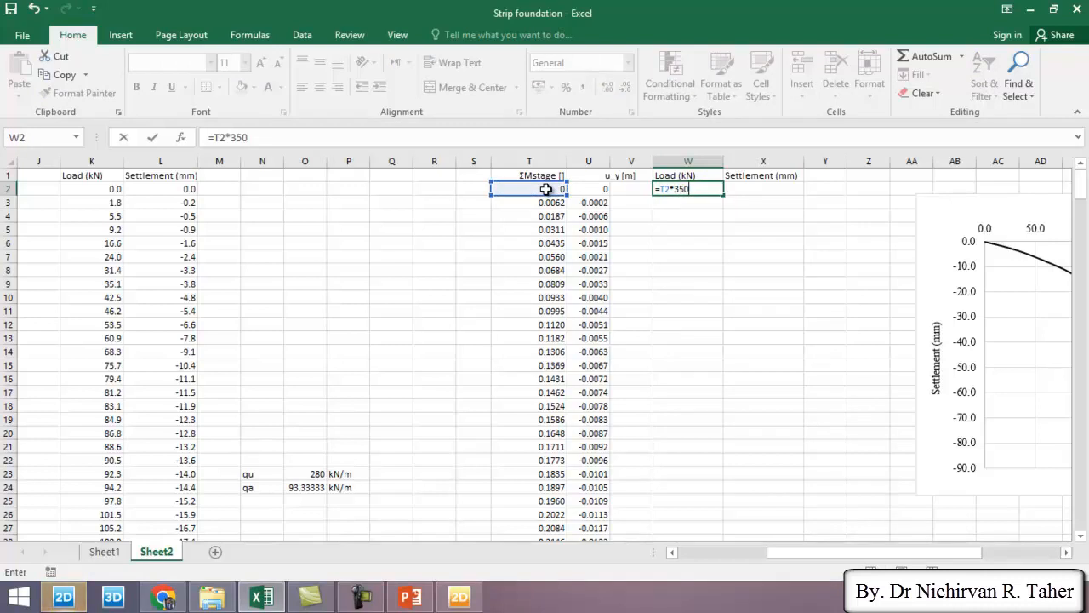
pyautogui.press('Enter')
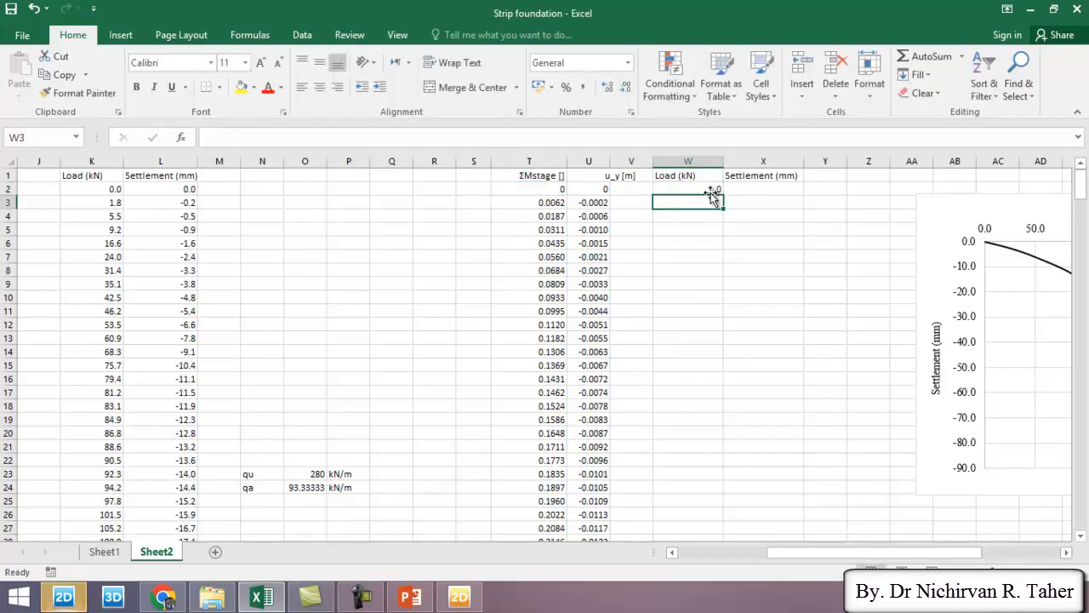
pyautogui.click(687, 187)
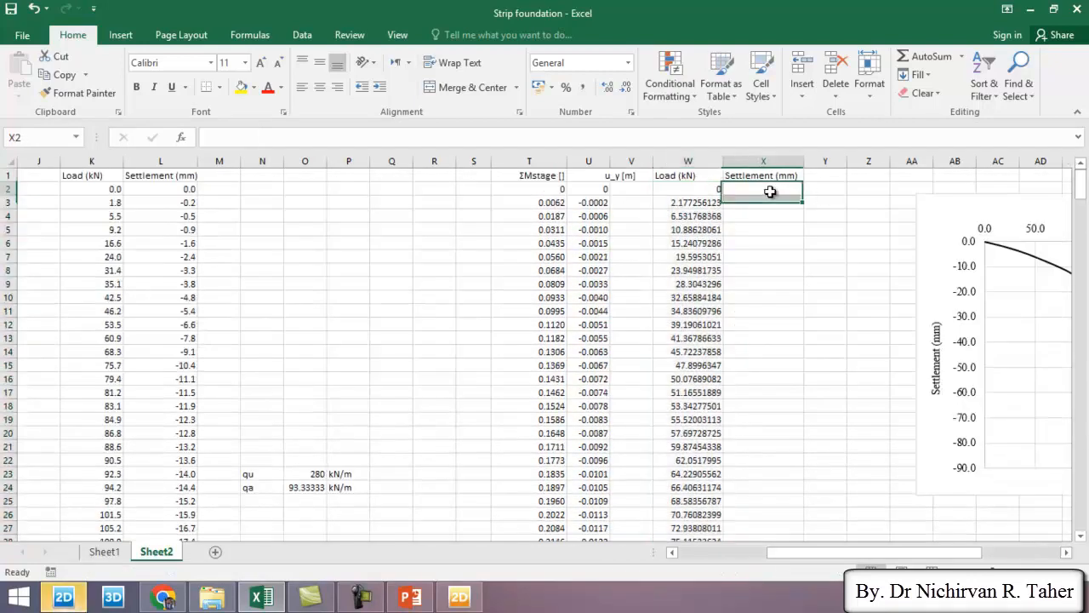
# Enter the Settlement (mm) formula as u_y from U2 times 1000.
pyautogui.write('=')
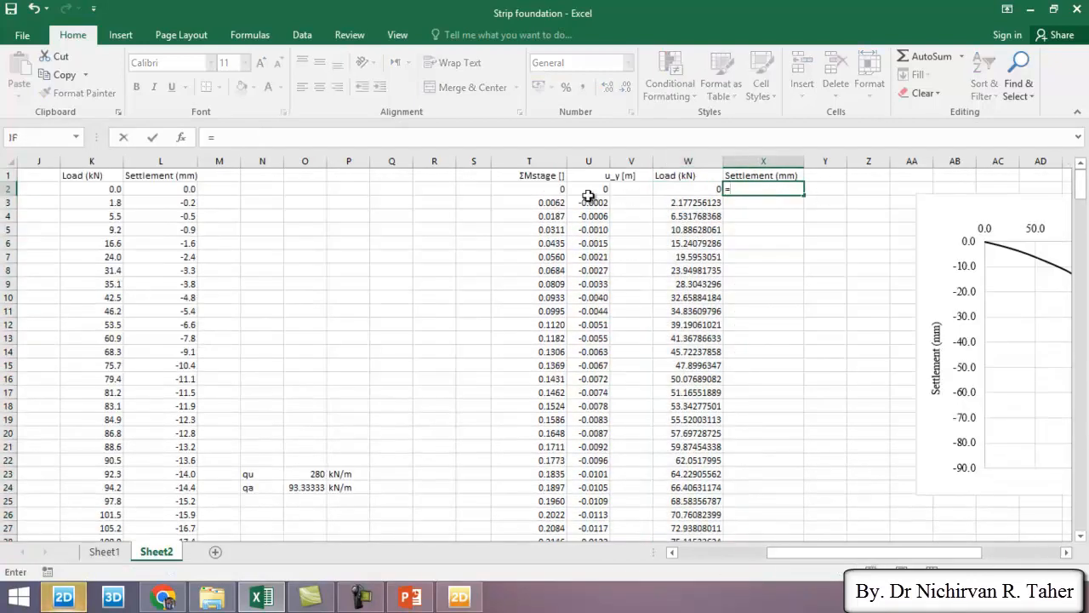
pyautogui.click(589, 187)
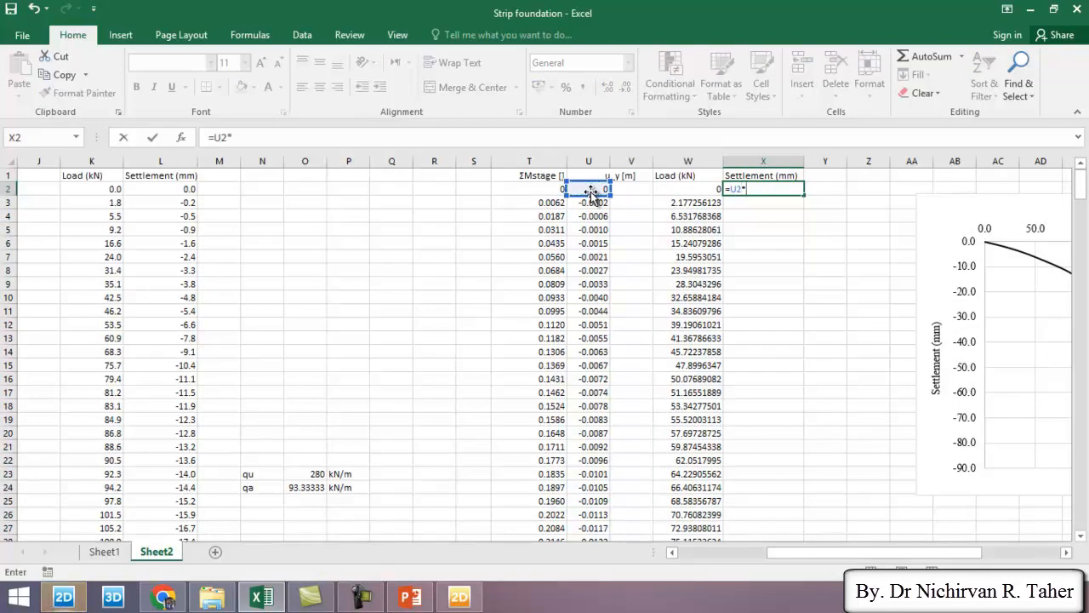
pyautogui.write('1000')
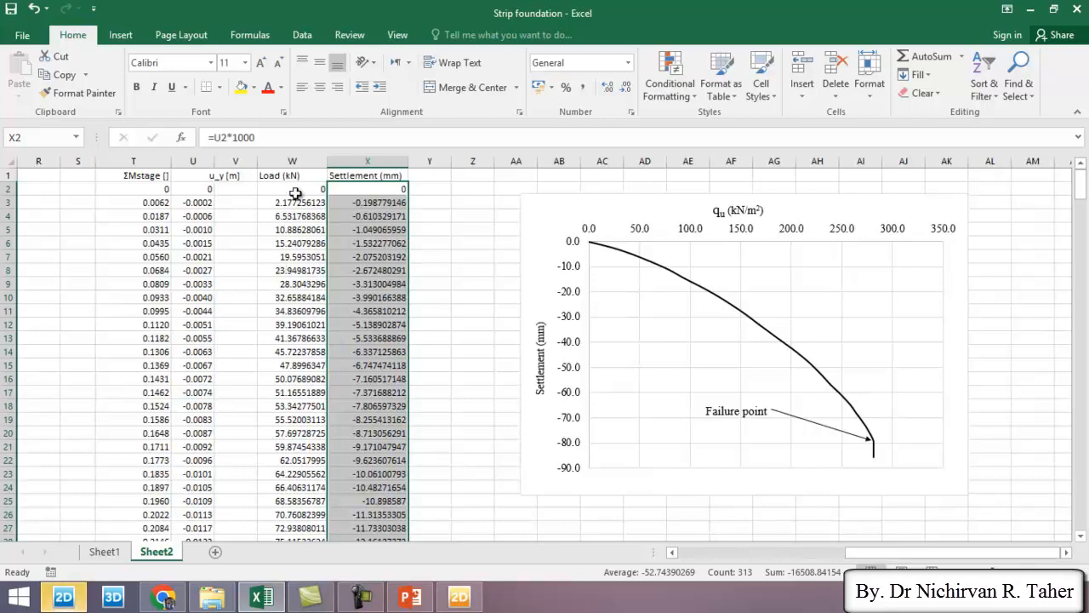
pyautogui.moveTo(880, 337)
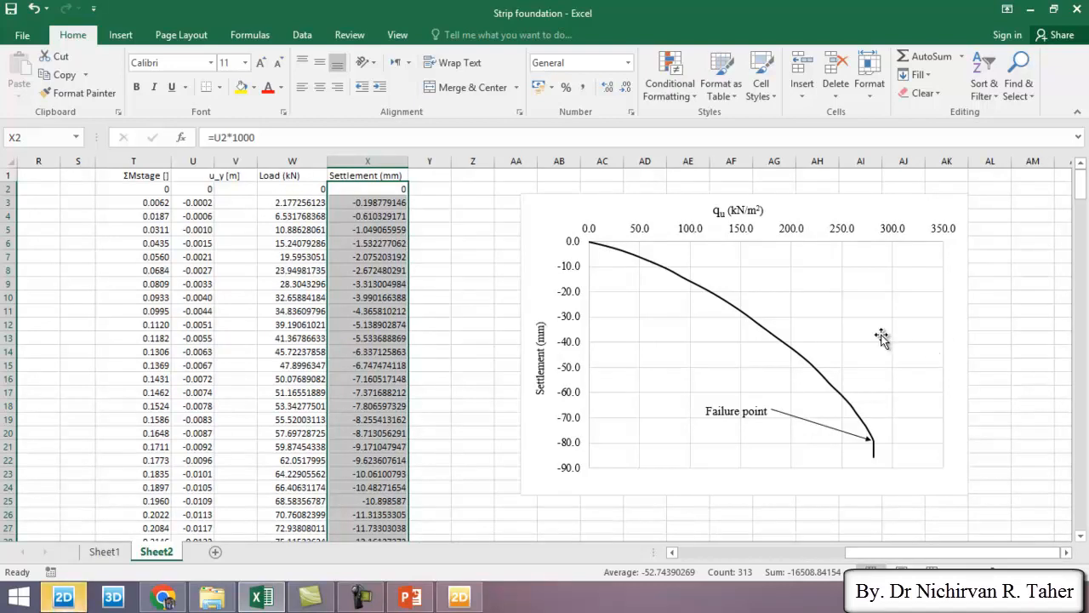
# In Select Data, add a new series named 'with water table'.
pyautogui.rightClick(884, 337)
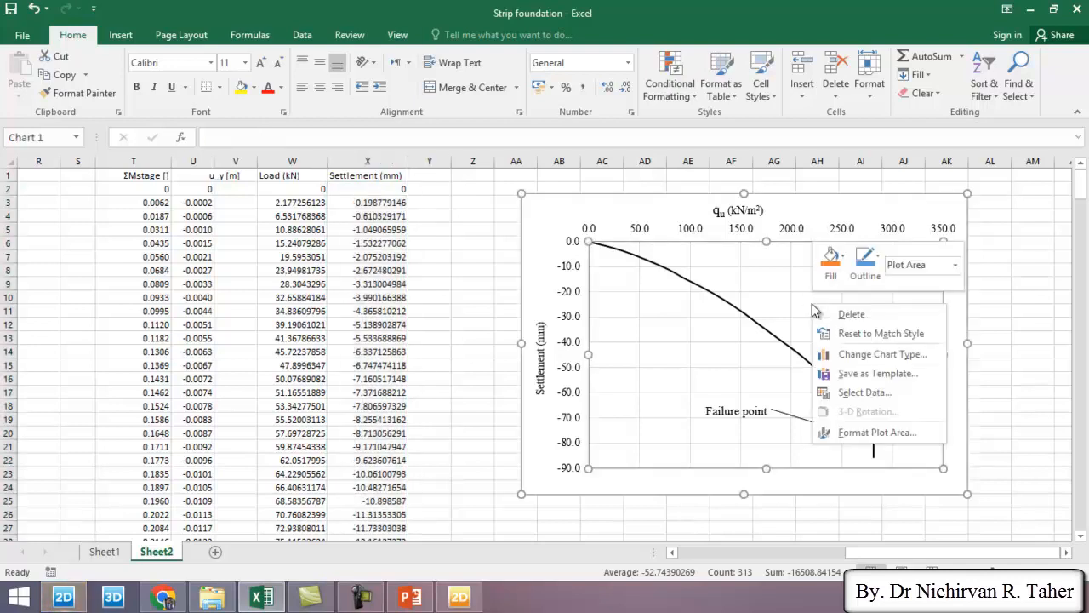
pyautogui.click(714, 351)
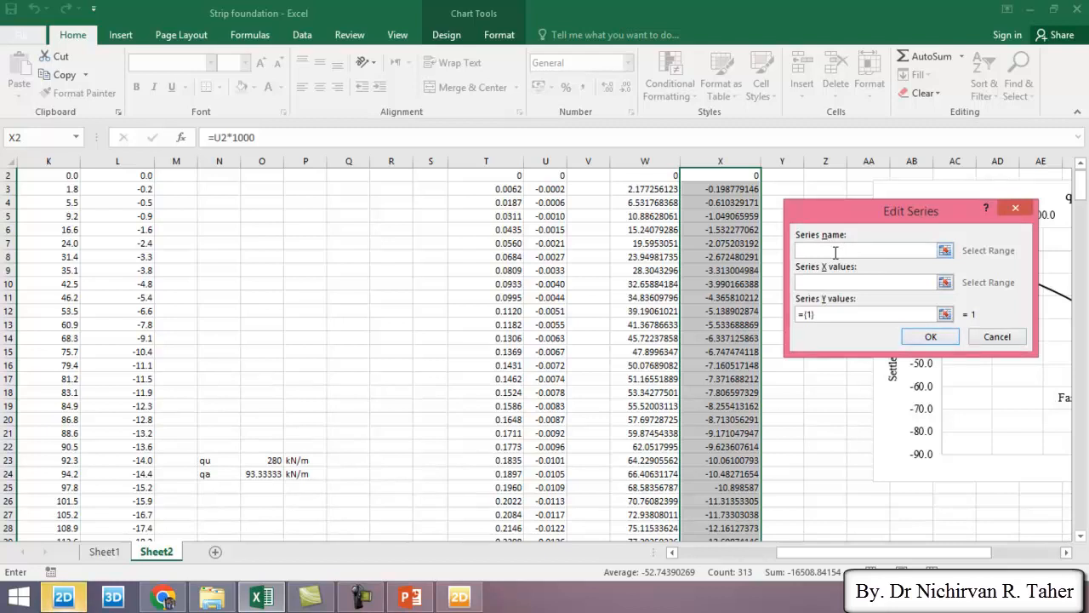
pyautogui.click(864, 249)
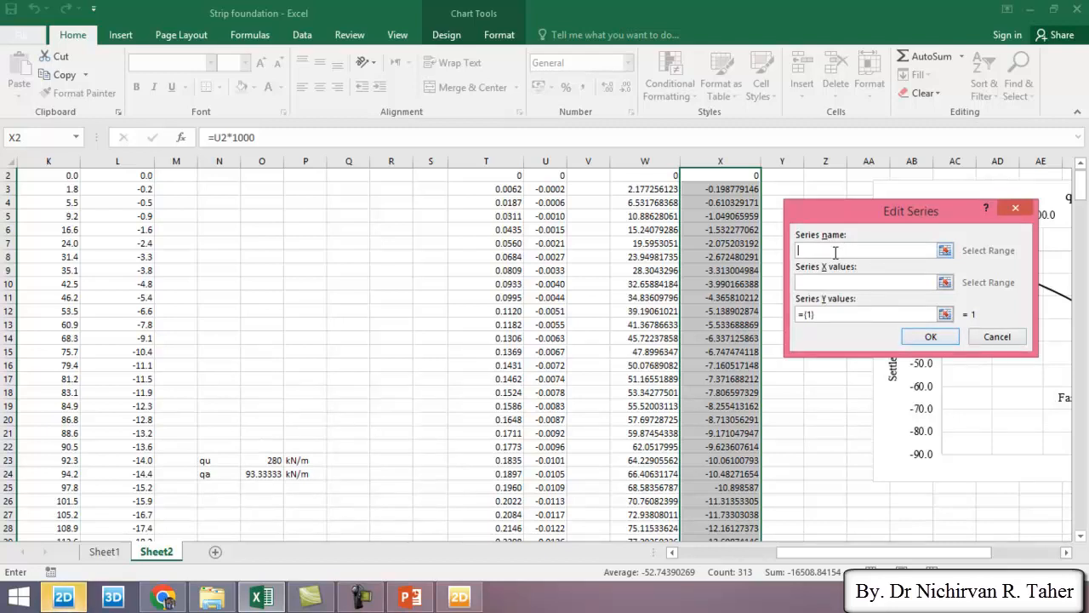
pyautogui.write('with water t')
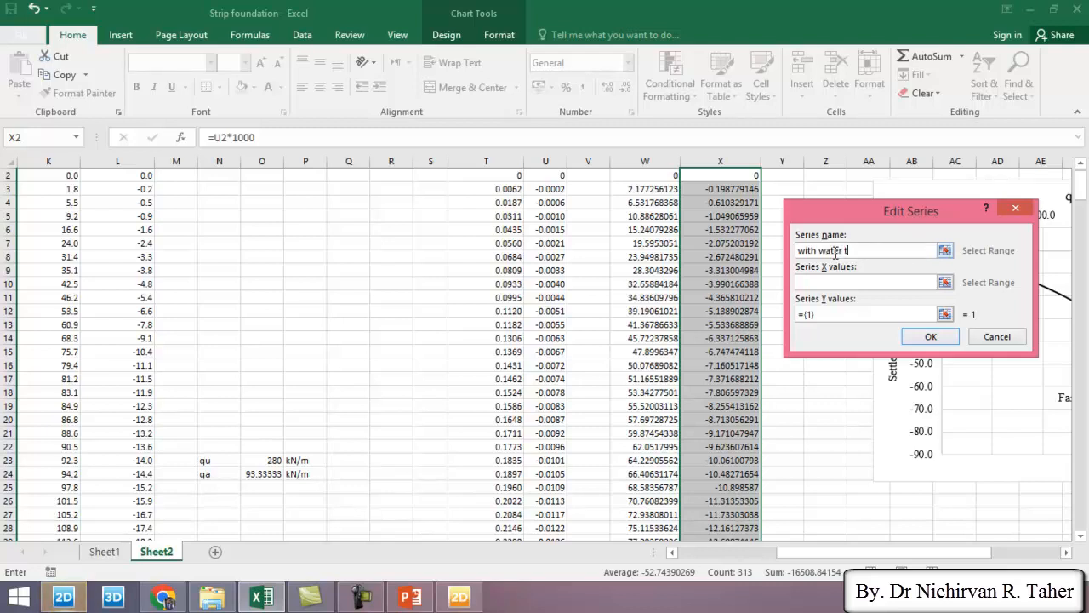
pyautogui.write('abl')
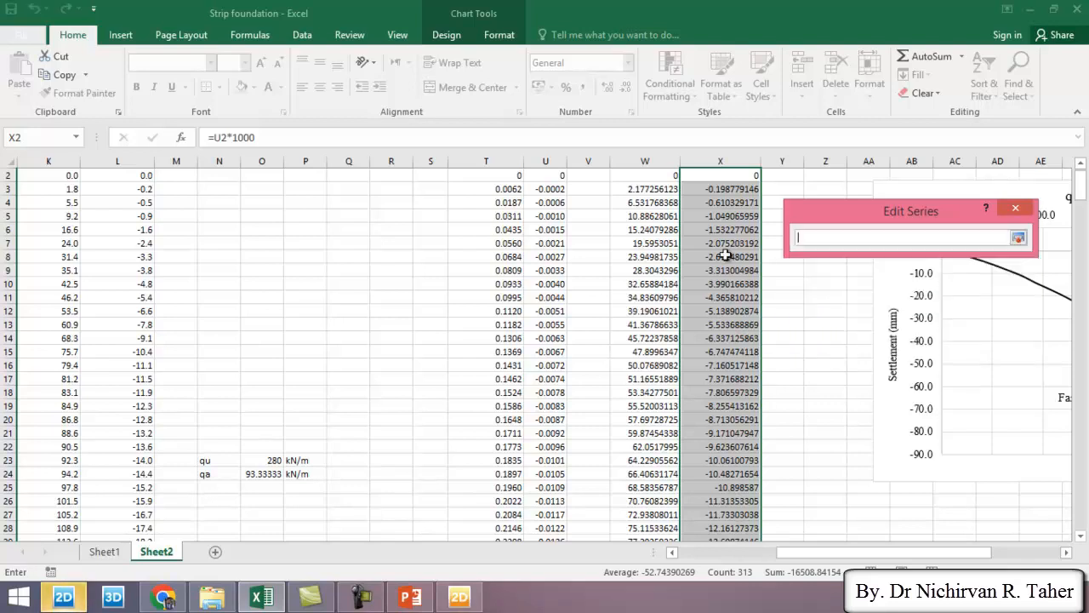
# Set the series X values to W2:W314 and move on to its Y values.
pyautogui.click(662, 188)
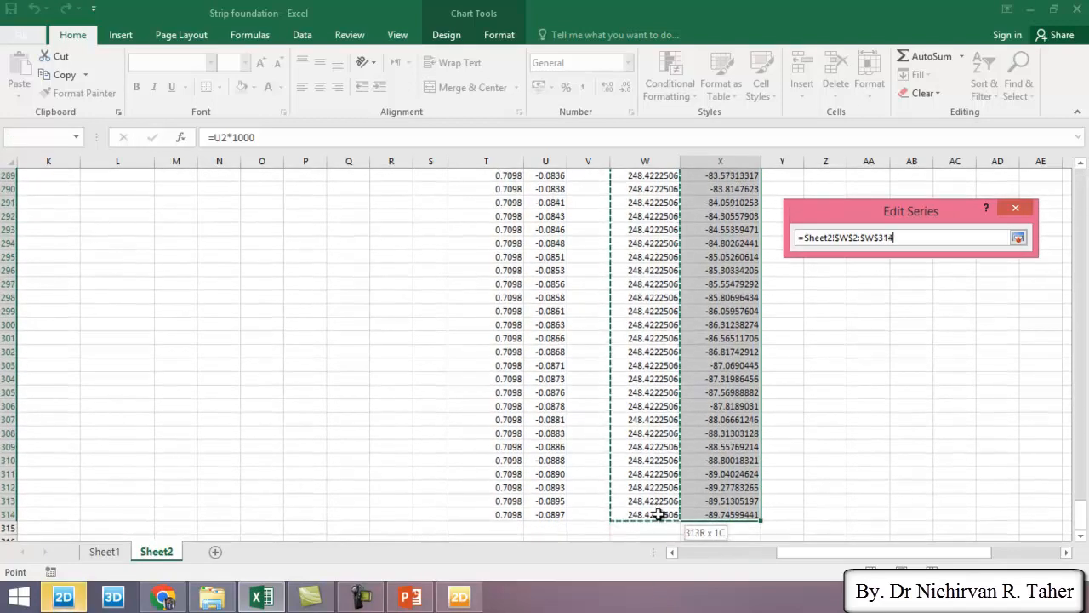
pyautogui.click(993, 237)
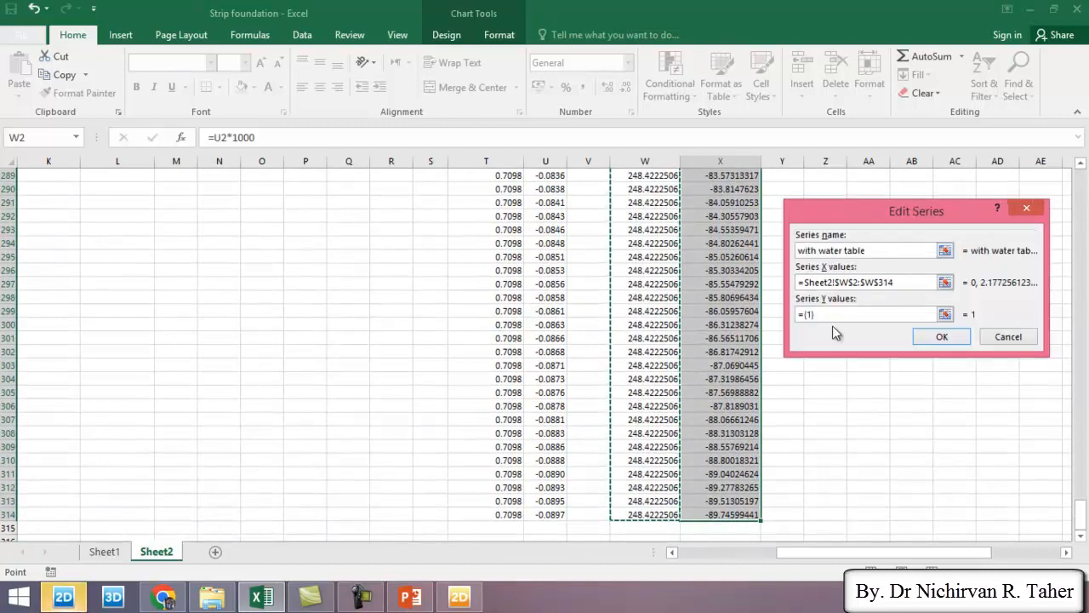
pyautogui.click(945, 313)
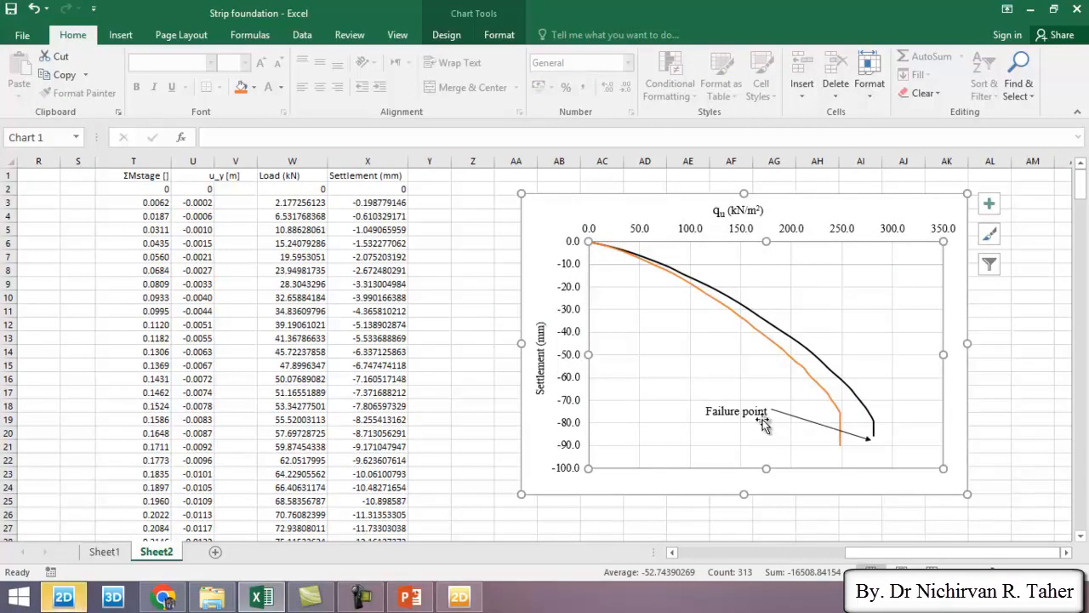
pyautogui.moveTo(882, 434)
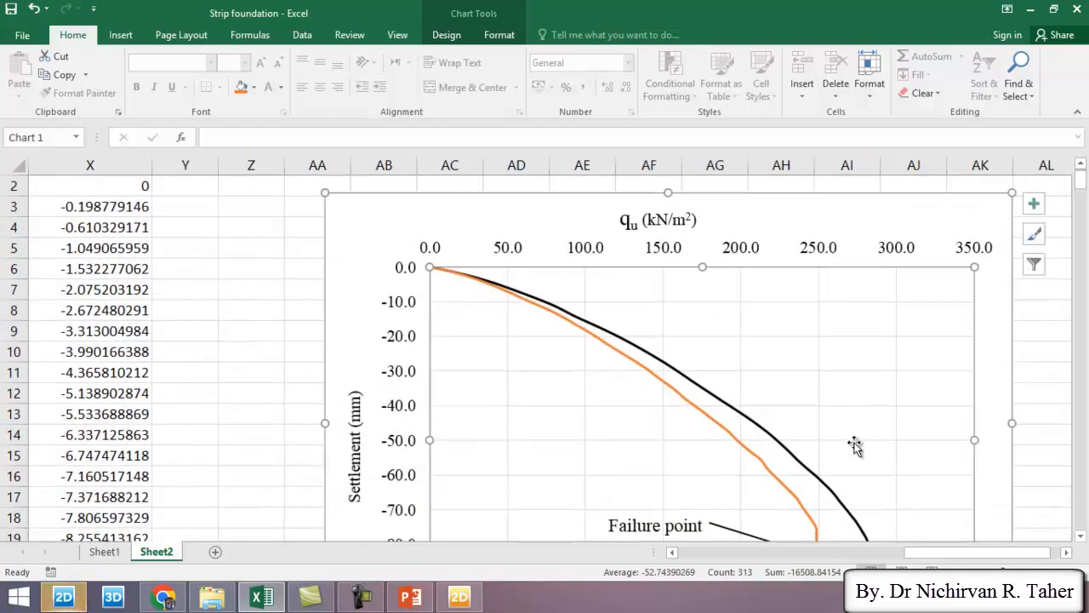
pyautogui.scroll(-3)
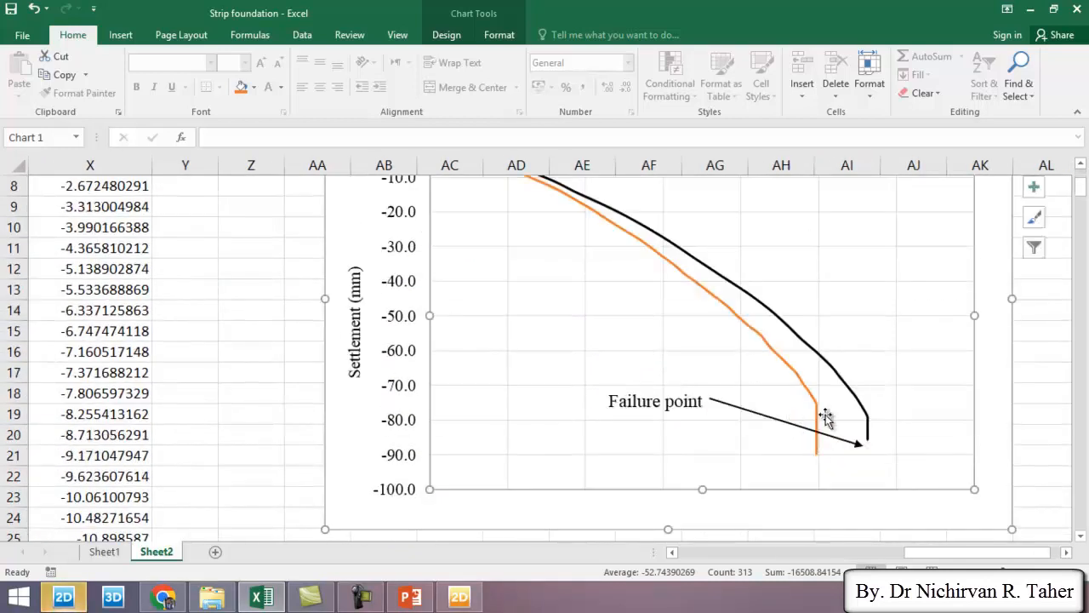
pyautogui.moveTo(824, 422)
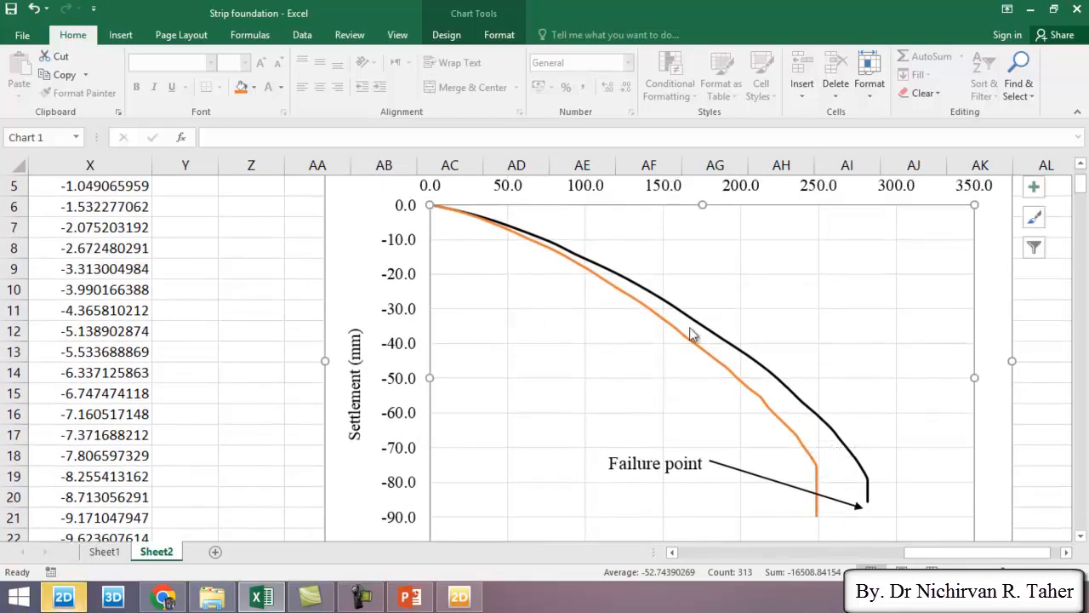
pyautogui.moveTo(786, 372)
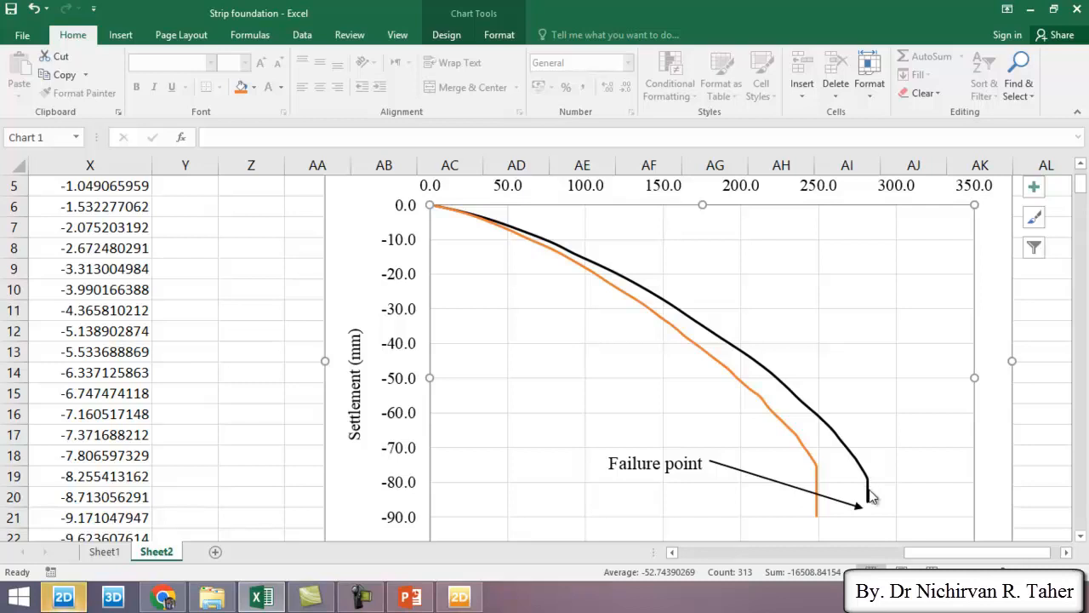
pyautogui.moveTo(863, 308)
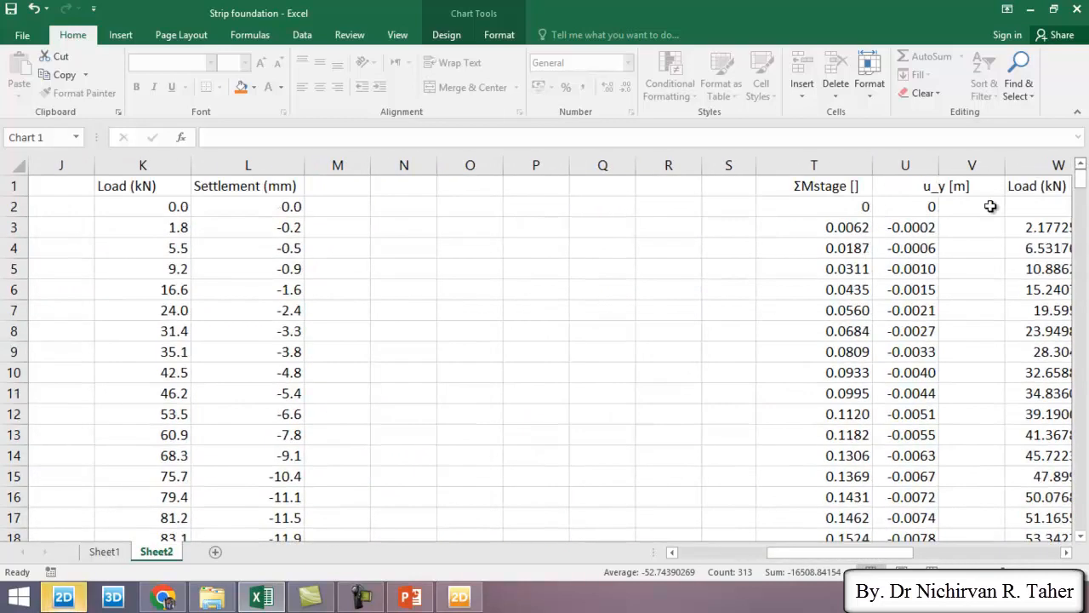
pyautogui.scroll(-3)
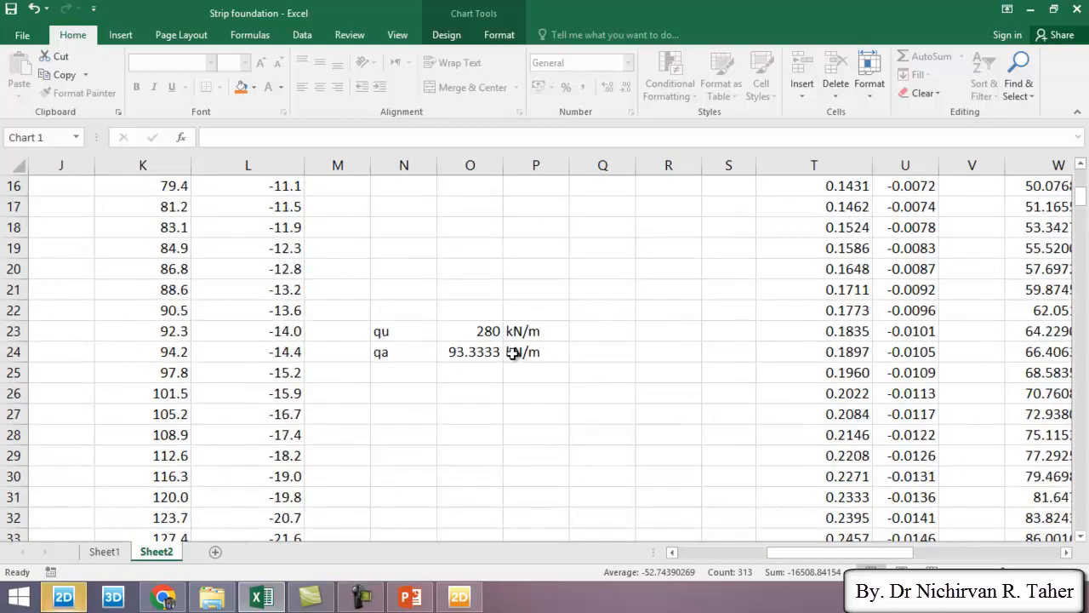
pyautogui.moveTo(792, 577)
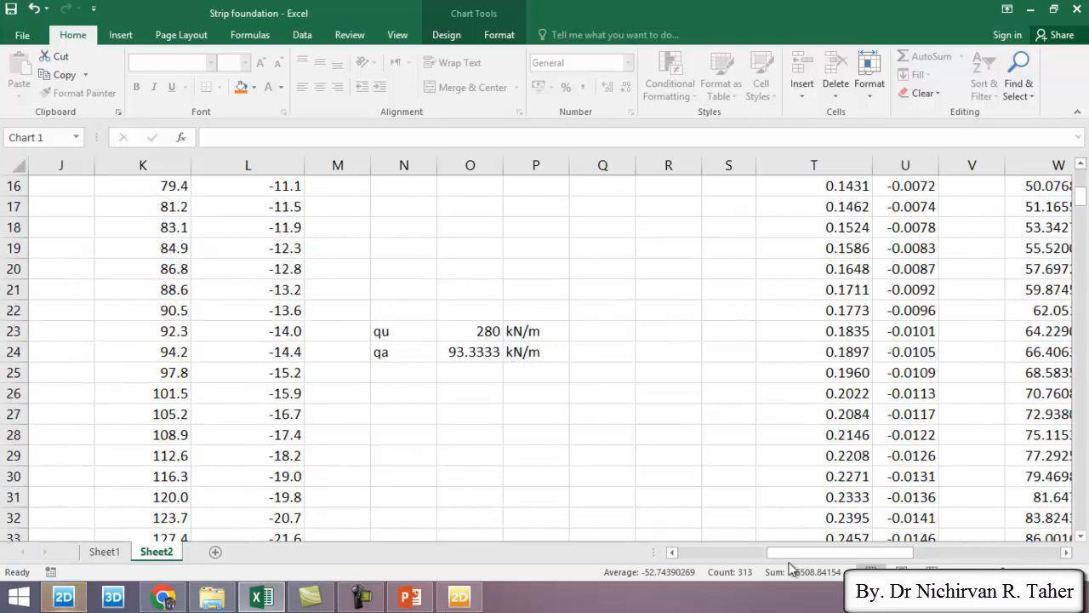
pyautogui.hscroll(3)
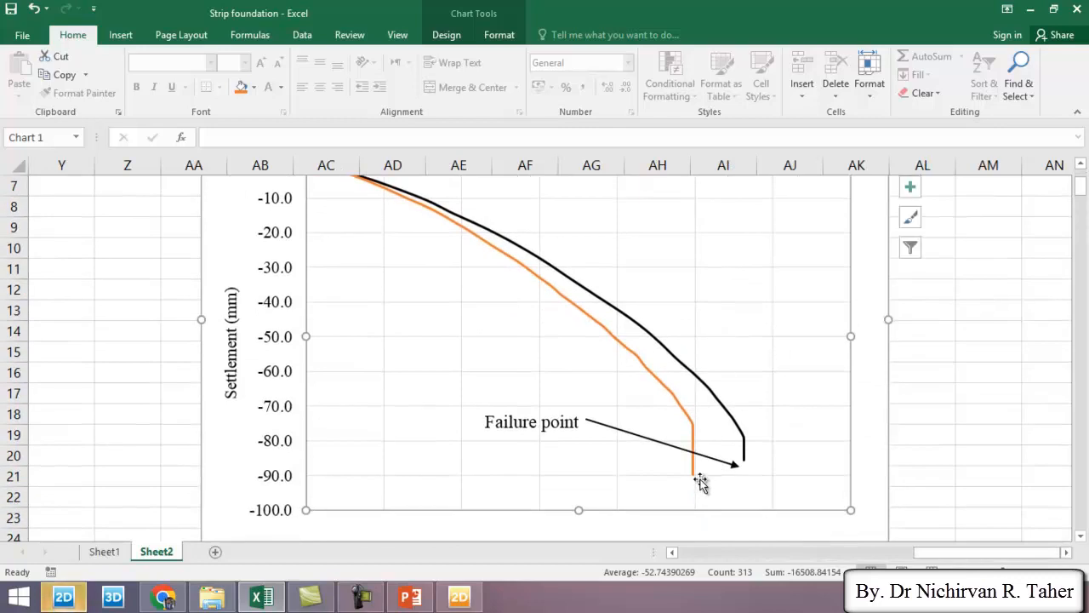
pyautogui.moveTo(699, 495)
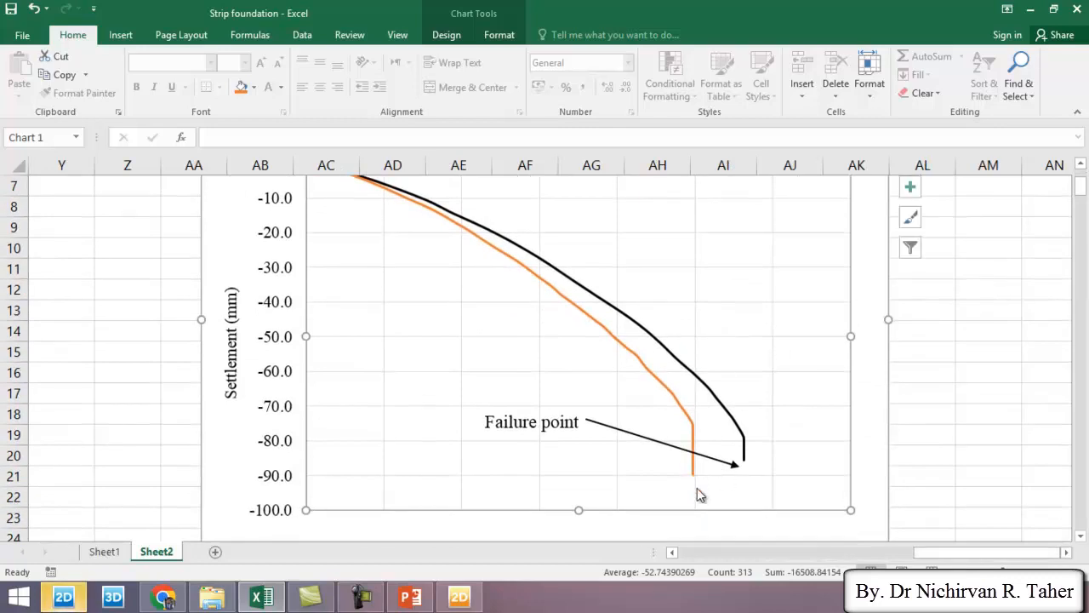
pyautogui.moveTo(694, 480)
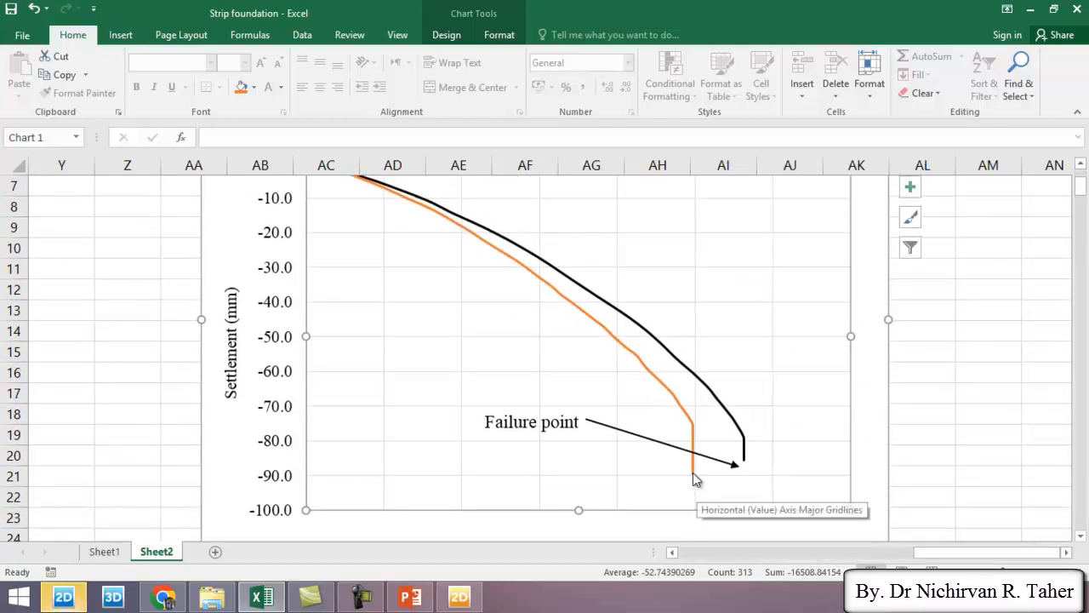
pyautogui.moveTo(688, 429)
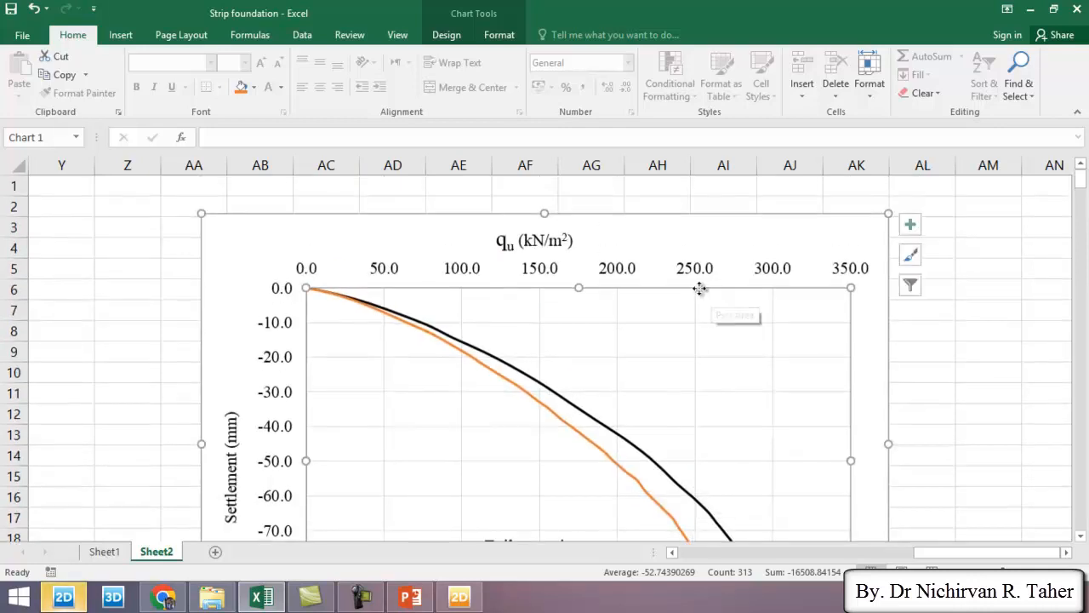
pyautogui.scroll(-3)
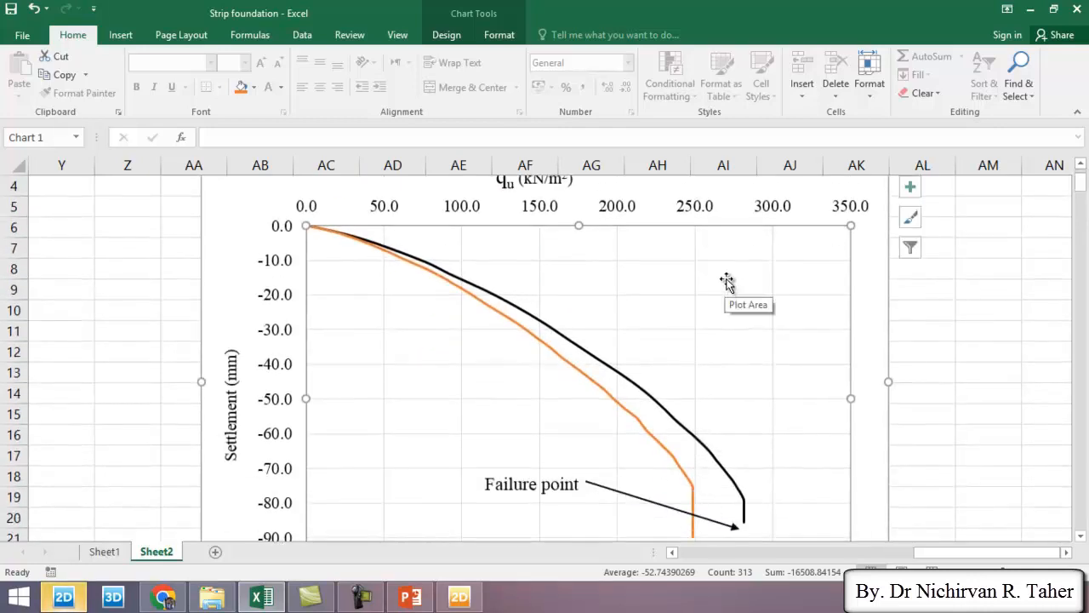
pyautogui.moveTo(713, 341)
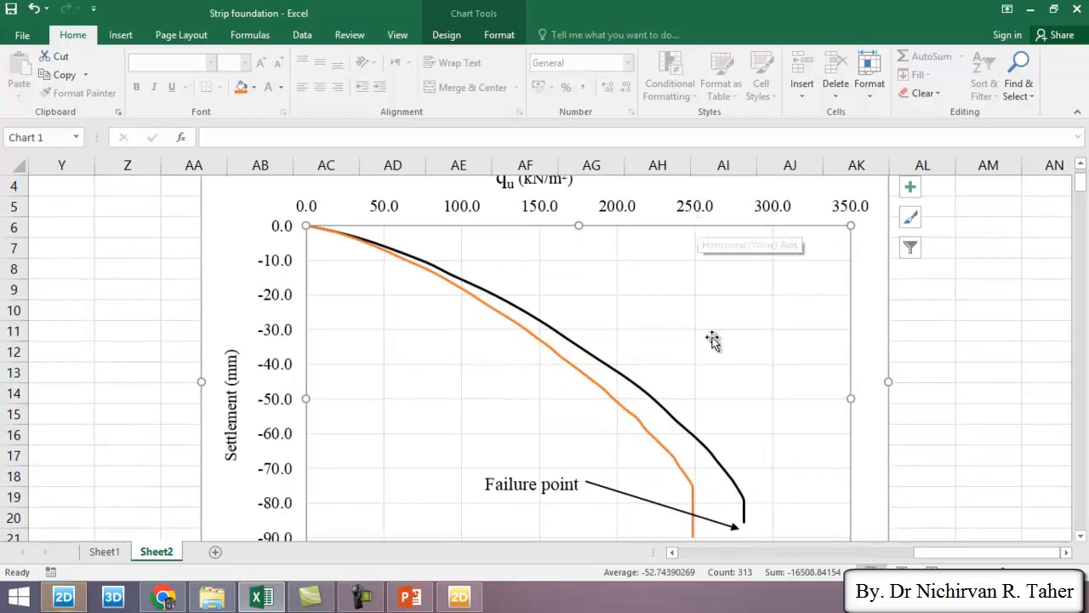
pyautogui.scroll(-3)
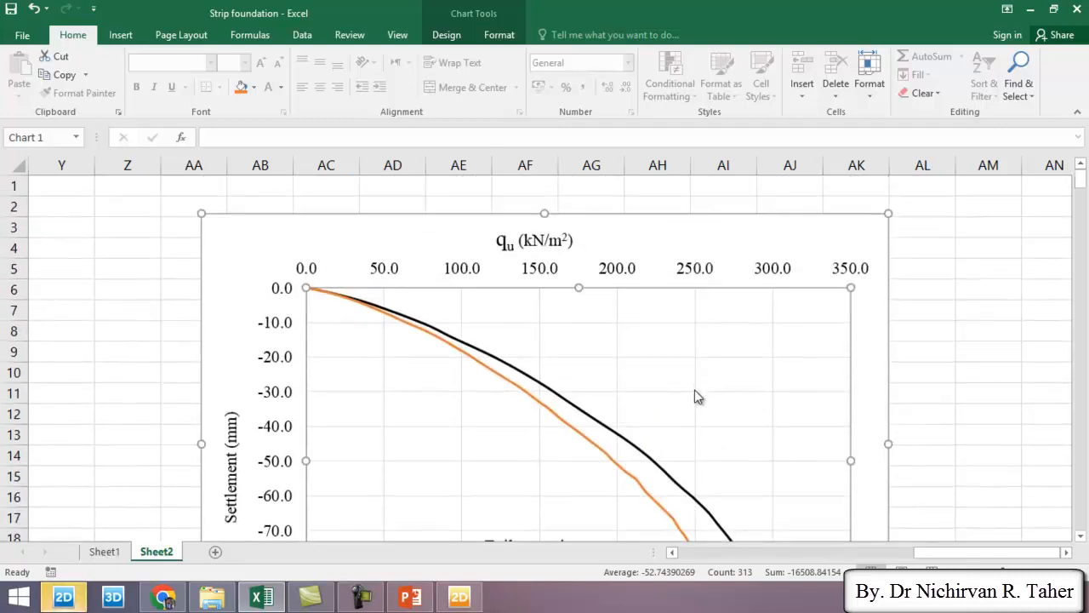
pyautogui.moveTo(700, 315)
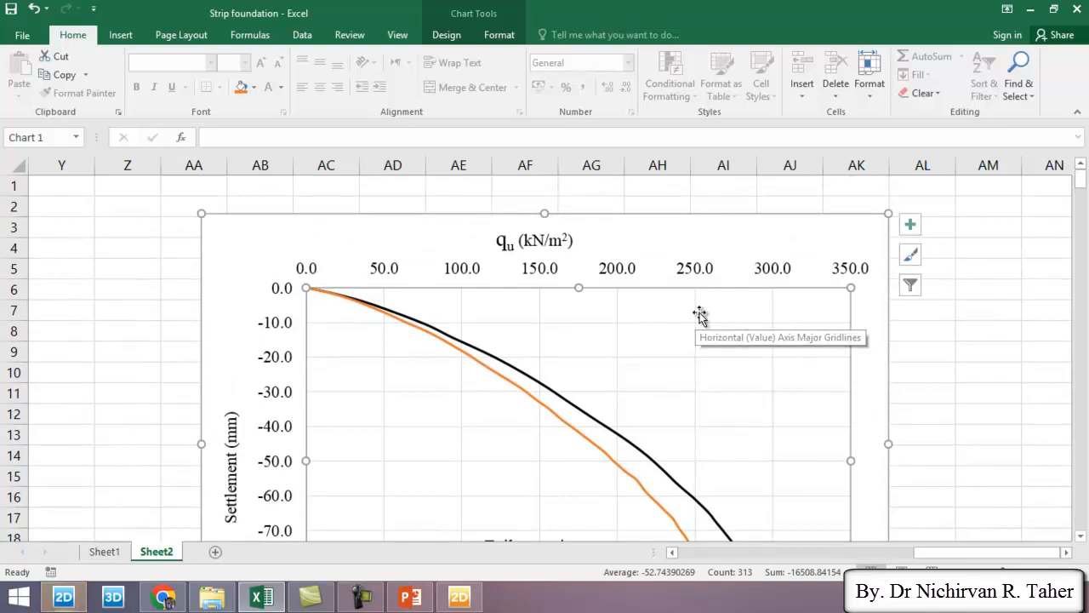
pyautogui.moveTo(673, 228)
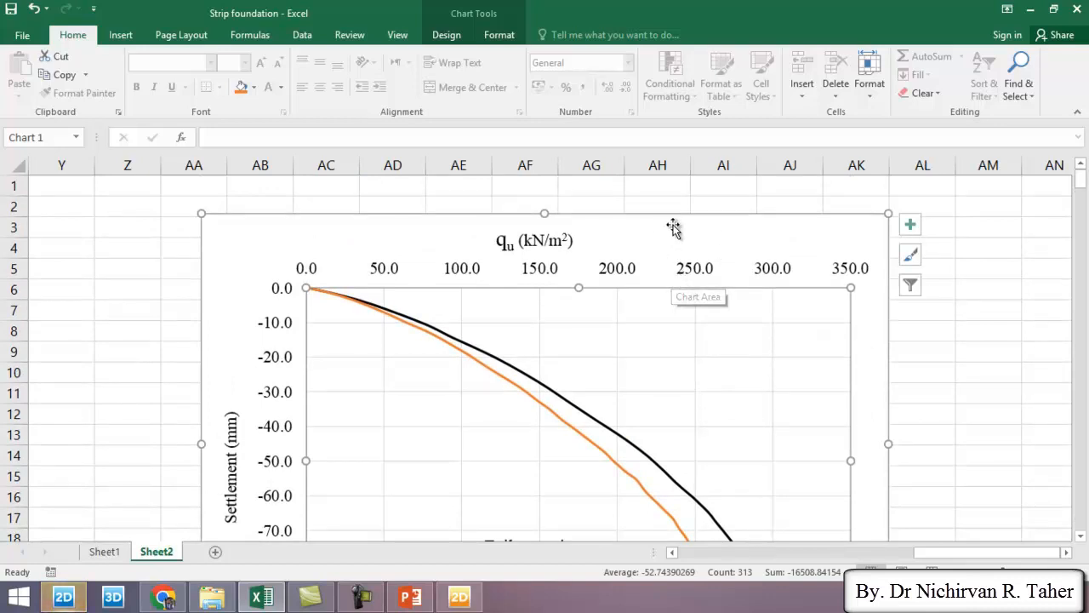
pyautogui.moveTo(660, 282)
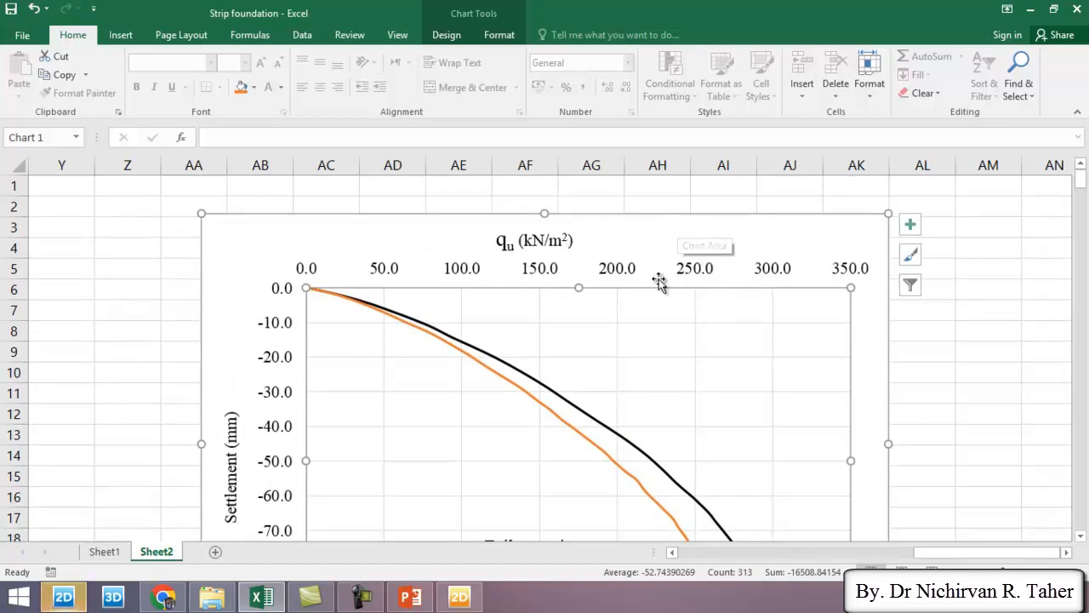
pyautogui.moveTo(699, 248)
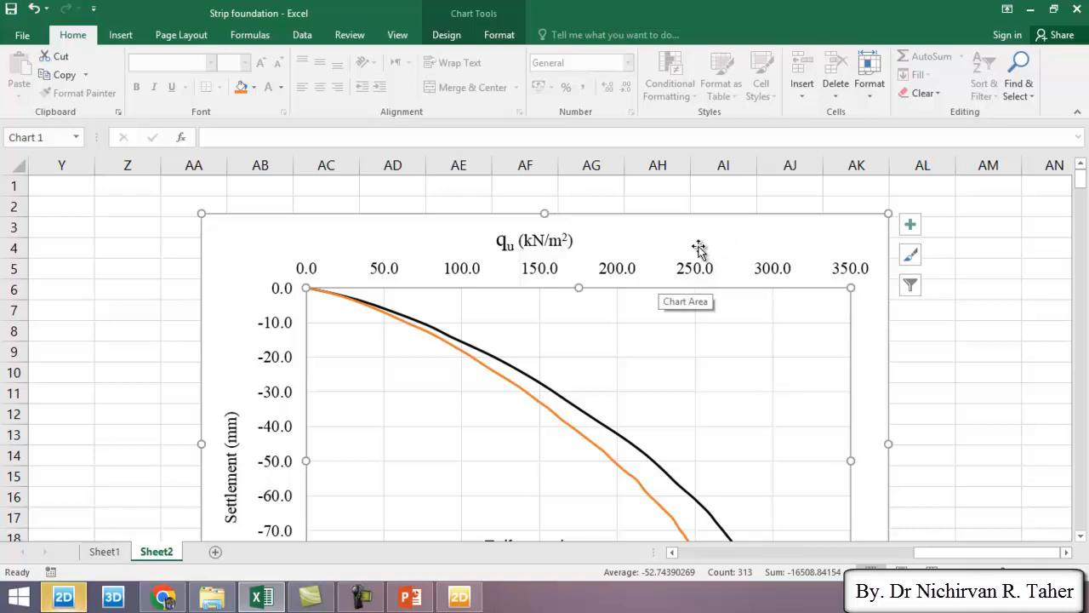
pyautogui.moveTo(628, 334)
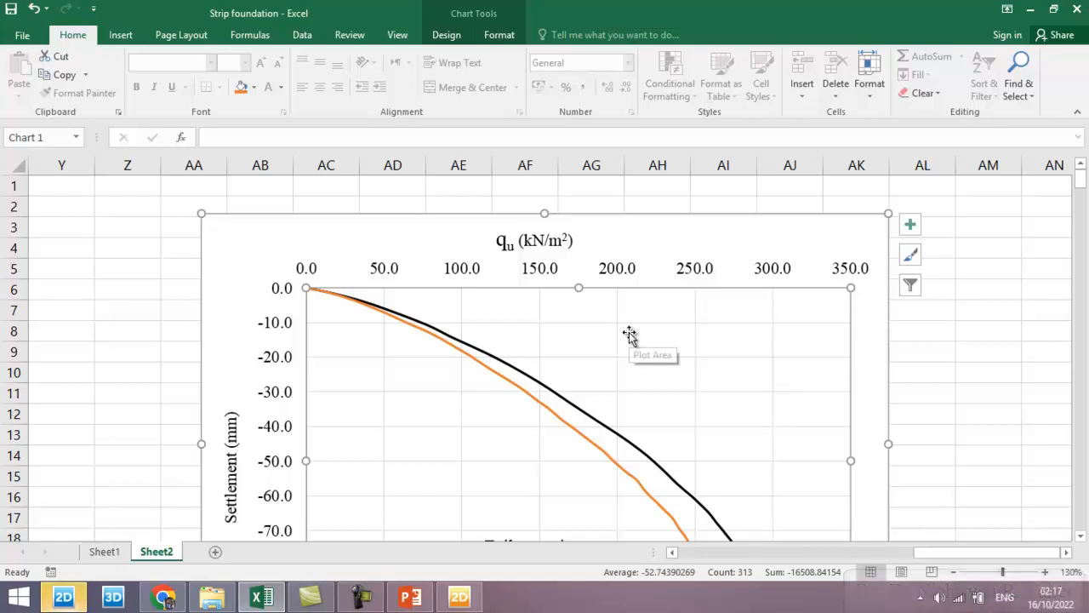